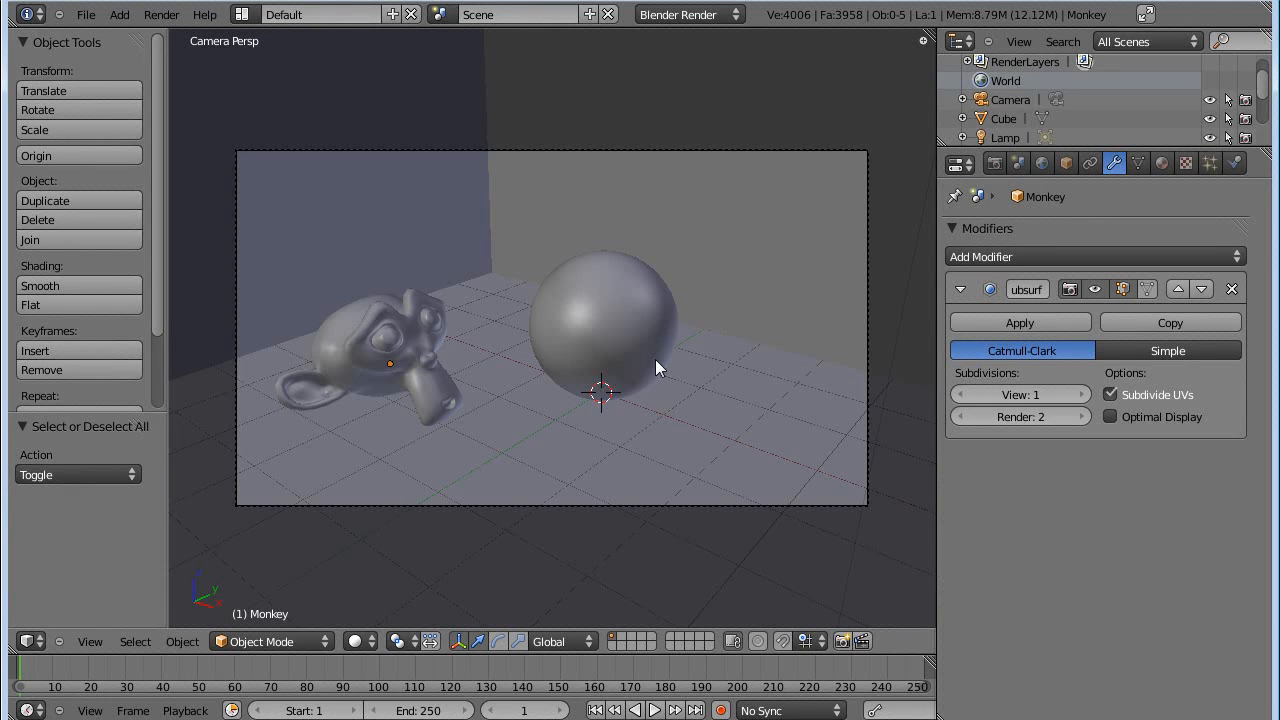
pyautogui.moveTo(612, 424)
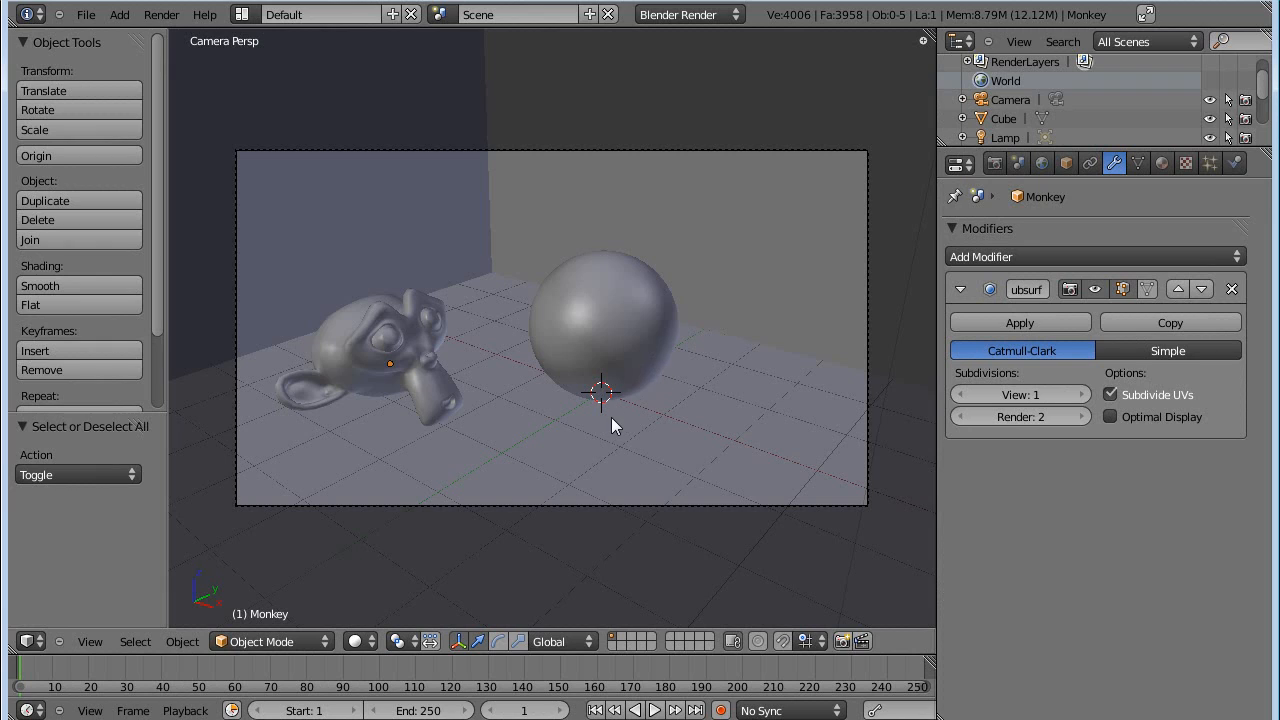
pyautogui.moveTo(612, 436)
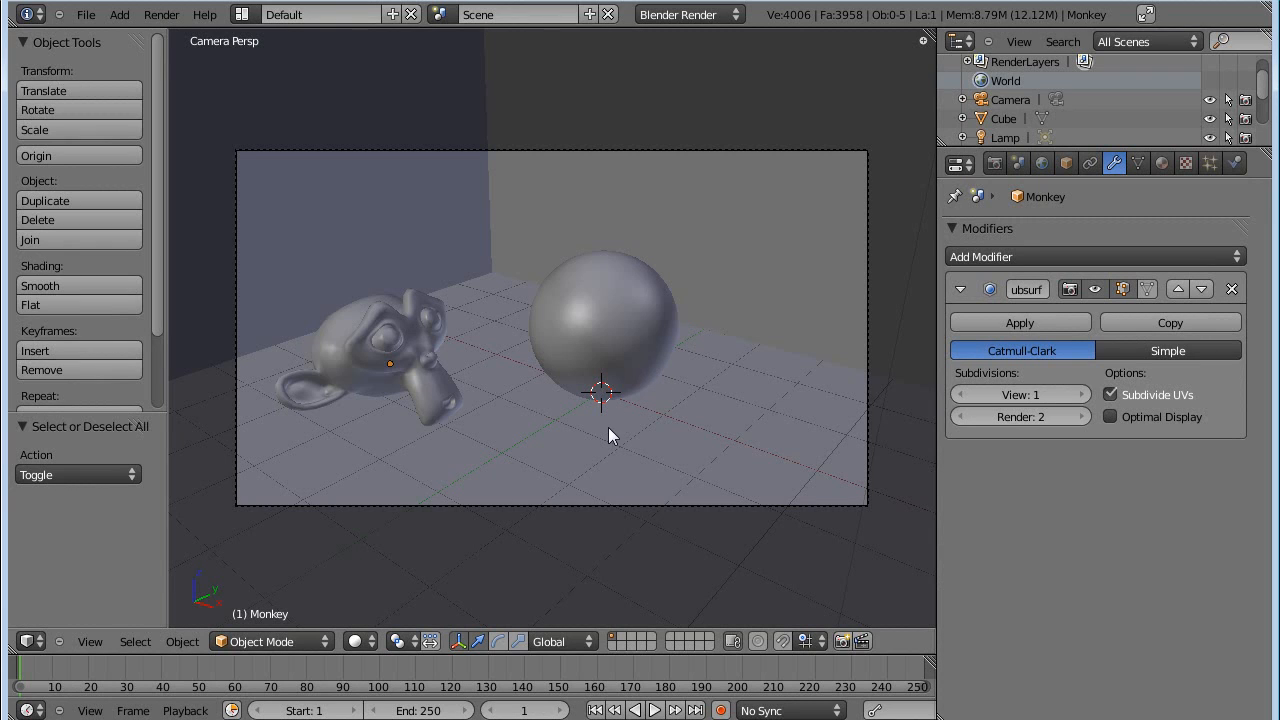
pyautogui.moveTo(600, 442)
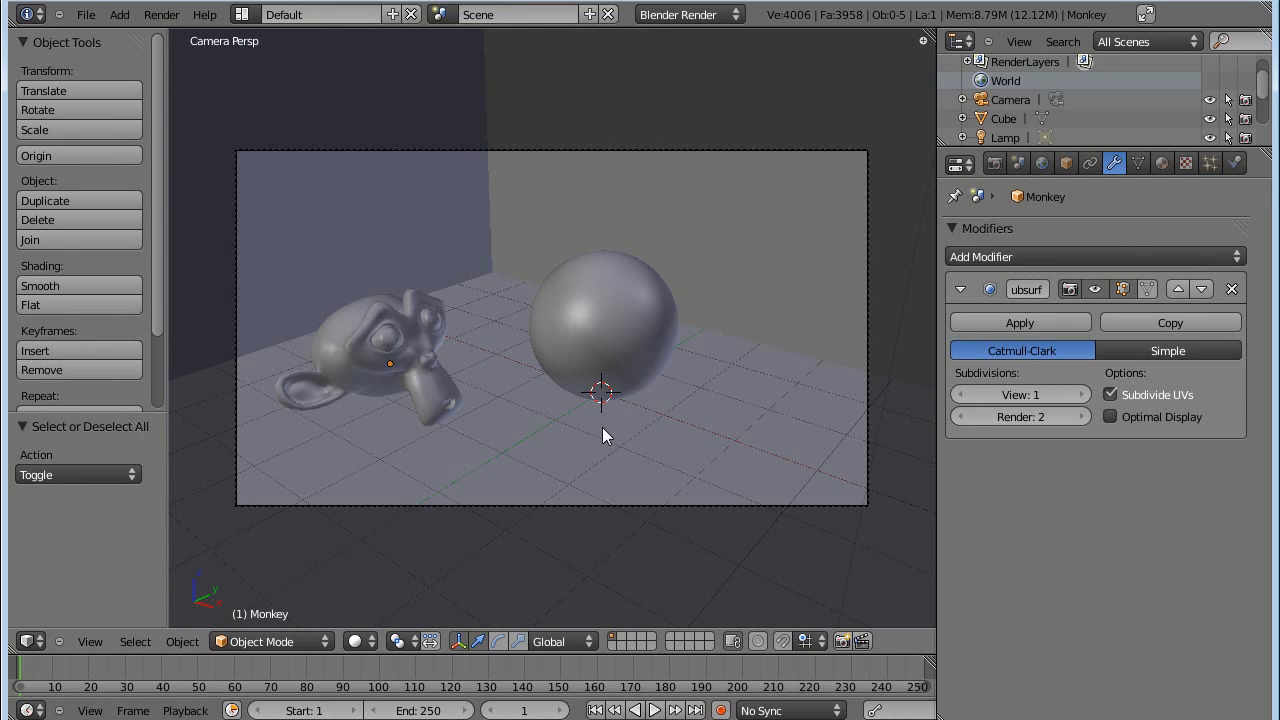
pyautogui.moveTo(624, 396)
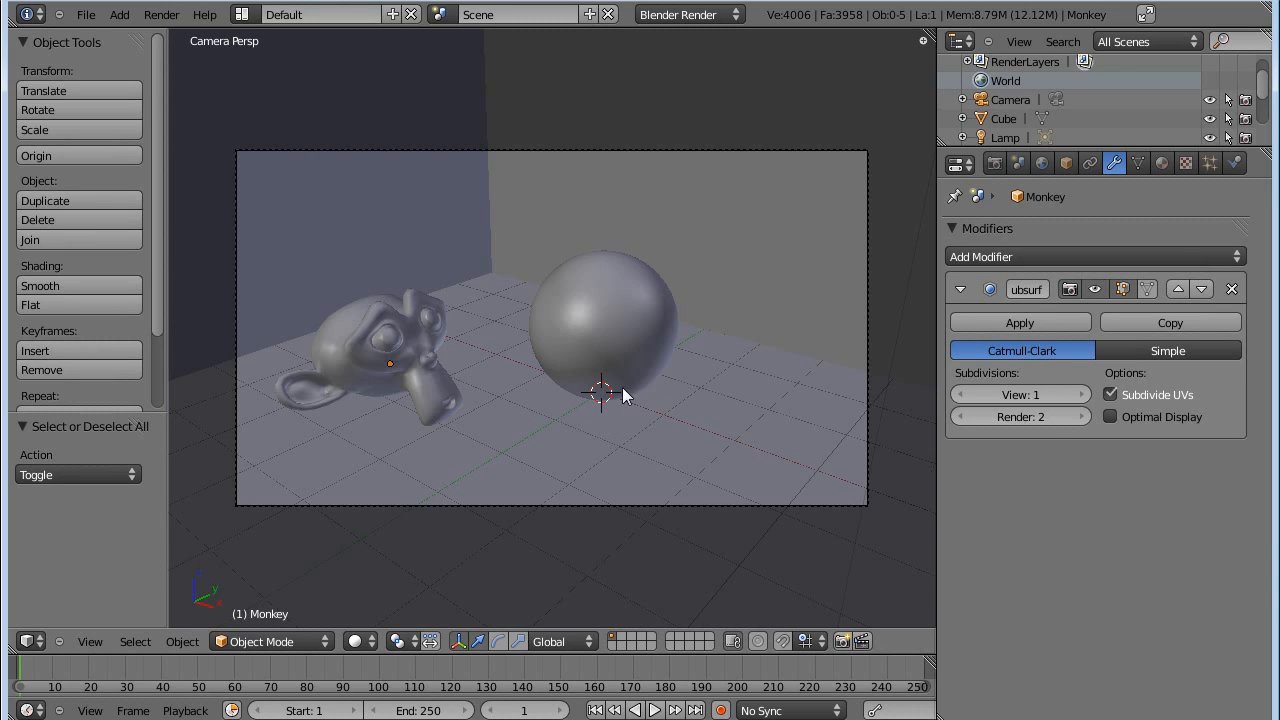
pyautogui.moveTo(640, 468)
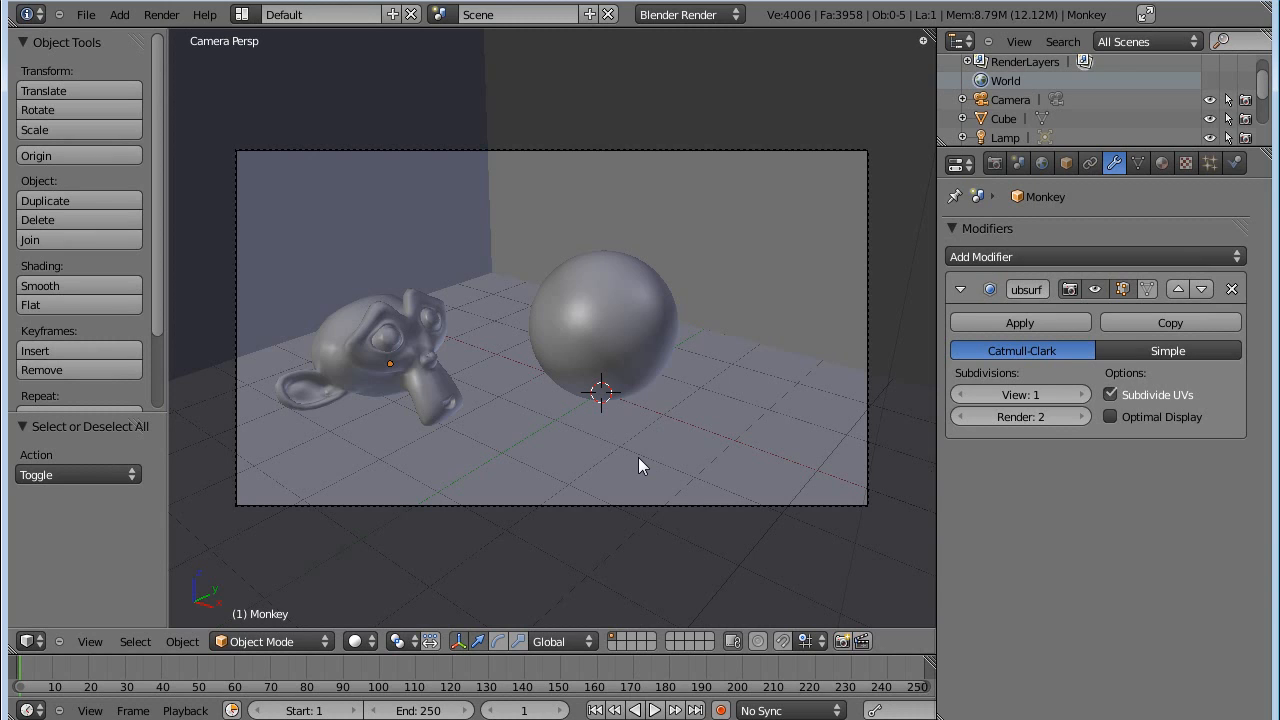
pyautogui.moveTo(580, 452)
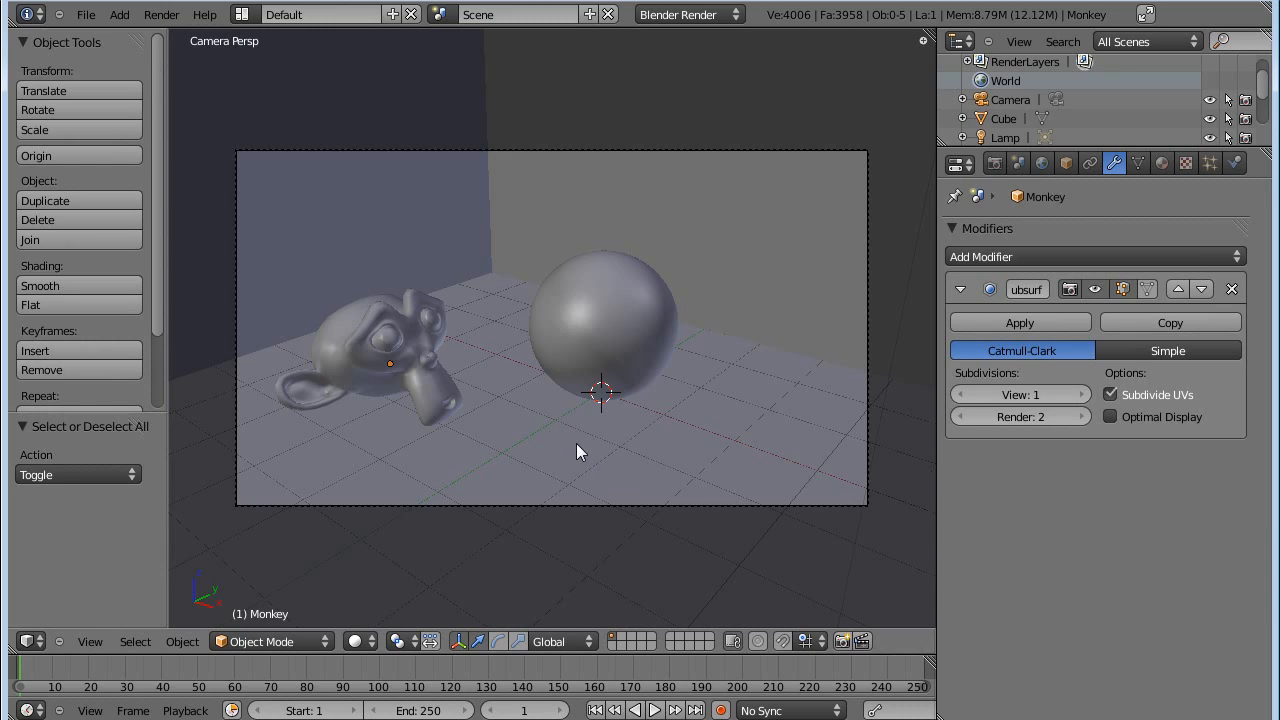
pyautogui.moveTo(620, 472)
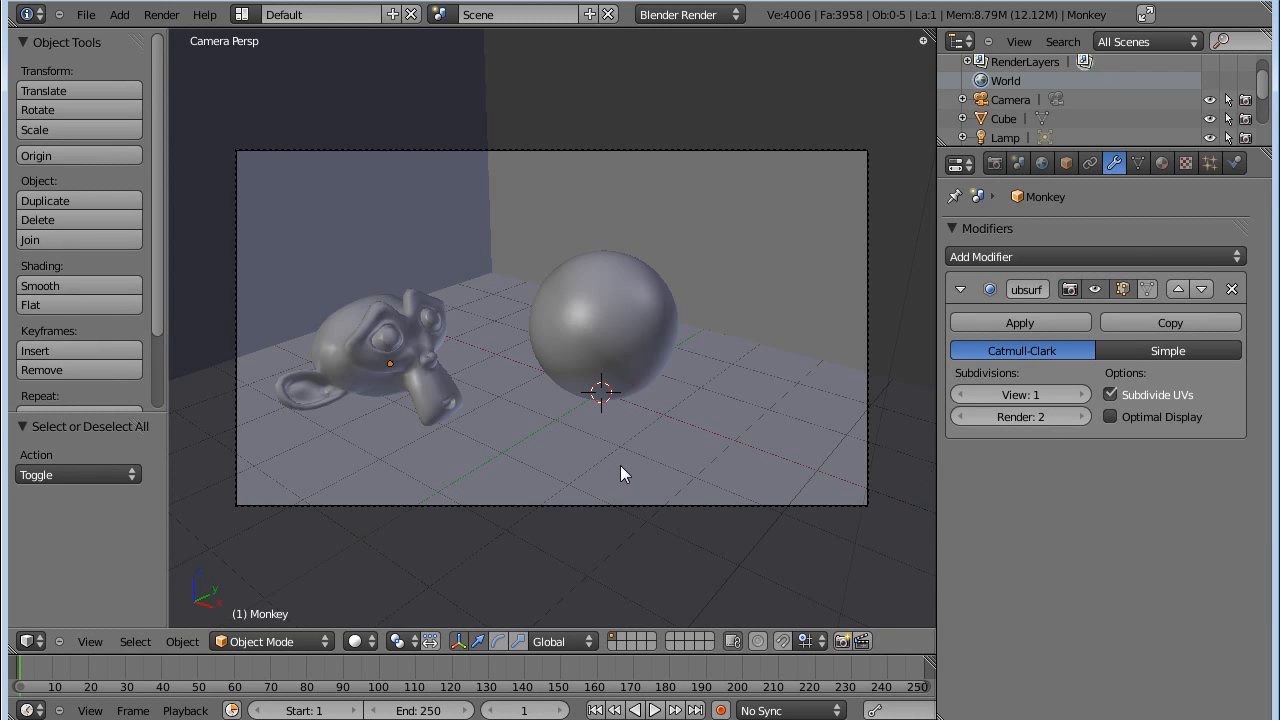
pyautogui.moveTo(672, 476)
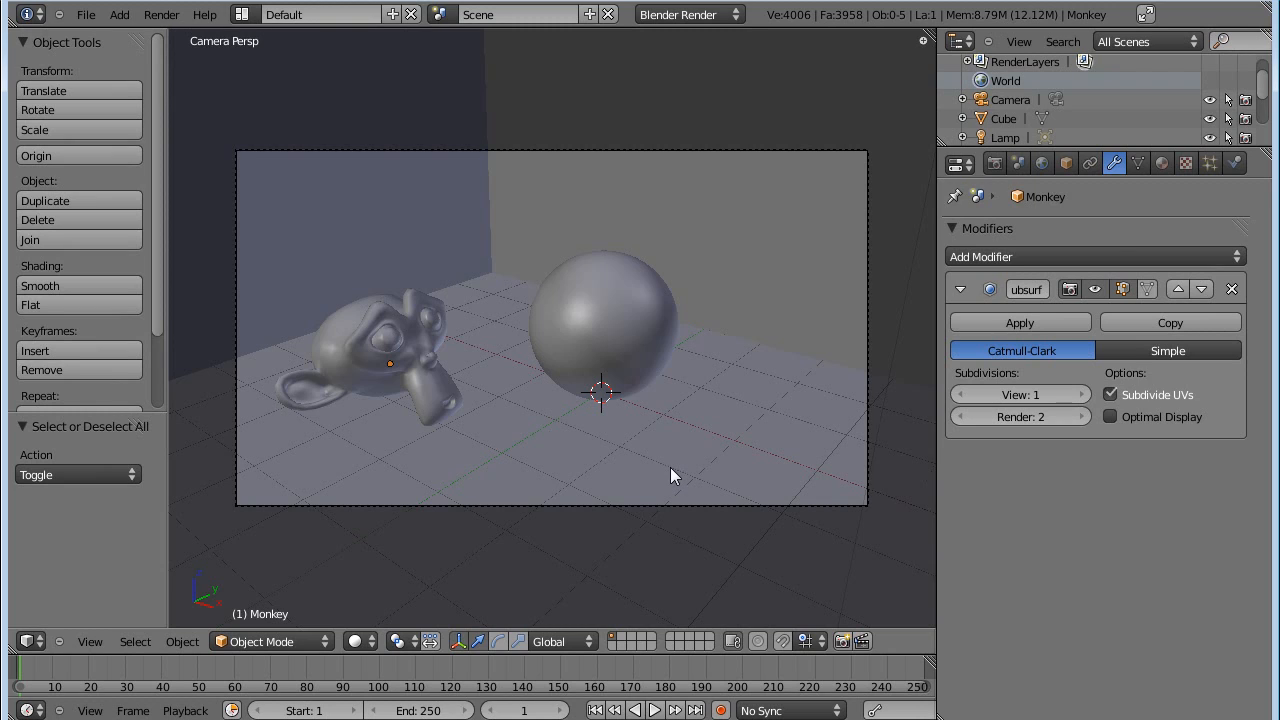
pyautogui.moveTo(660, 478)
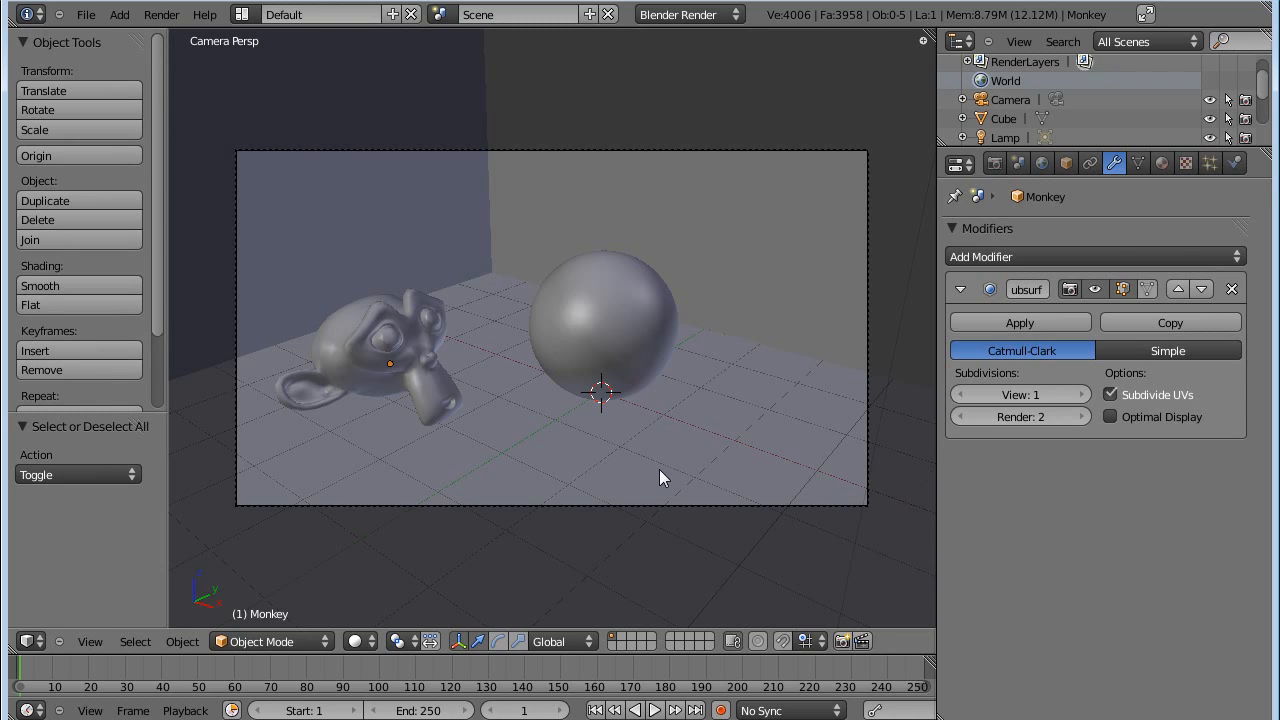
pyautogui.moveTo(660, 444)
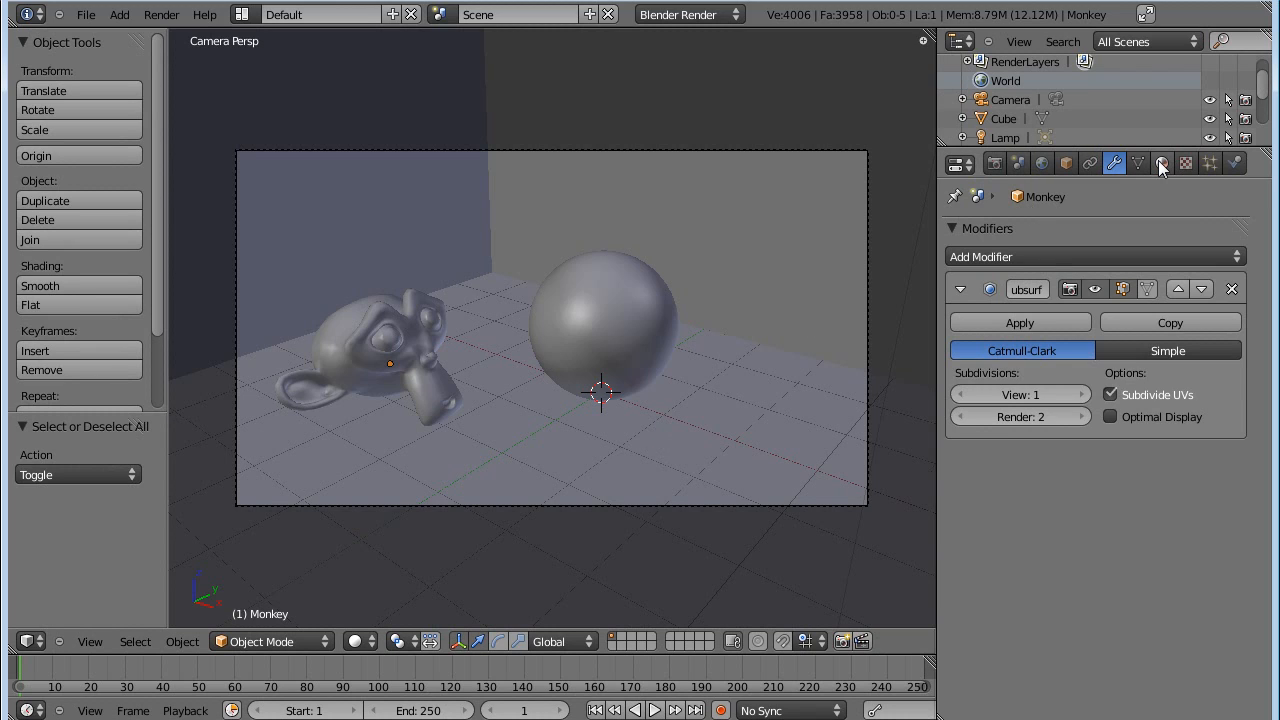
# Show the sphere's material settings and return from mesh editing to the whole object.
pyautogui.click(1162, 164)
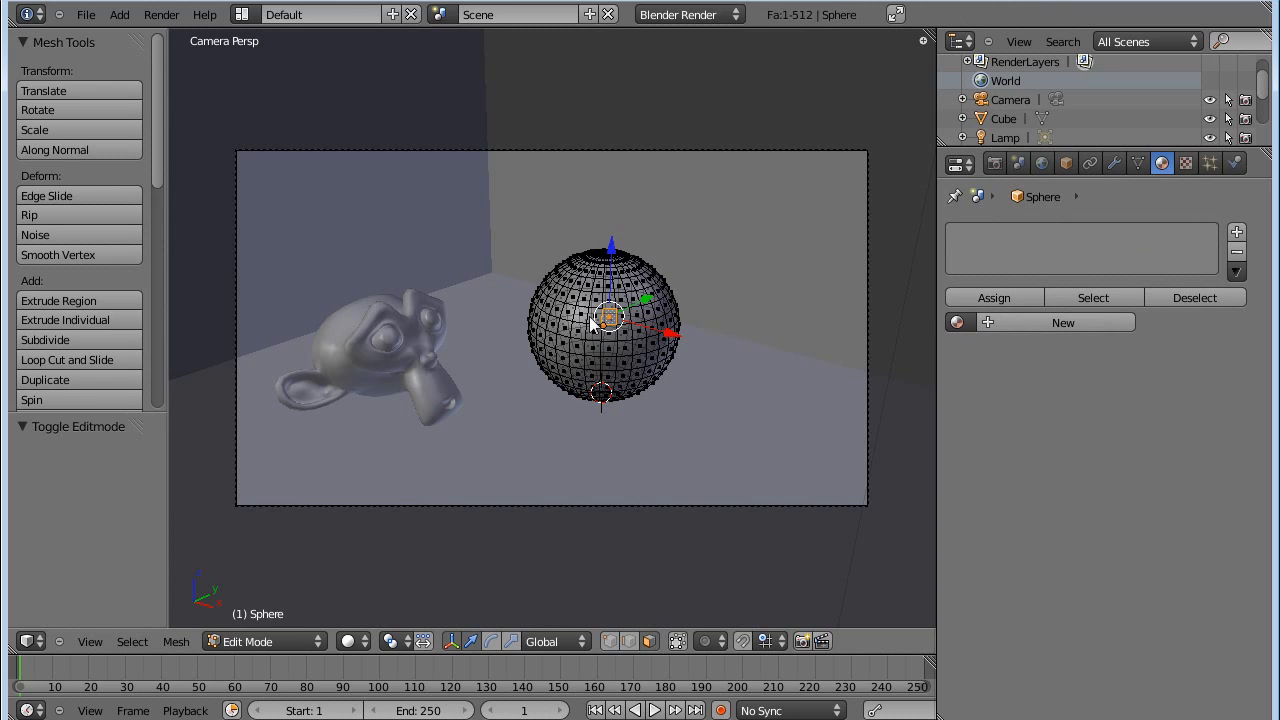
pyautogui.moveTo(578, 330)
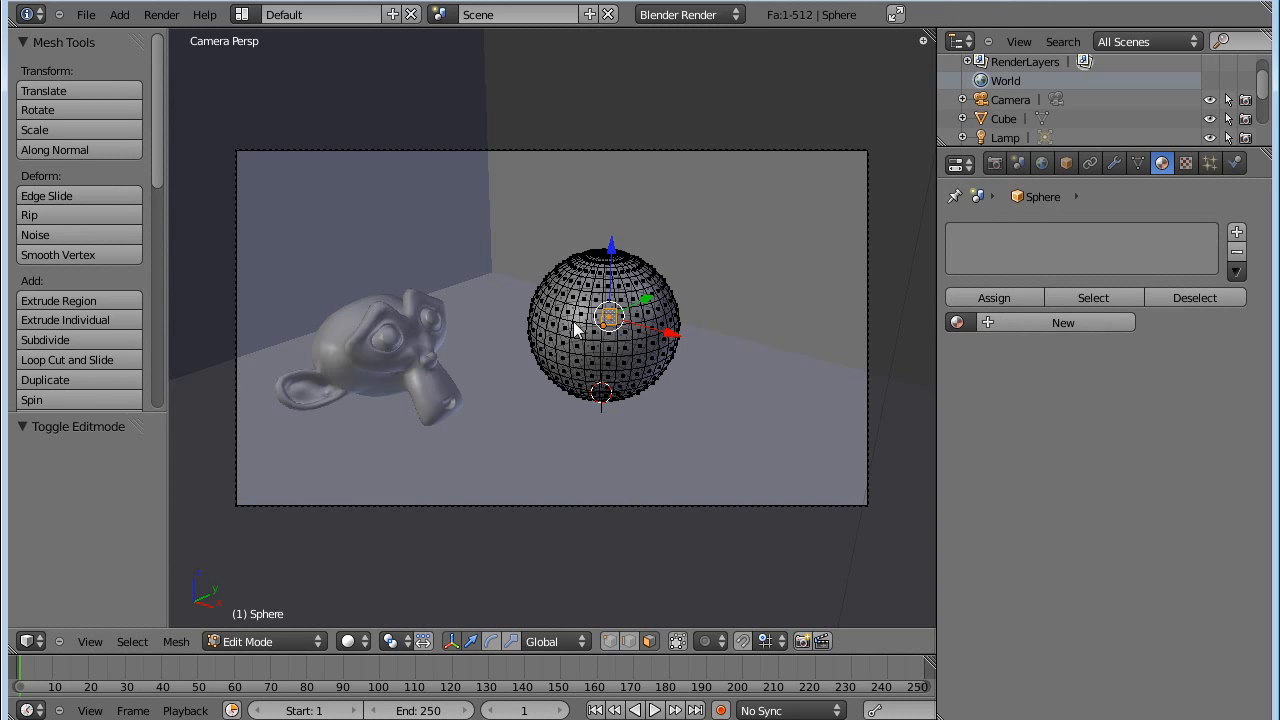
pyautogui.press('a')
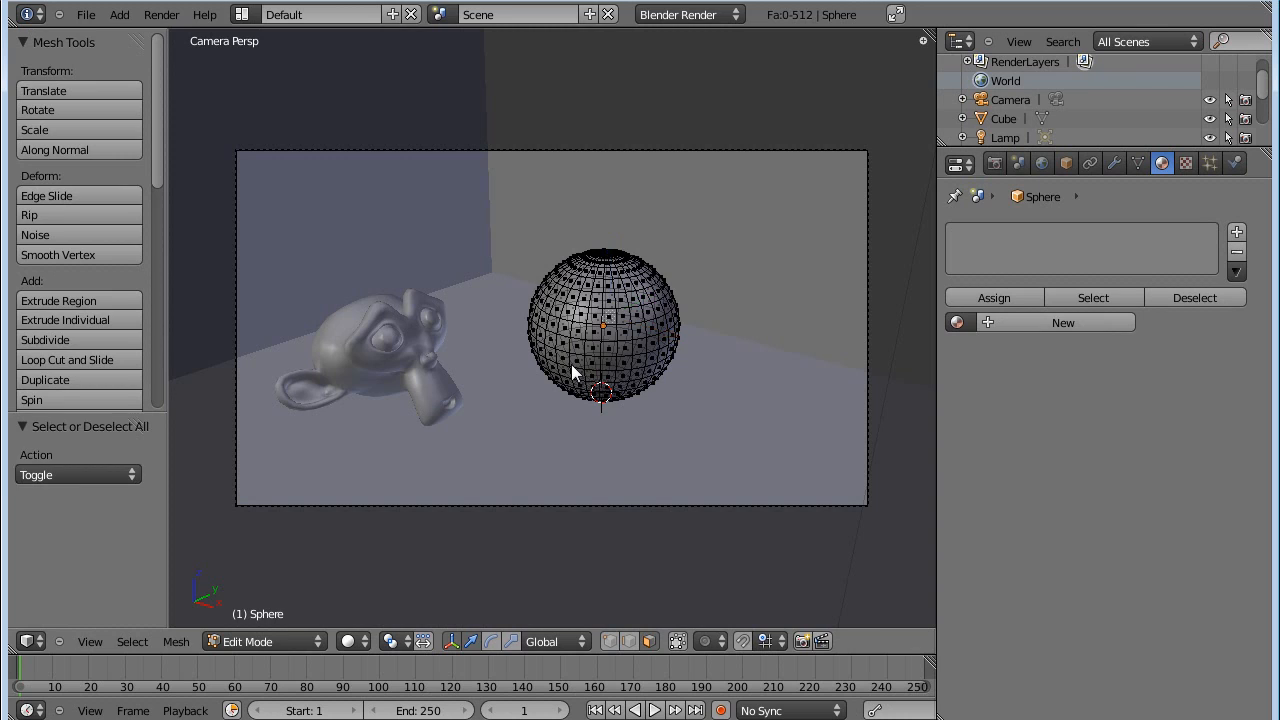
pyautogui.press('Tab')
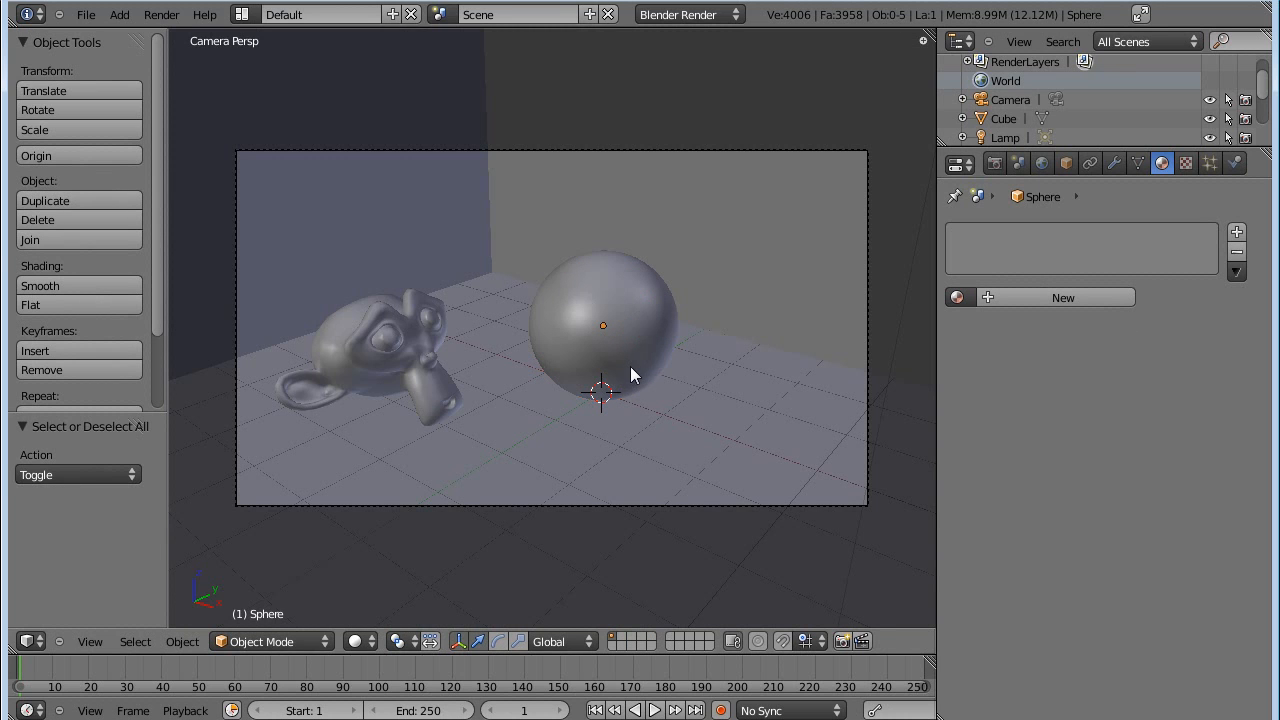
pyautogui.moveTo(570, 362)
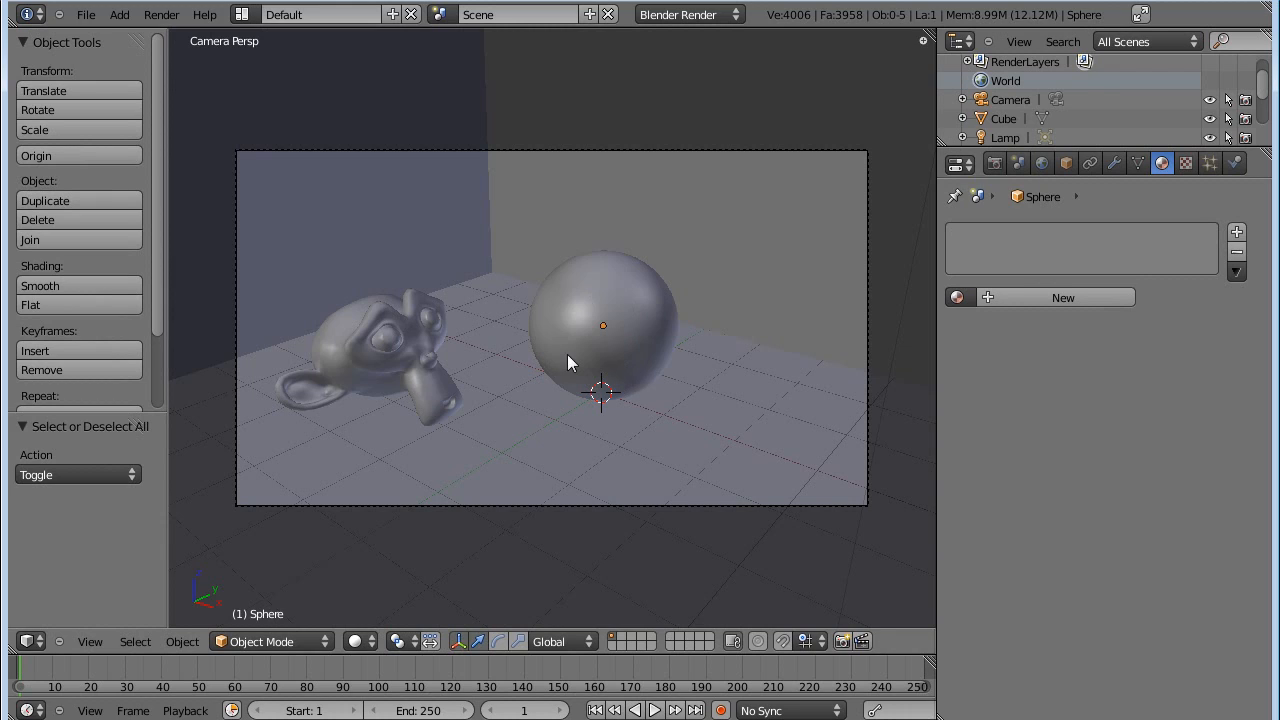
pyautogui.moveTo(624, 346)
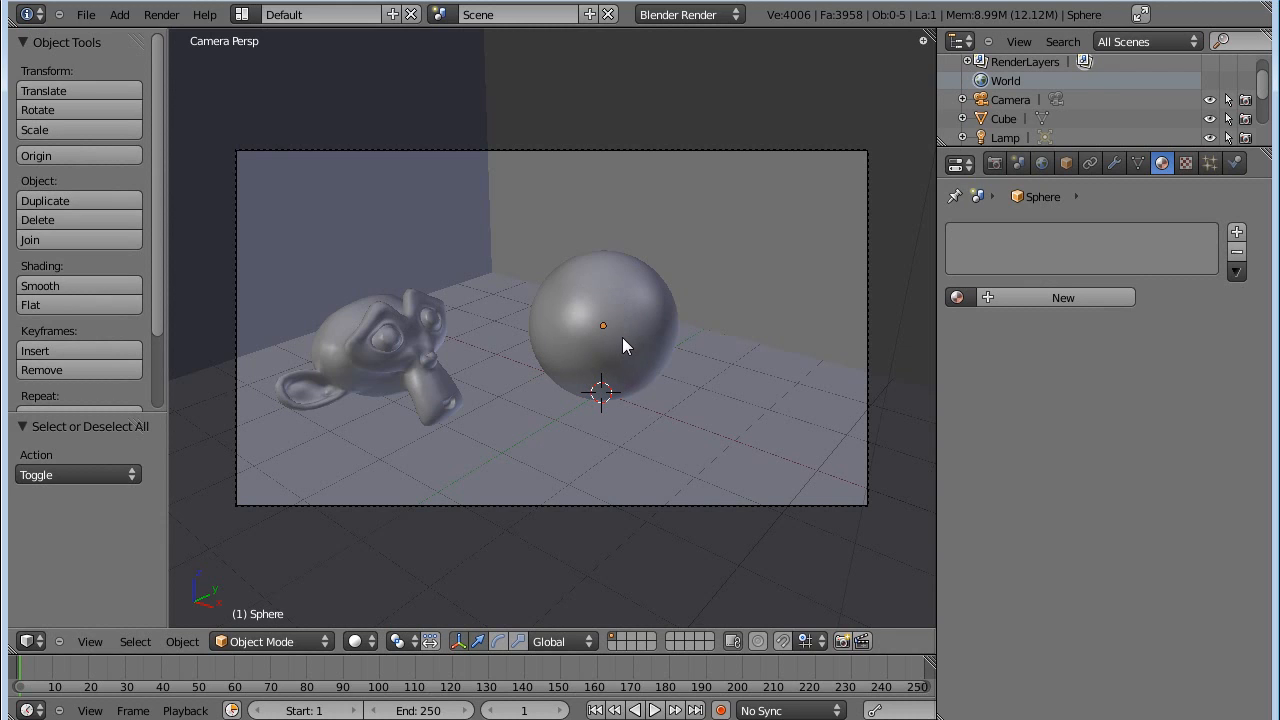
pyautogui.moveTo(604, 350)
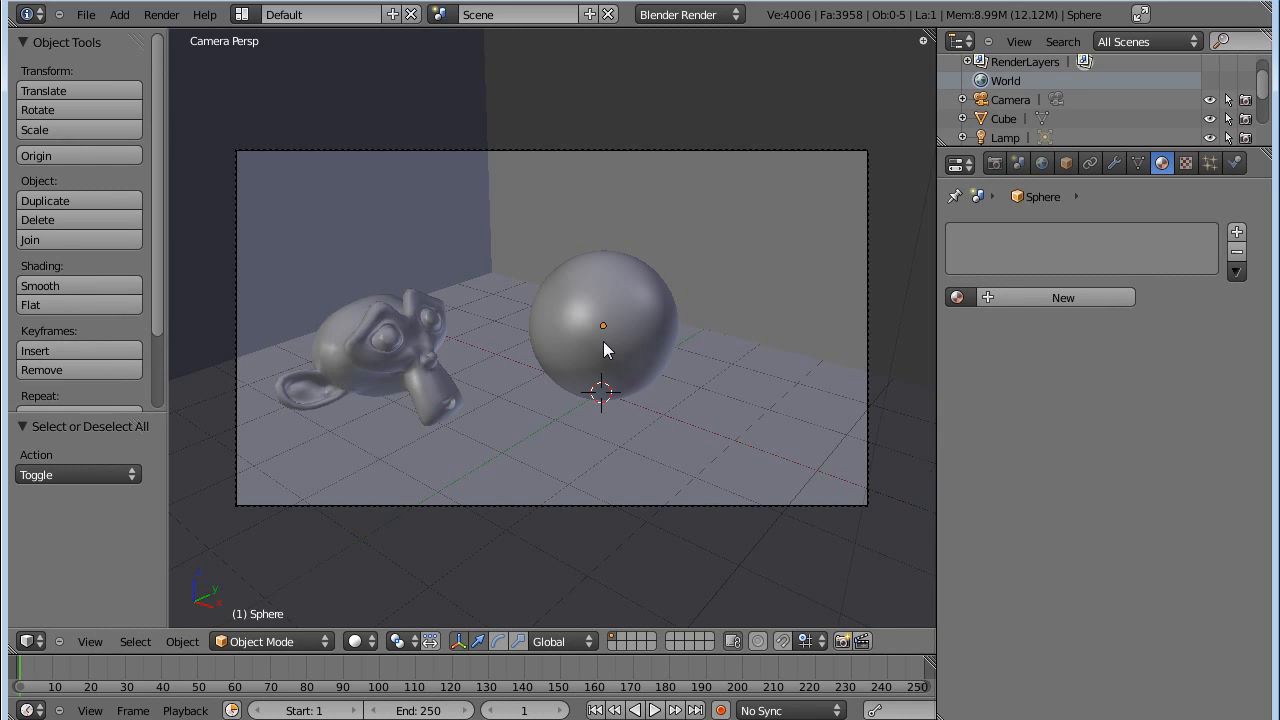
pyautogui.click(270, 640)
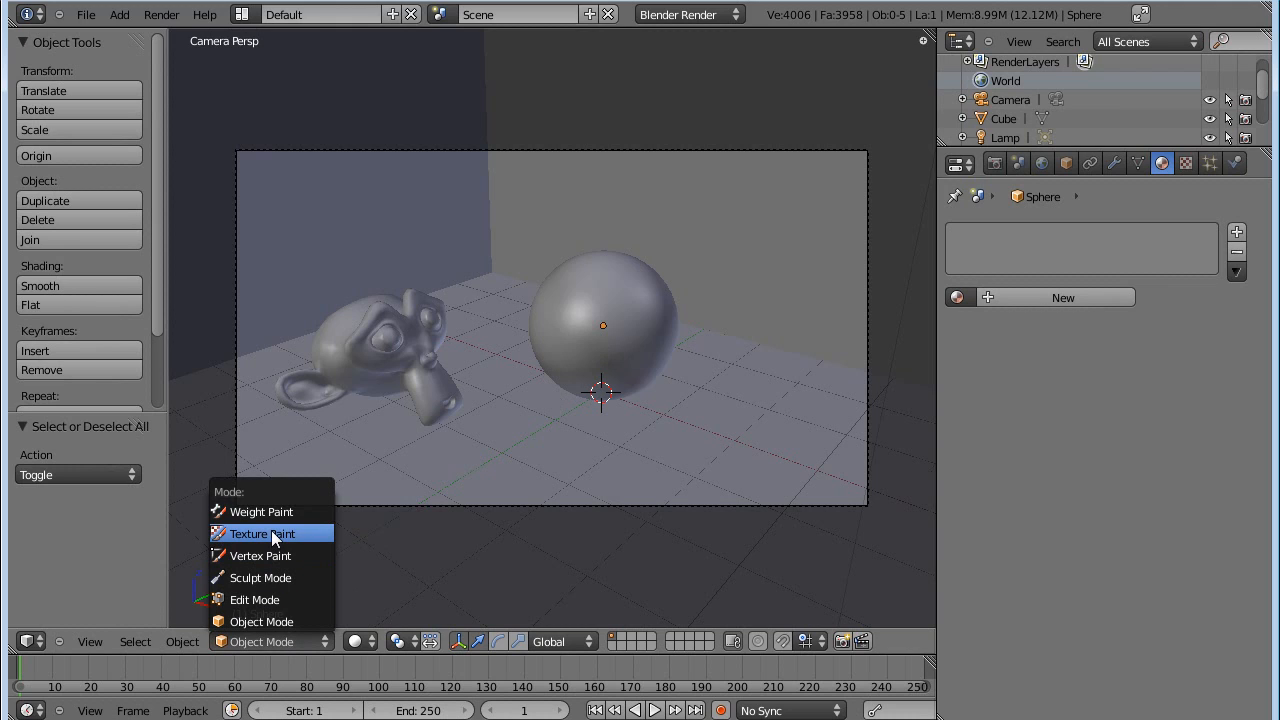
pyautogui.moveTo(340, 636)
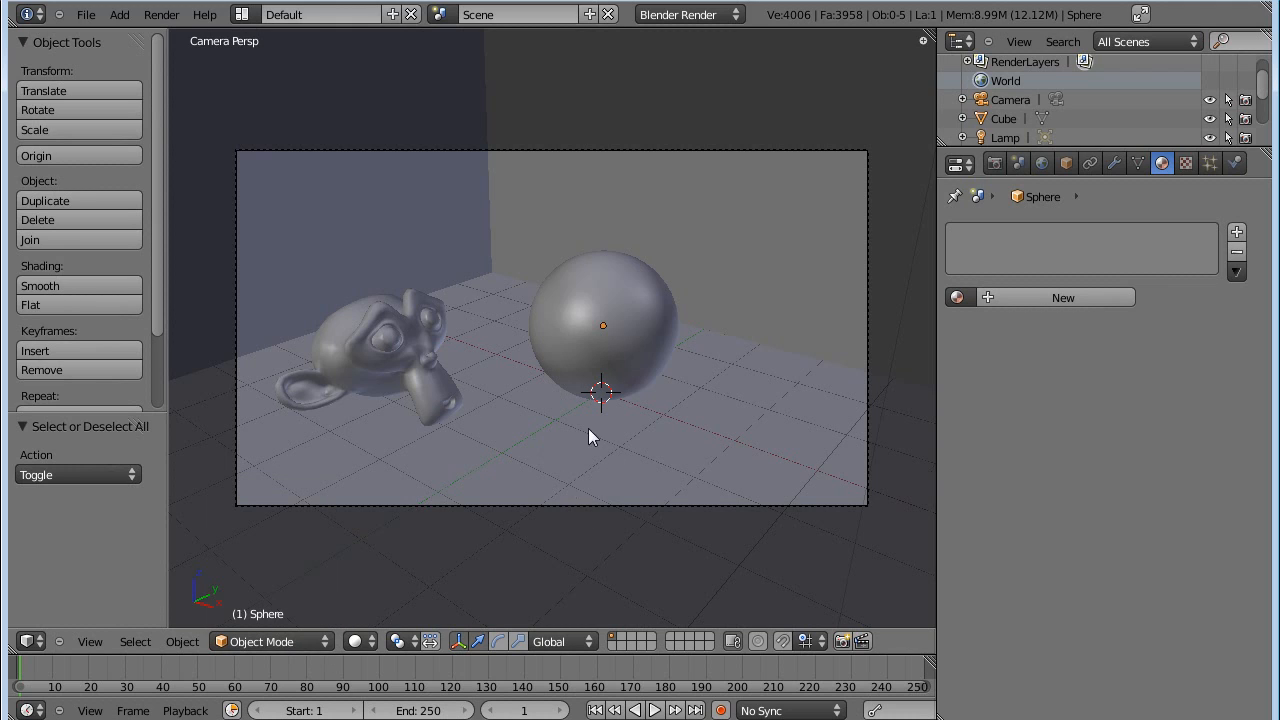
pyautogui.moveTo(560, 322)
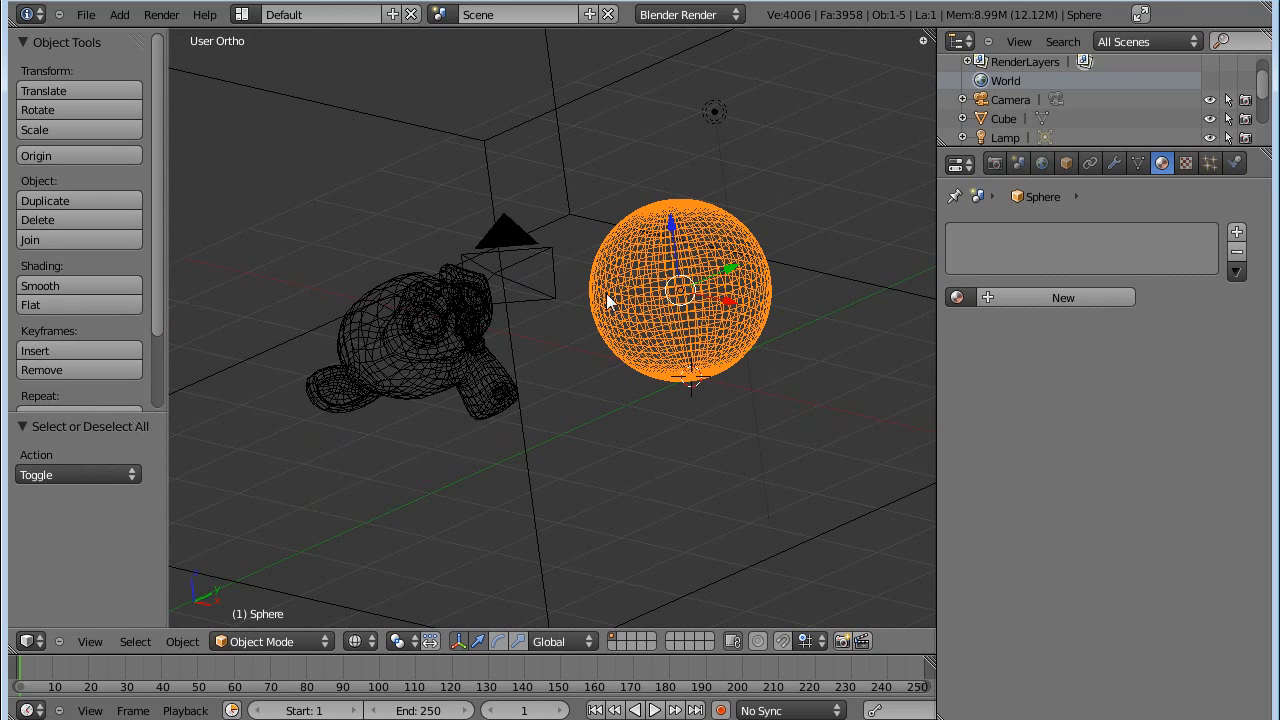
pyautogui.moveTo(620, 300)
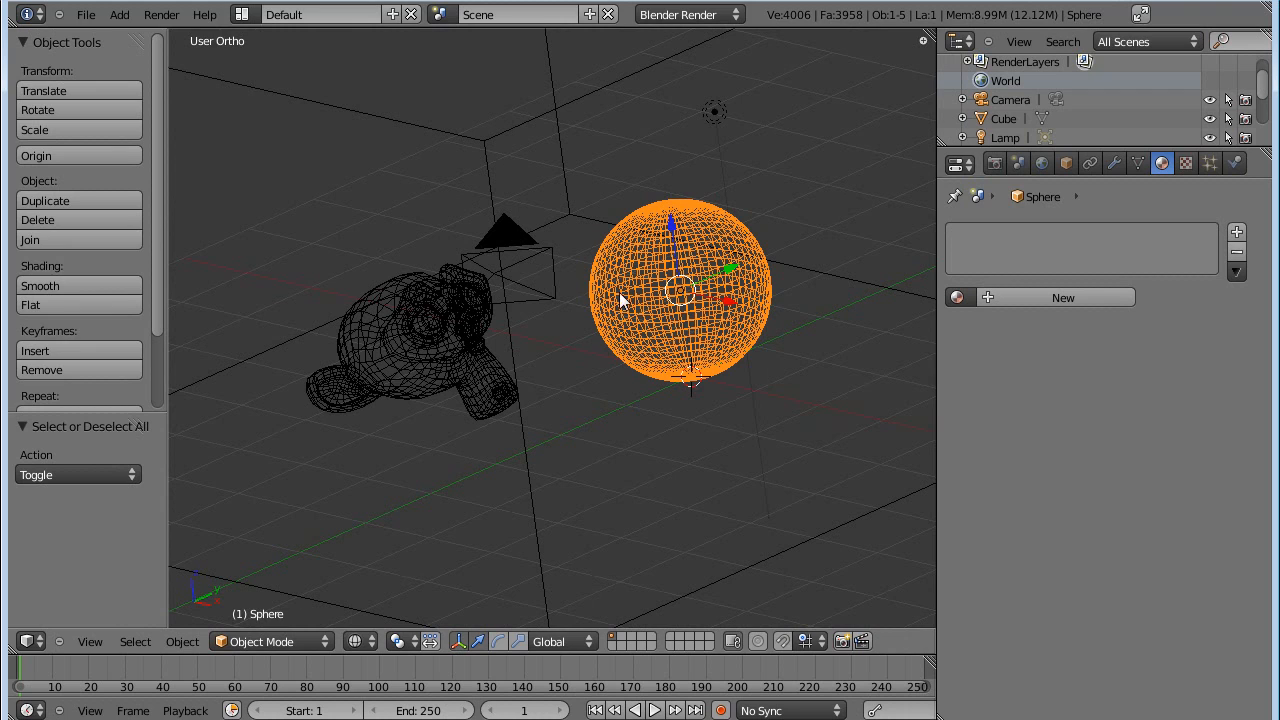
# Select the monkey head in the wireframe scene.
pyautogui.click(420, 340)
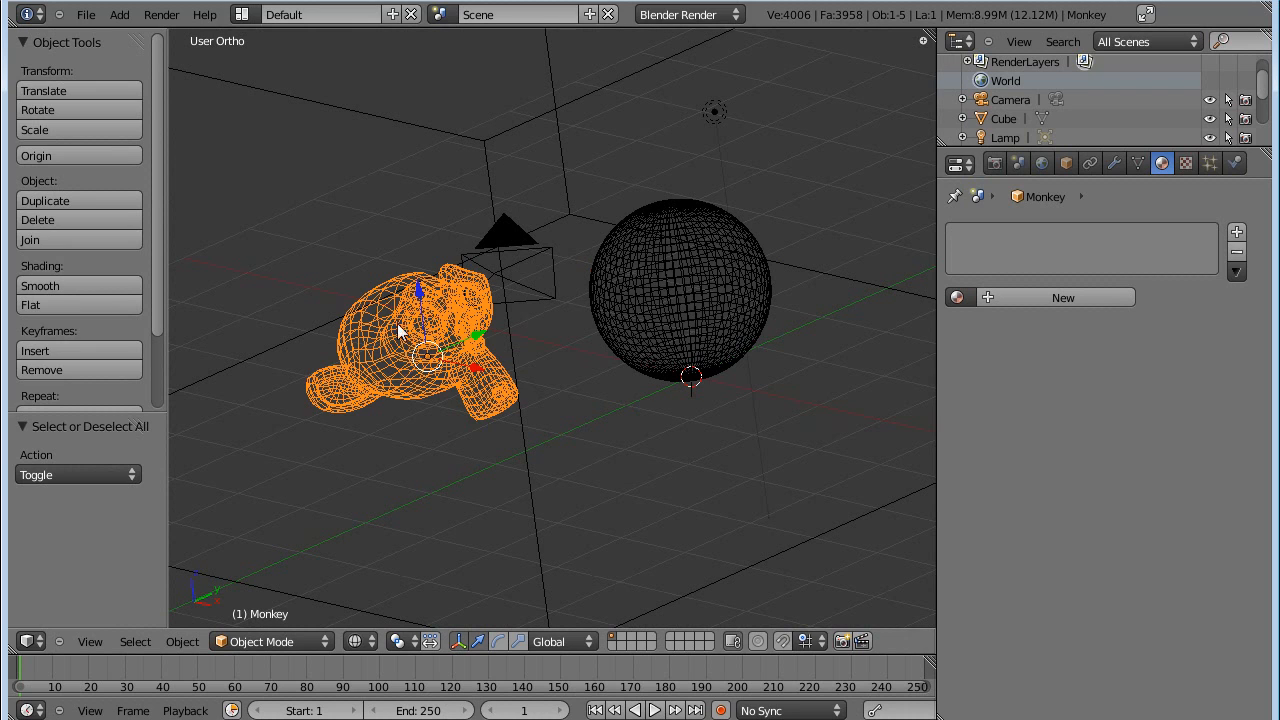
pyautogui.moveTo(520, 268)
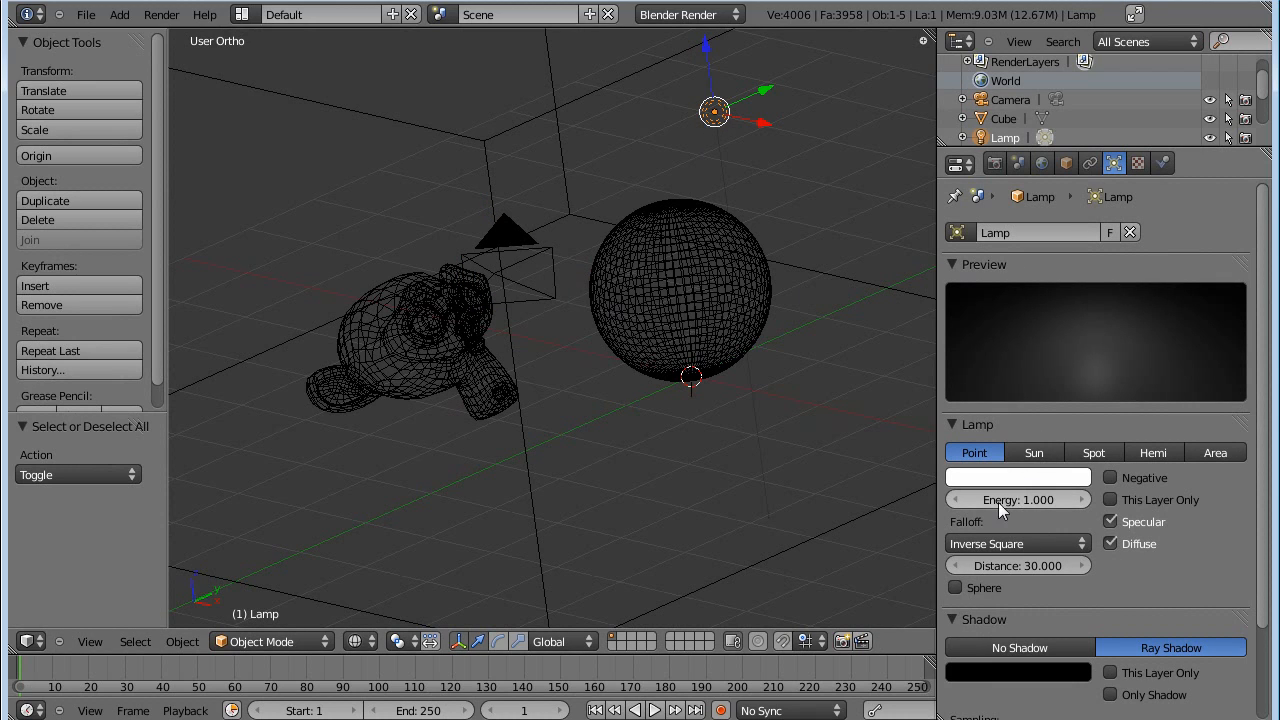
pyautogui.moveTo(570, 390)
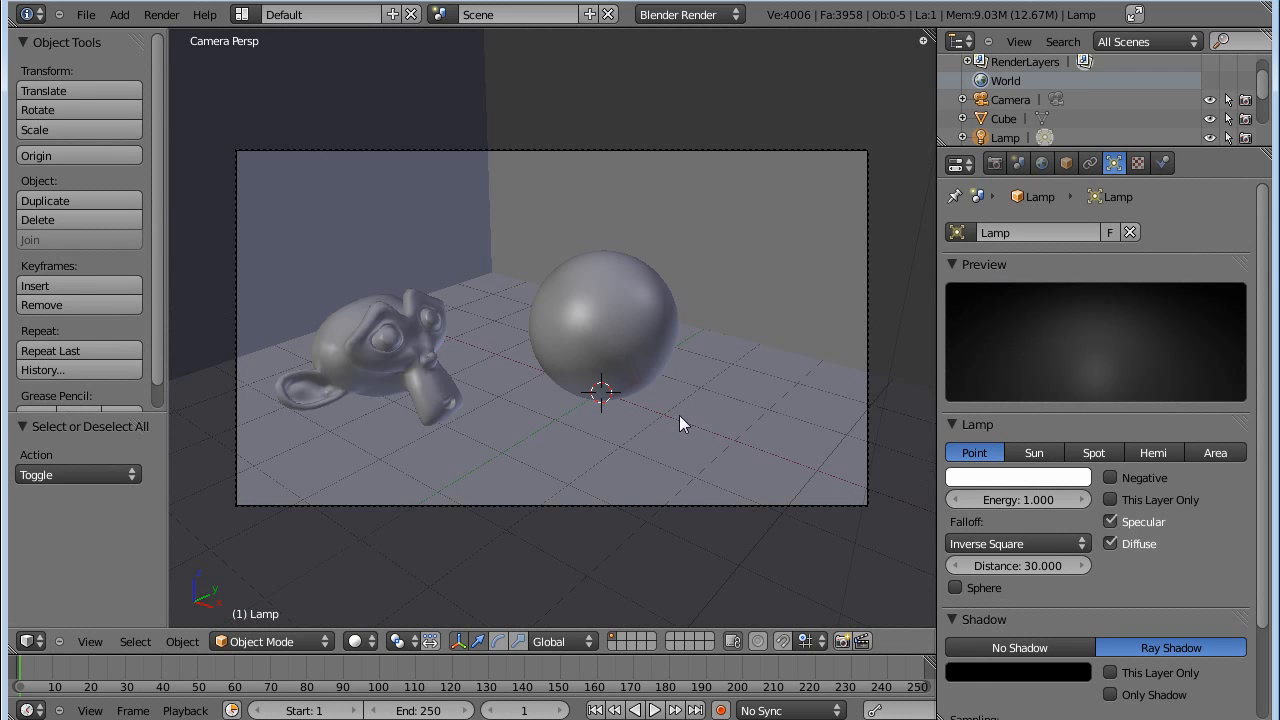
# Give the monkey a red material and the room cube a grey one, then select the sphere.
pyautogui.click(380, 350)
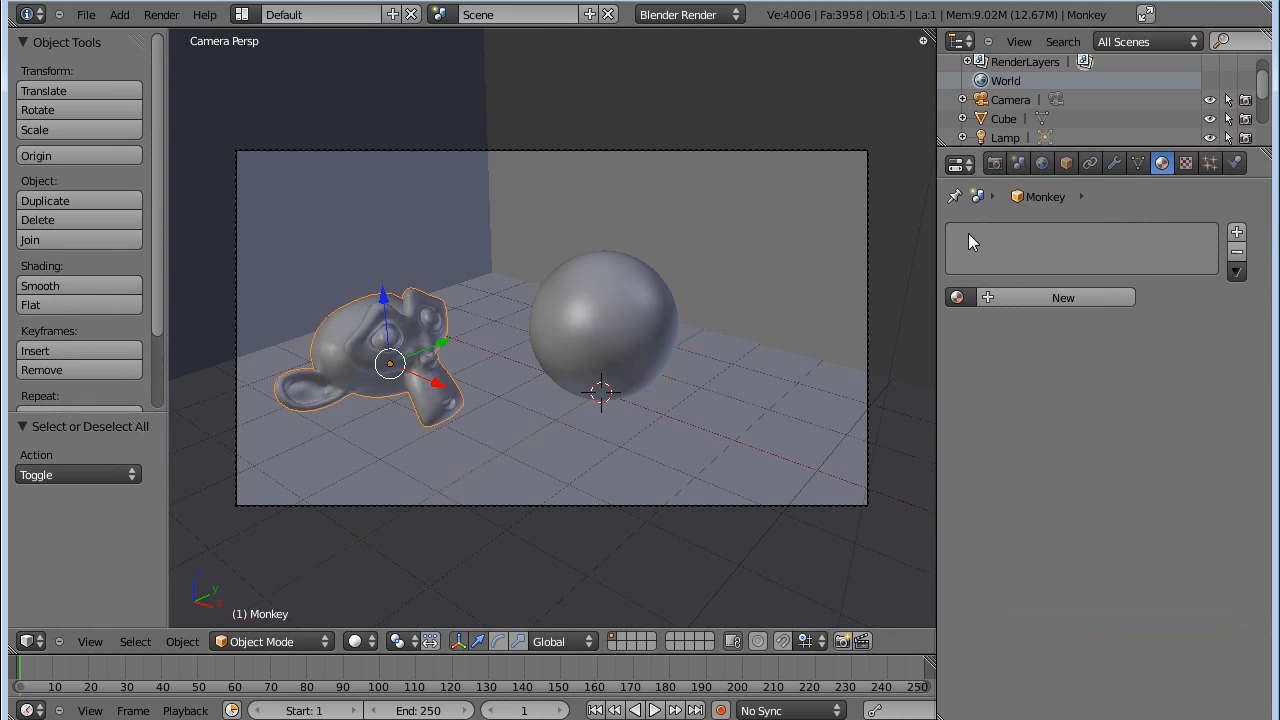
pyautogui.click(1062, 296)
pyautogui.write('Monkey')
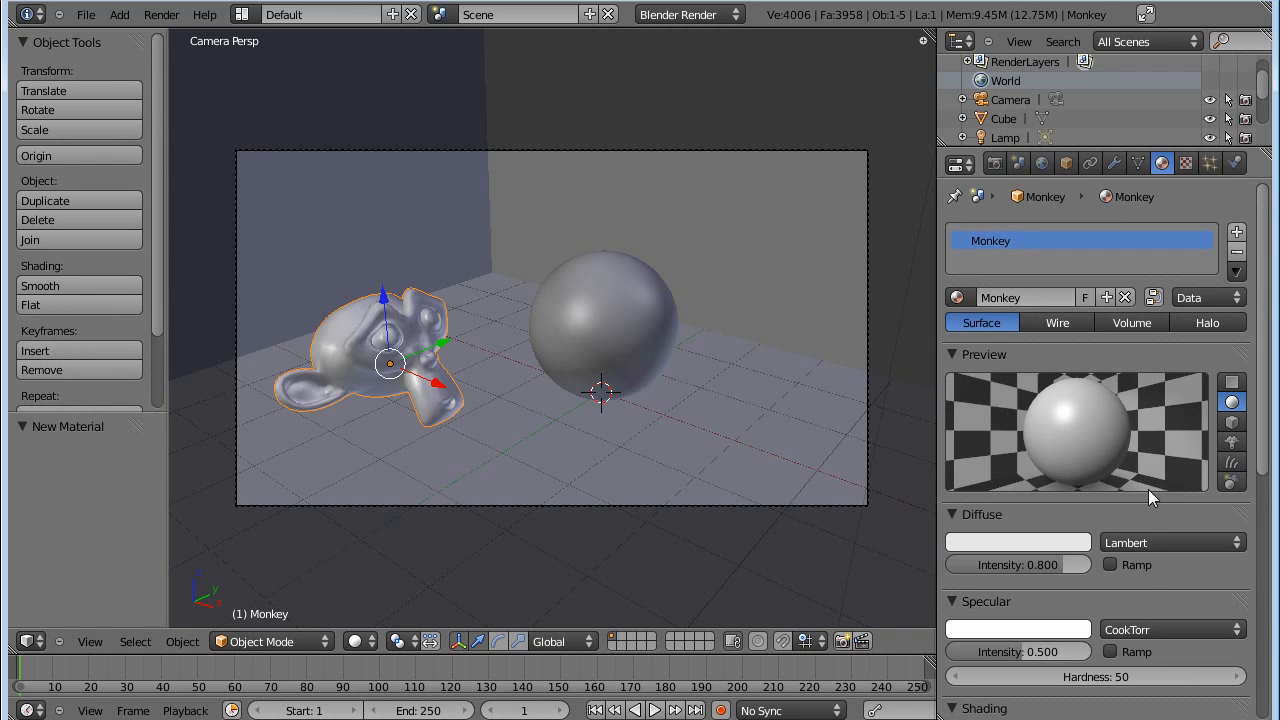
pyautogui.click(1016, 540)
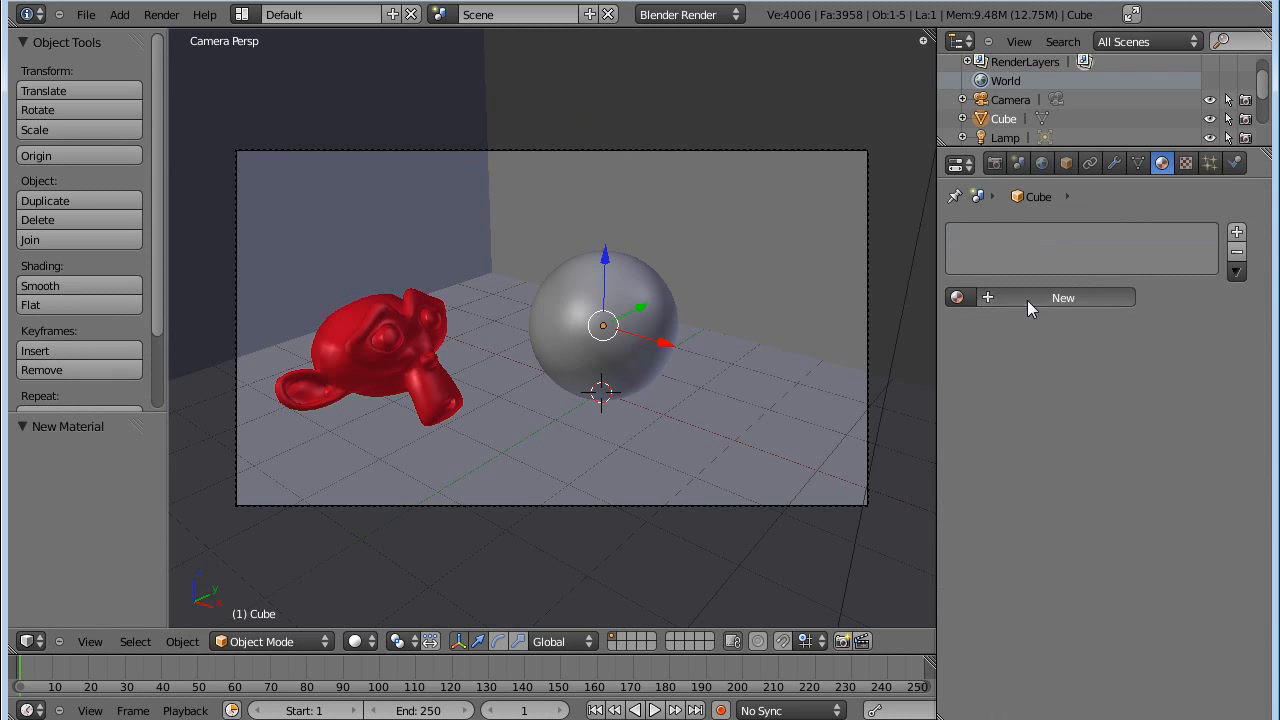
pyautogui.click(1064, 296)
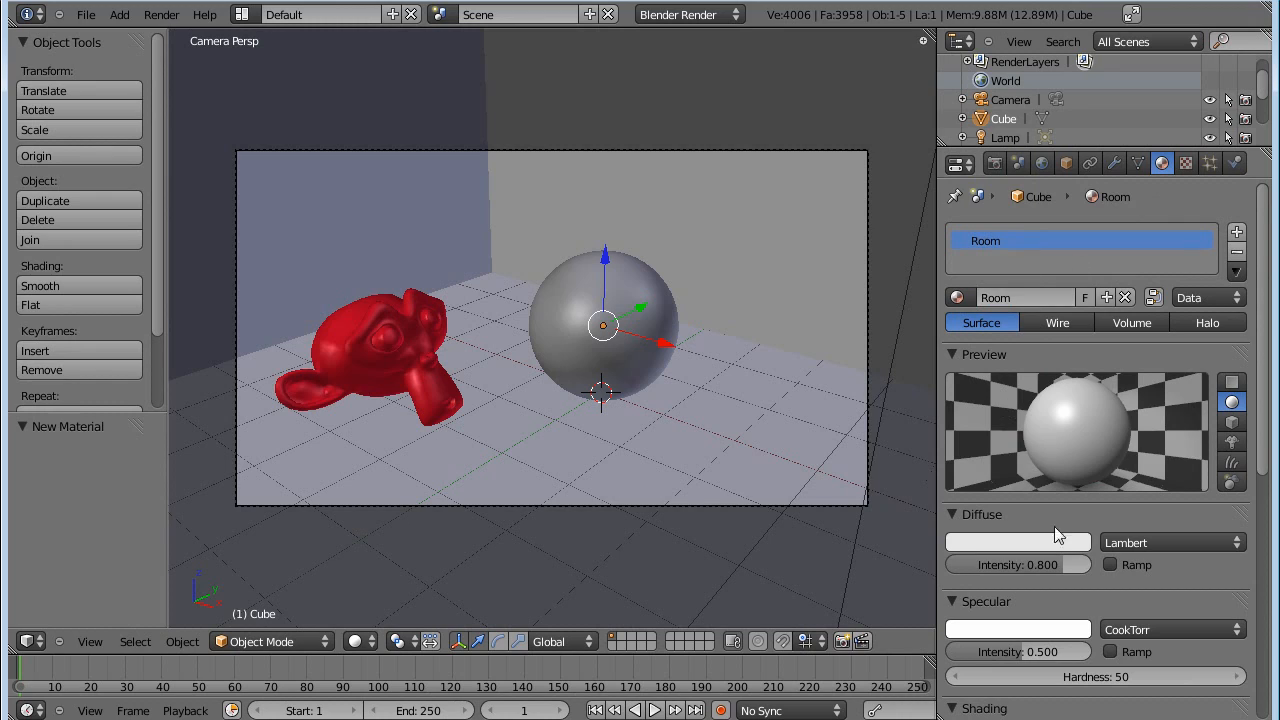
pyautogui.moveTo(650, 308)
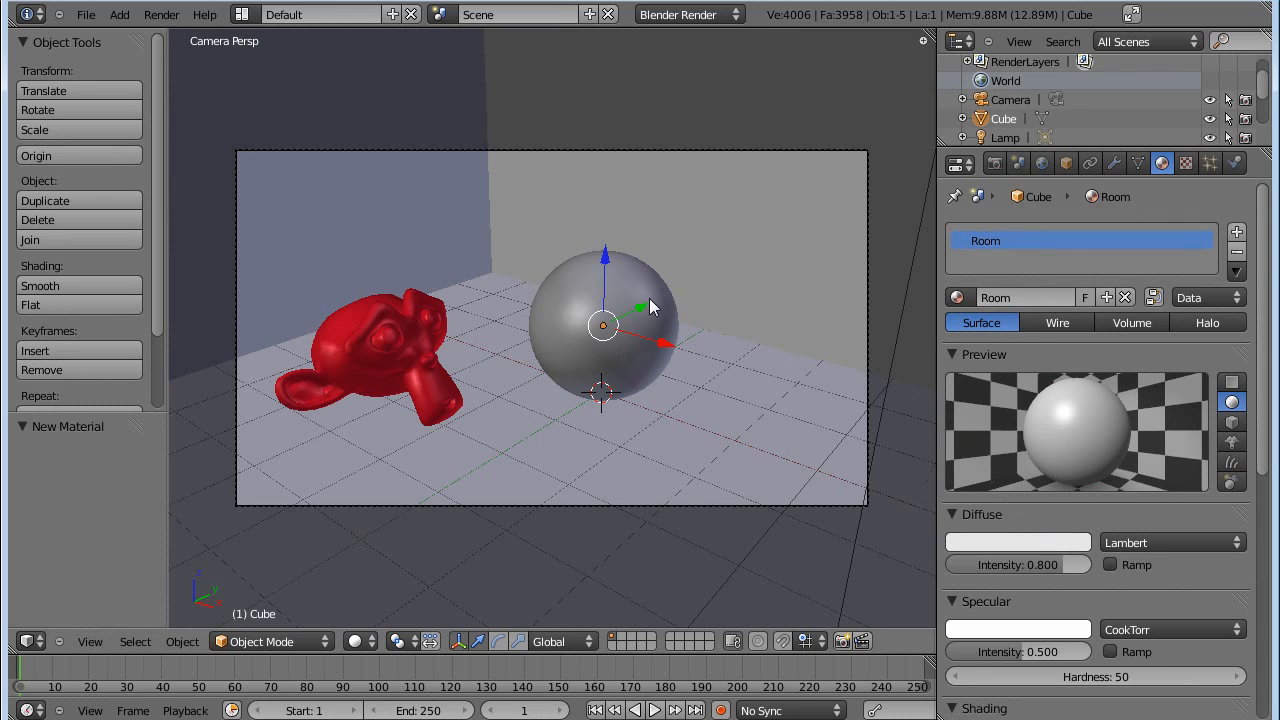
pyautogui.click(604, 324)
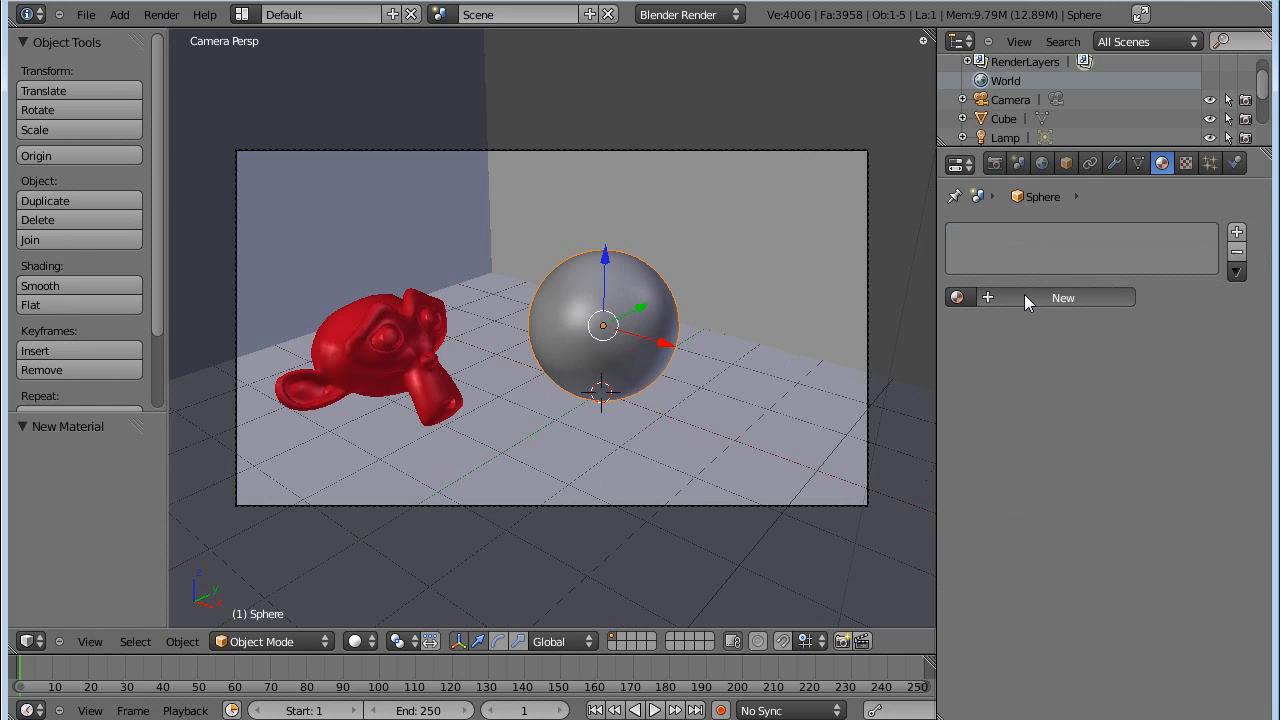
# Create the sphere's Node material and an independent slot copy renamed Ref.
pyautogui.click(1062, 296)
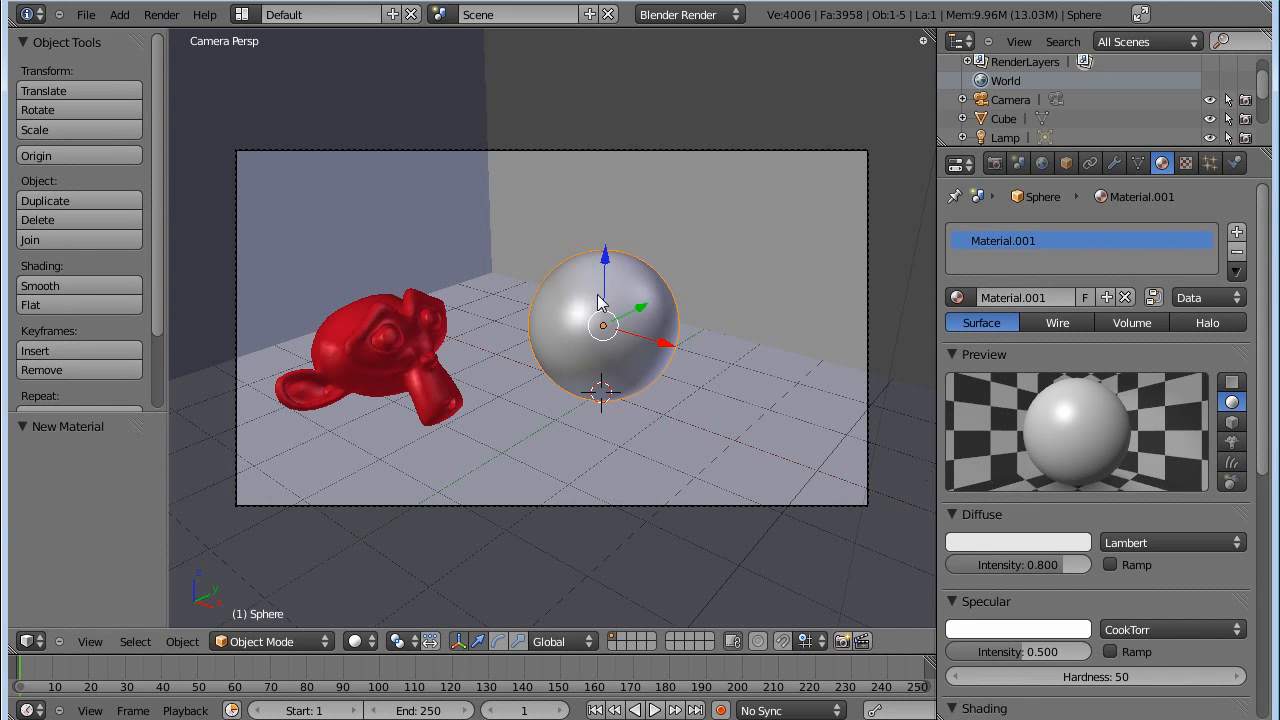
pyautogui.moveTo(612, 280)
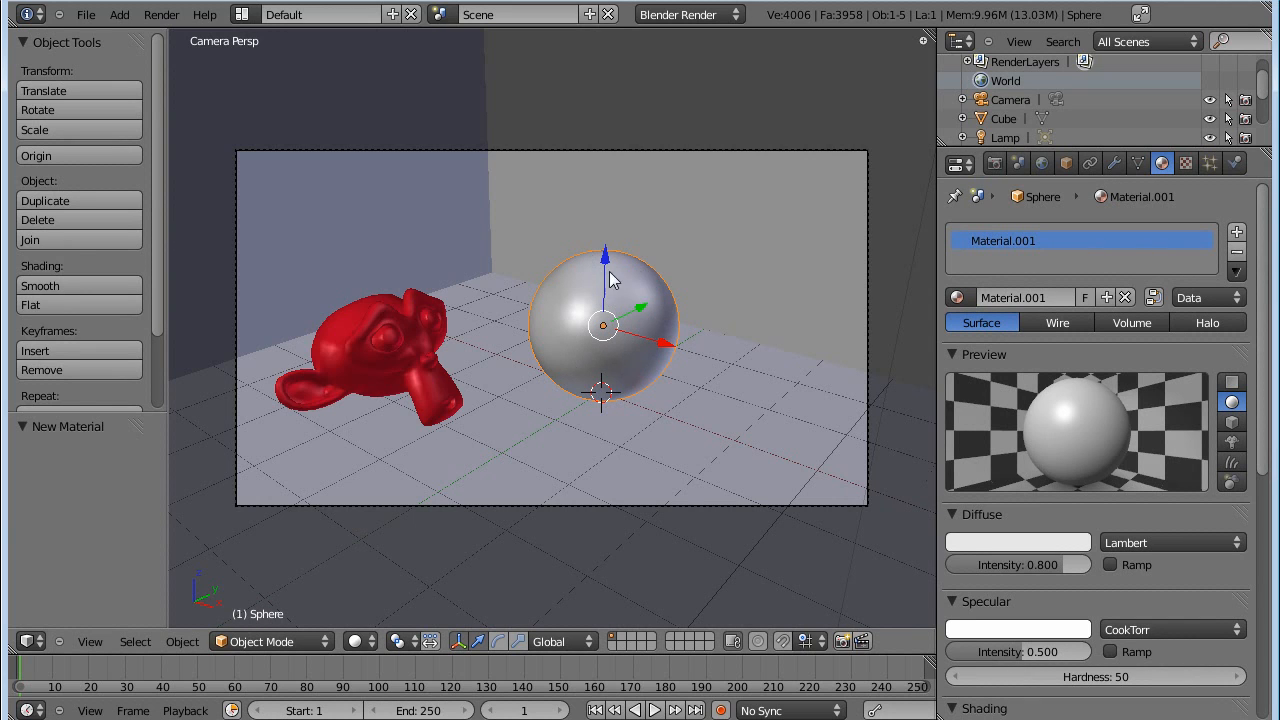
pyautogui.moveTo(564, 324)
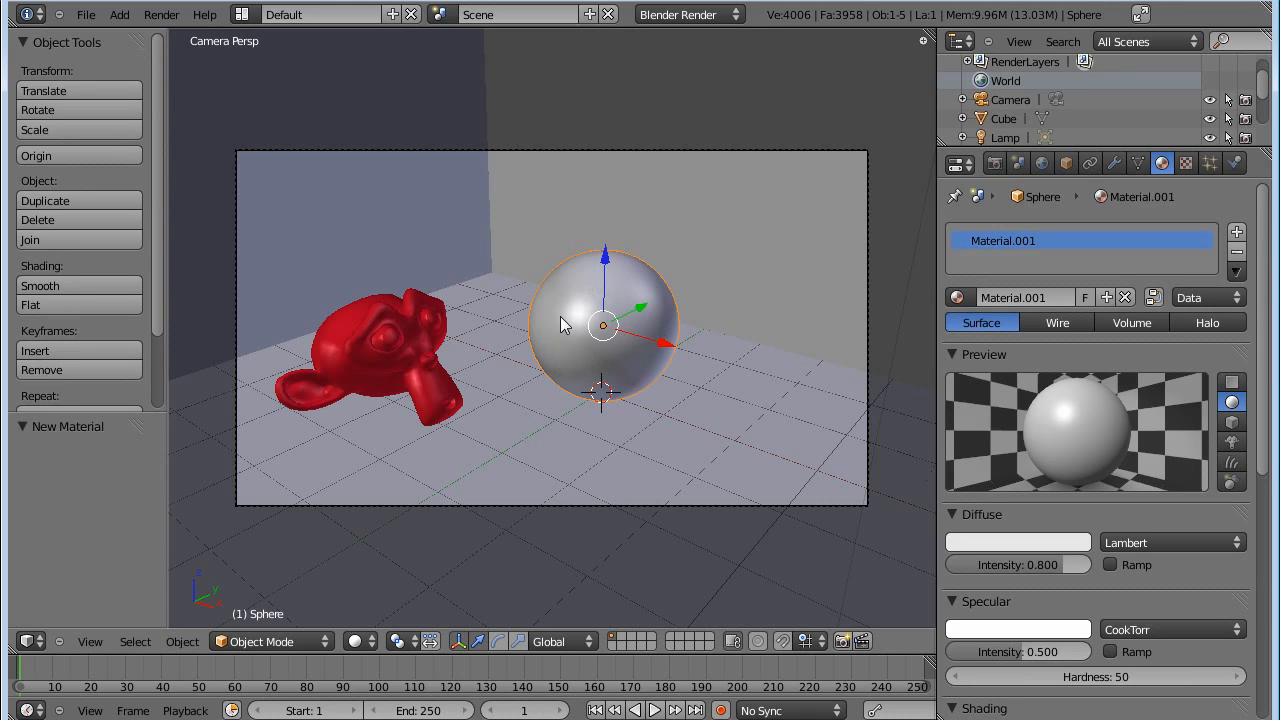
pyautogui.moveTo(716, 432)
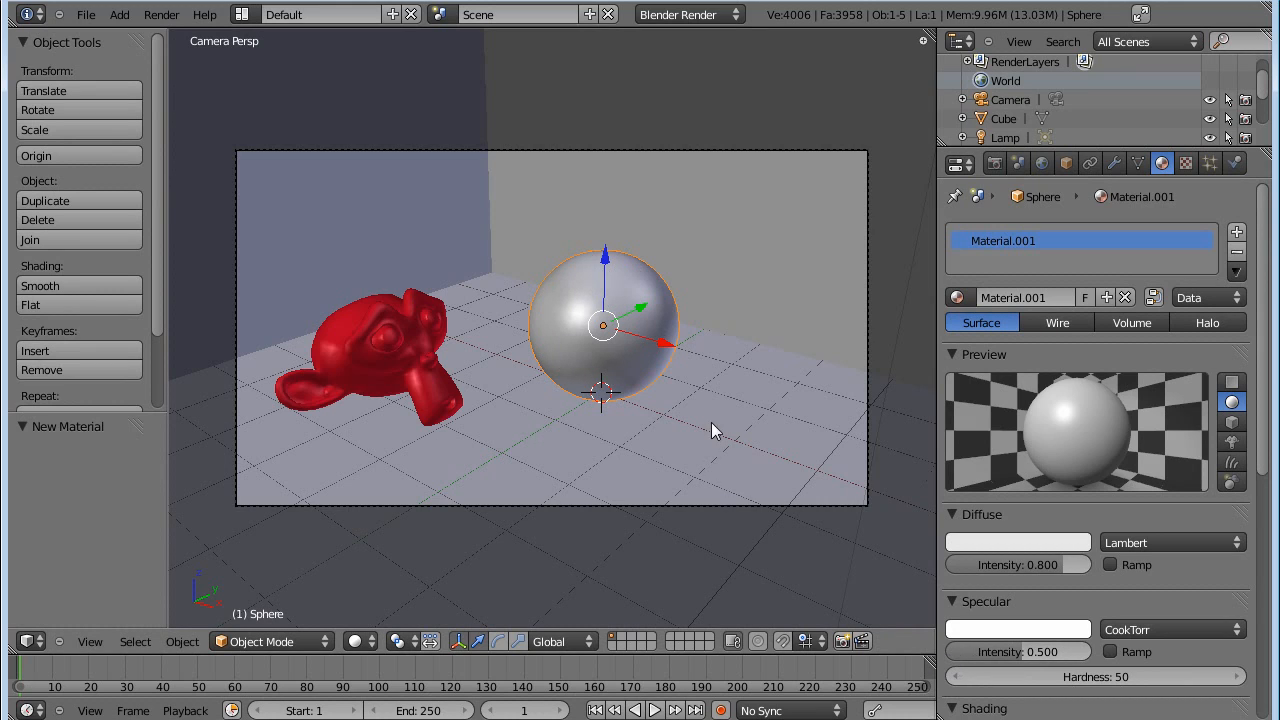
pyautogui.moveTo(610, 290)
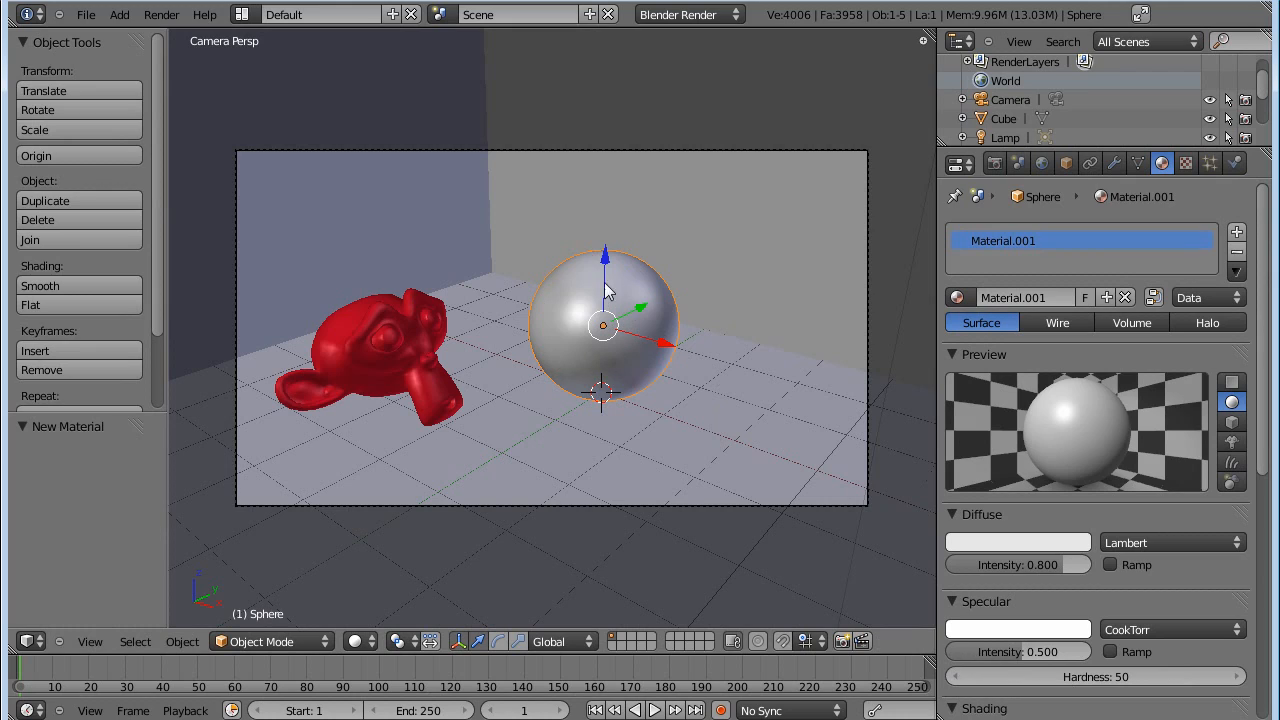
pyautogui.moveTo(584, 378)
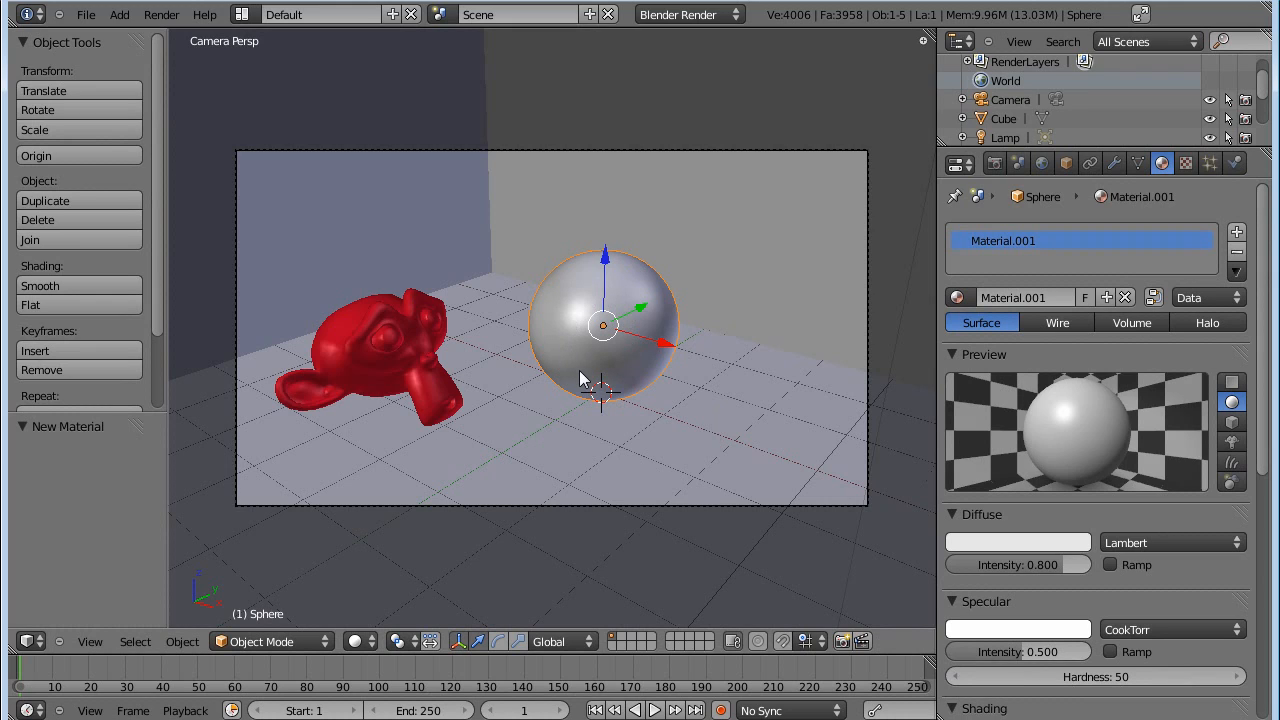
pyautogui.moveTo(648, 390)
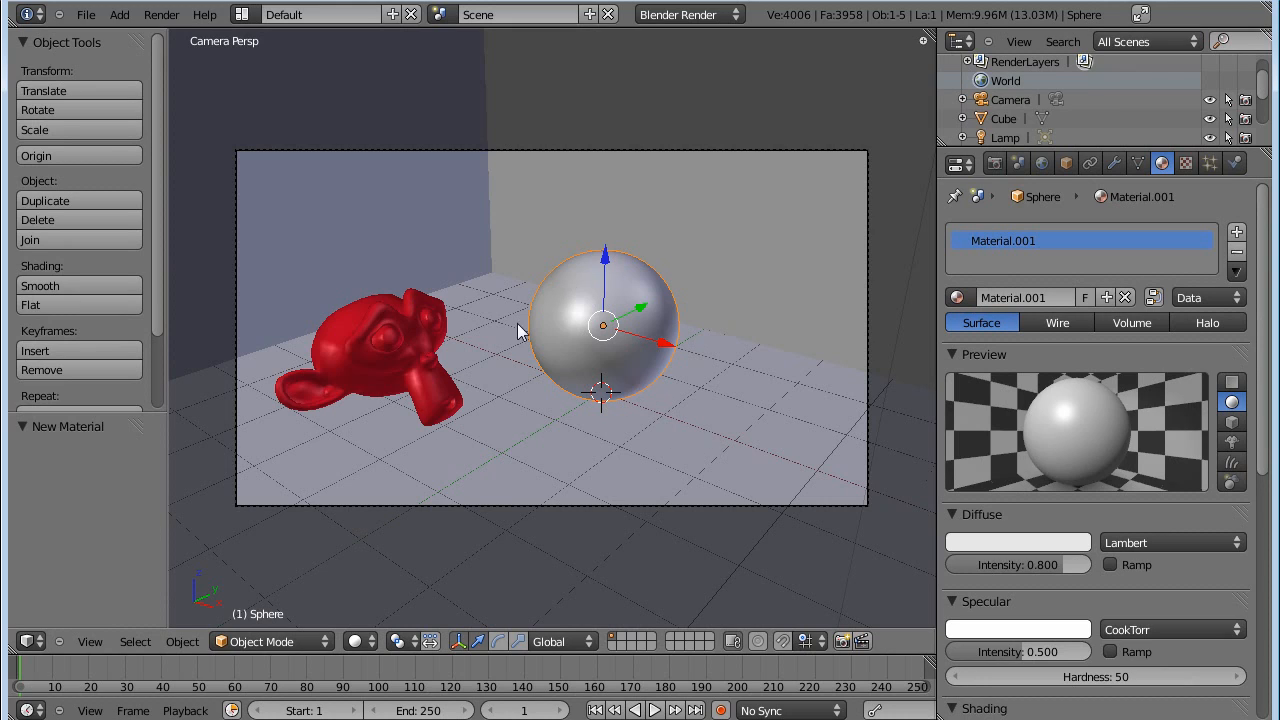
pyautogui.moveTo(668, 368)
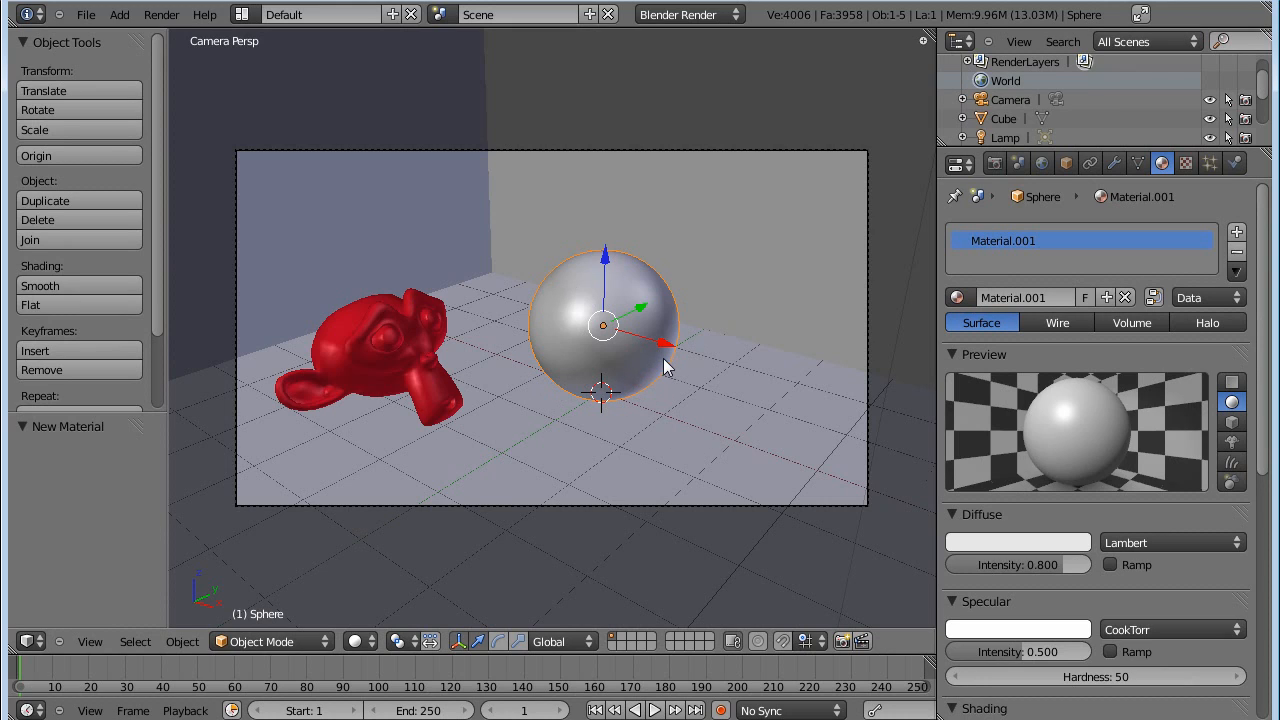
pyautogui.moveTo(680, 360)
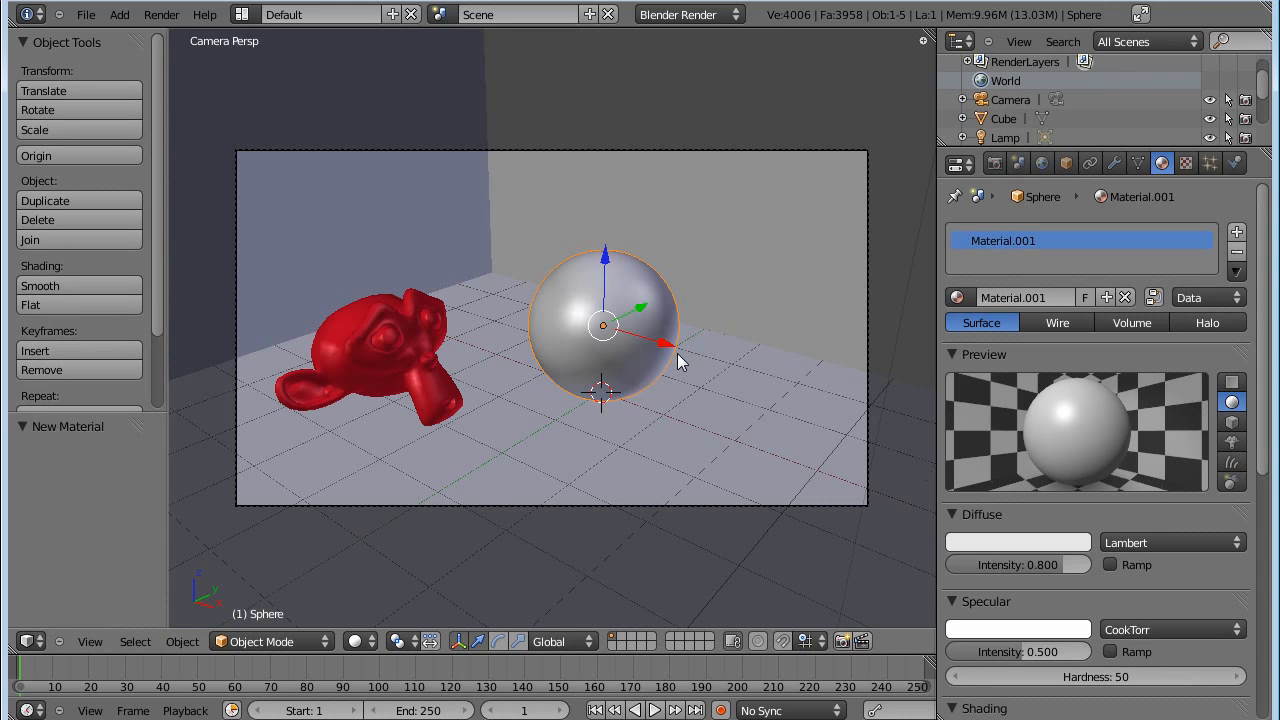
pyautogui.moveTo(596, 318)
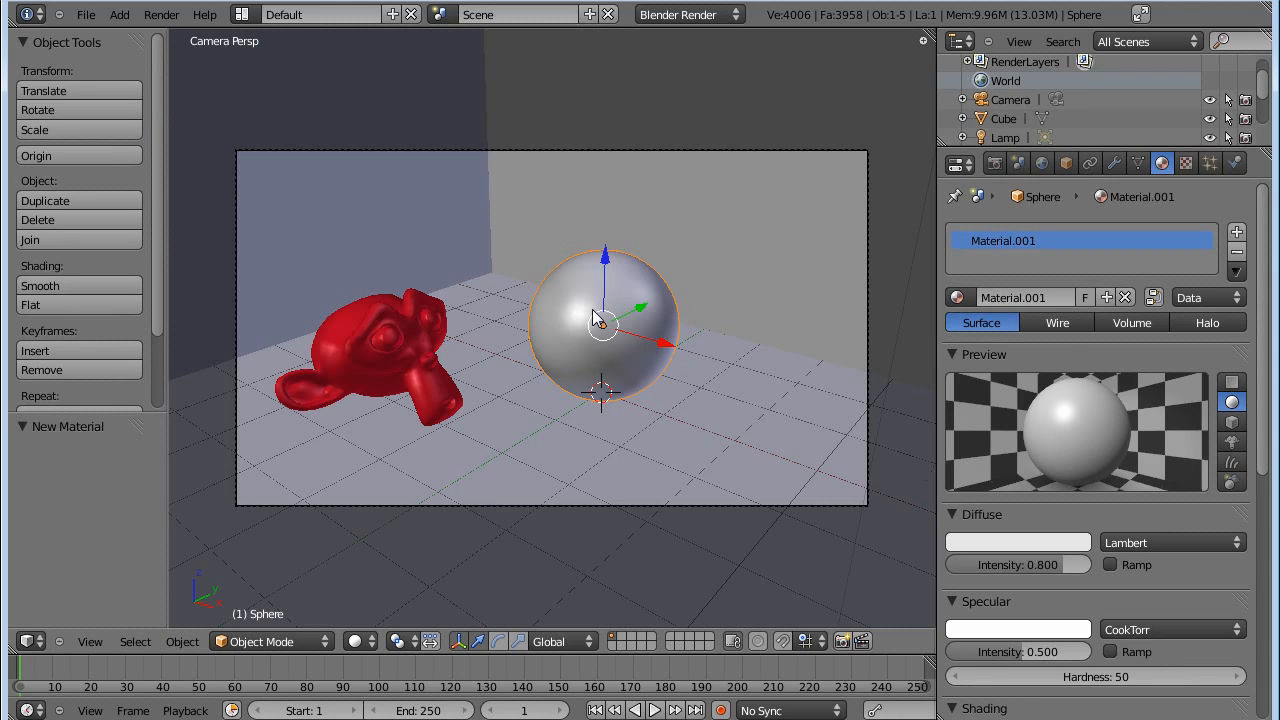
pyautogui.moveTo(556, 316)
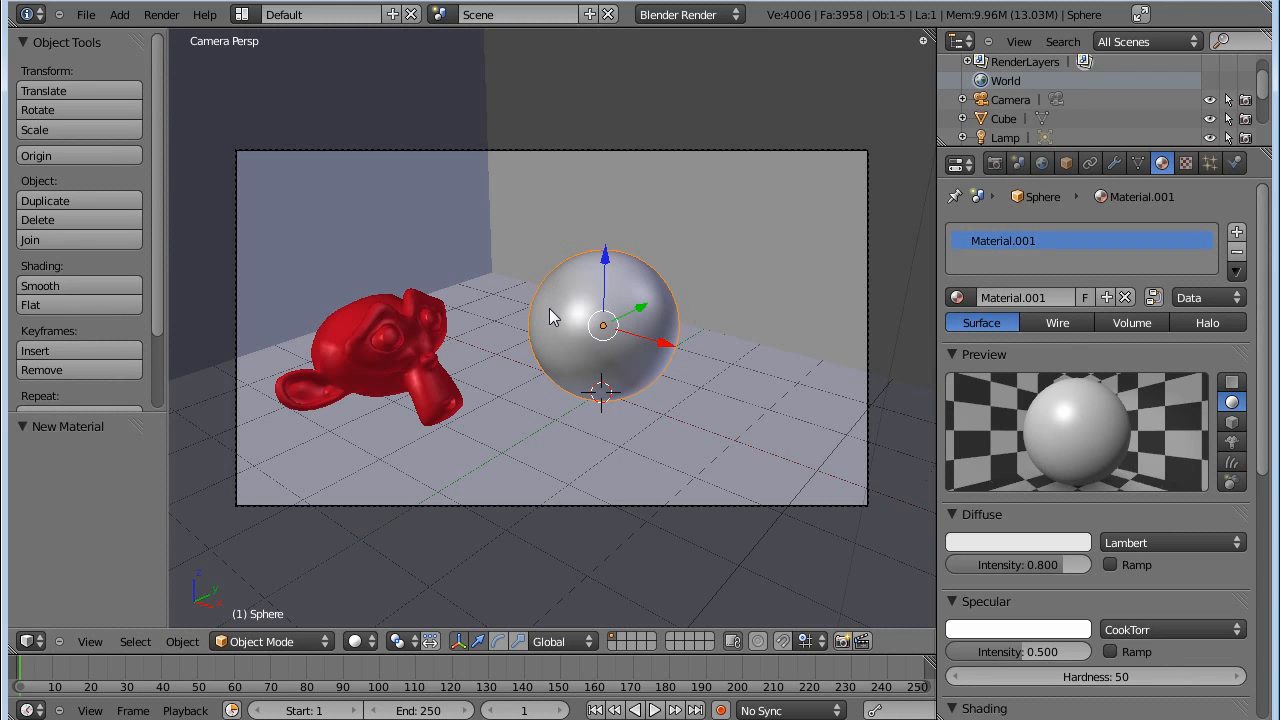
pyautogui.moveTo(636, 304)
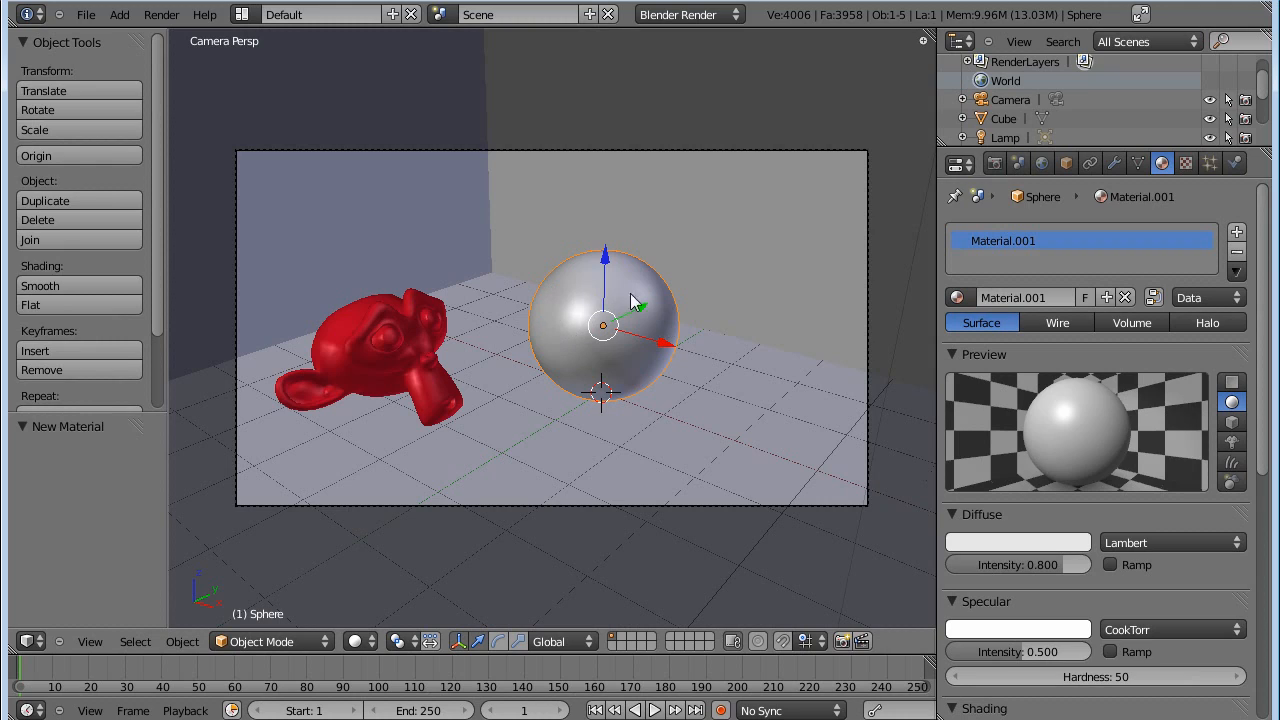
pyautogui.moveTo(580, 330)
pyautogui.write('Node')
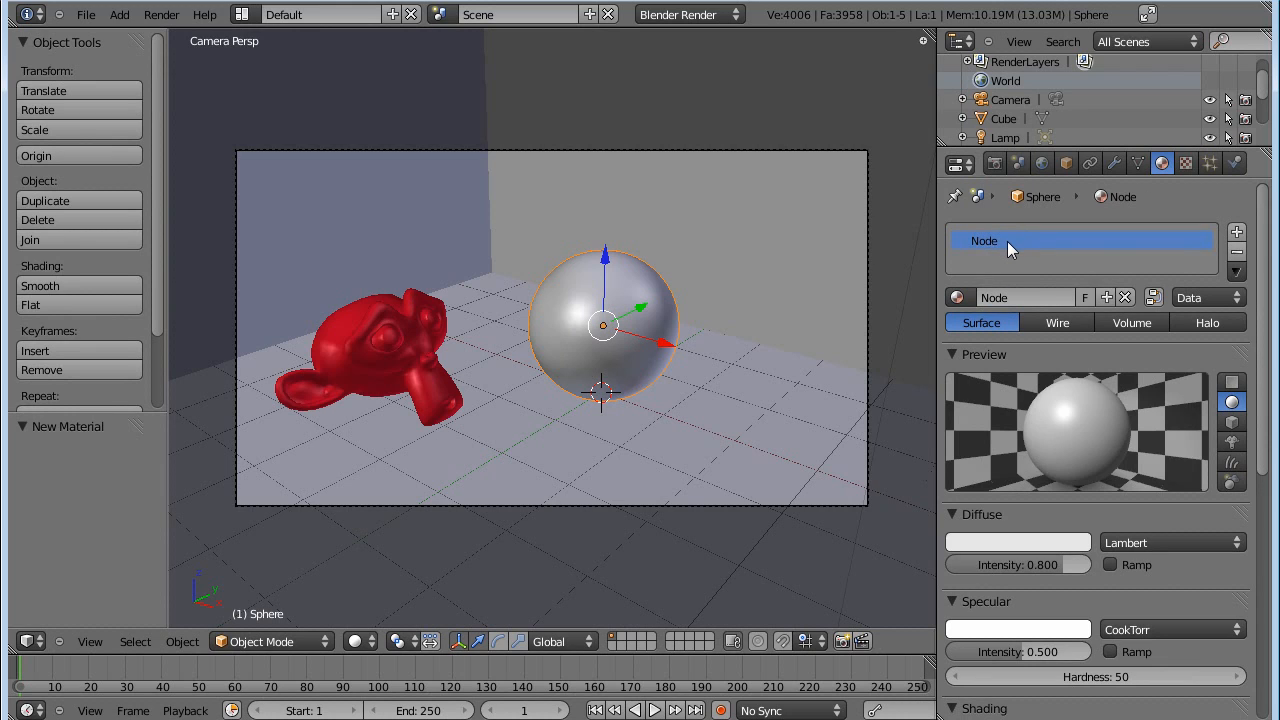
pyautogui.moveTo(604, 344)
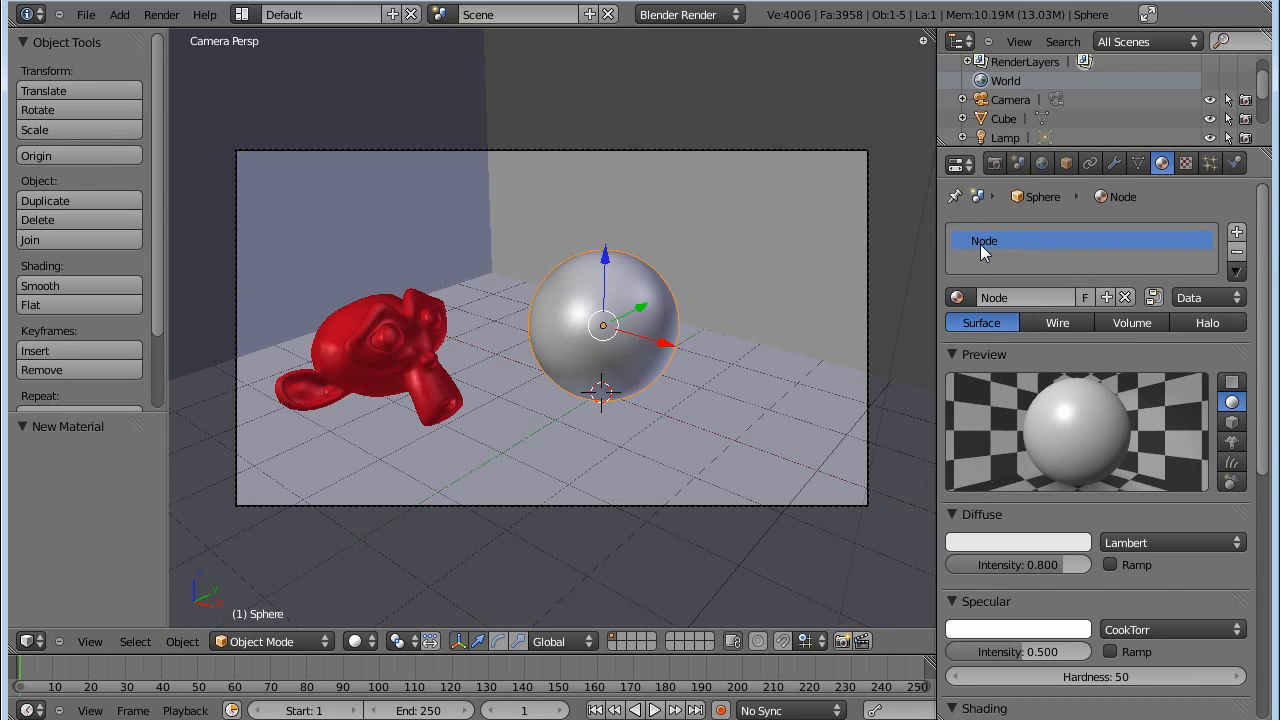
pyautogui.moveTo(986, 260)
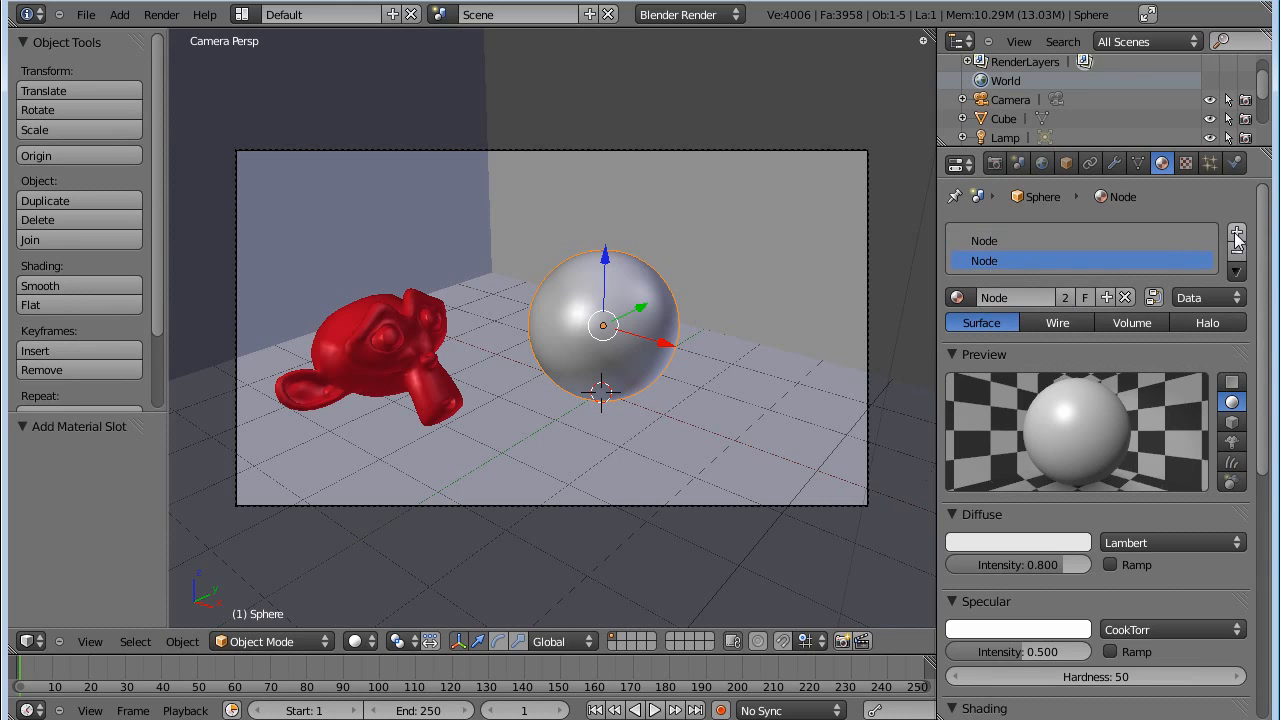
pyautogui.moveTo(1068, 302)
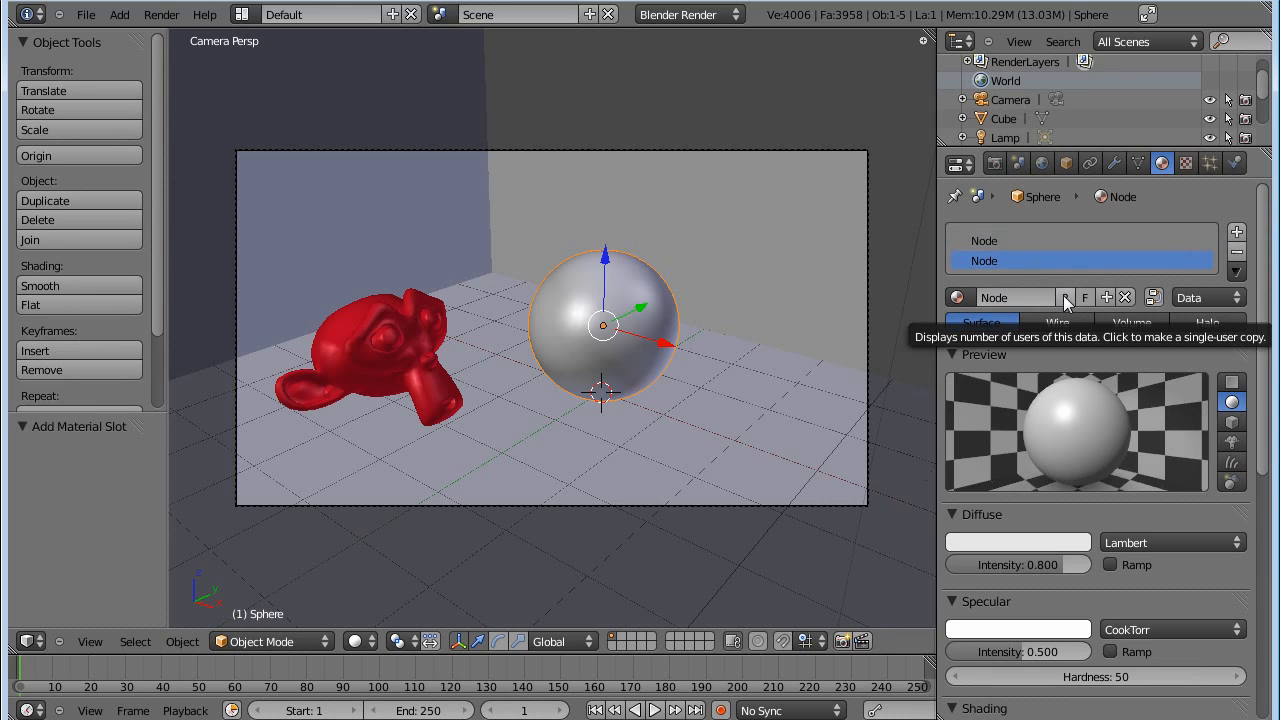
pyautogui.click(1064, 296)
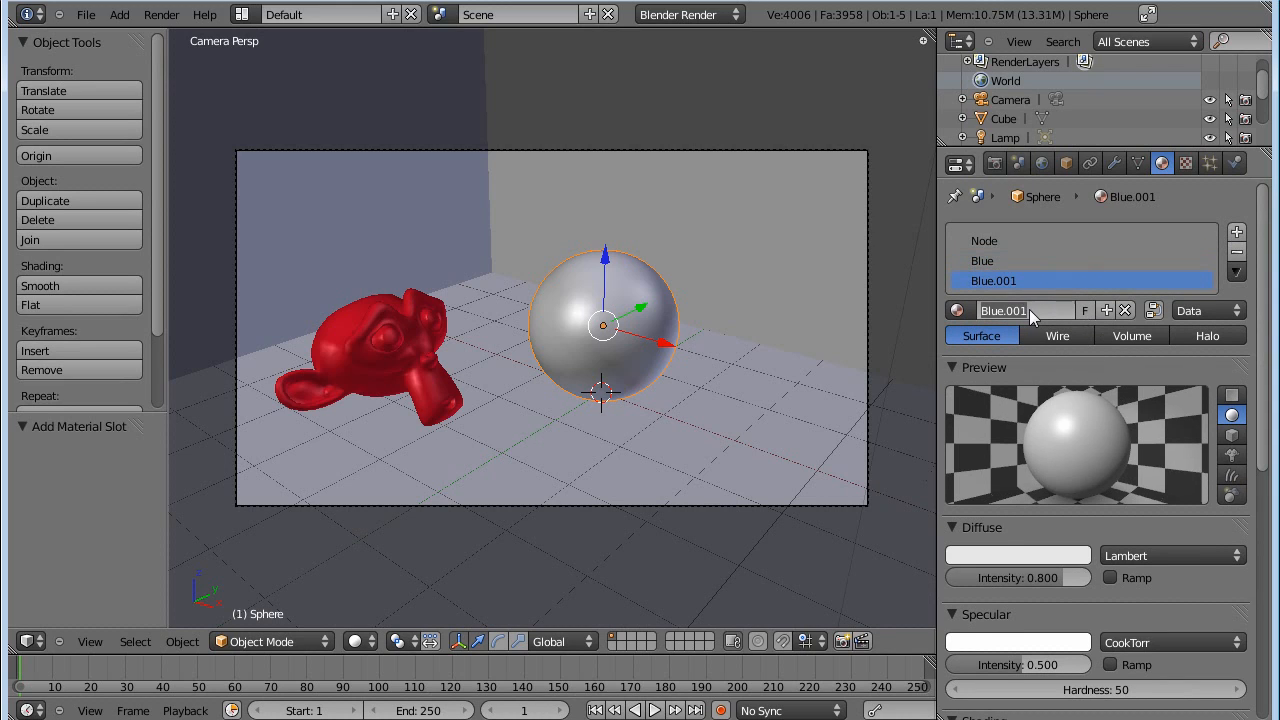
pyautogui.write('Ref')
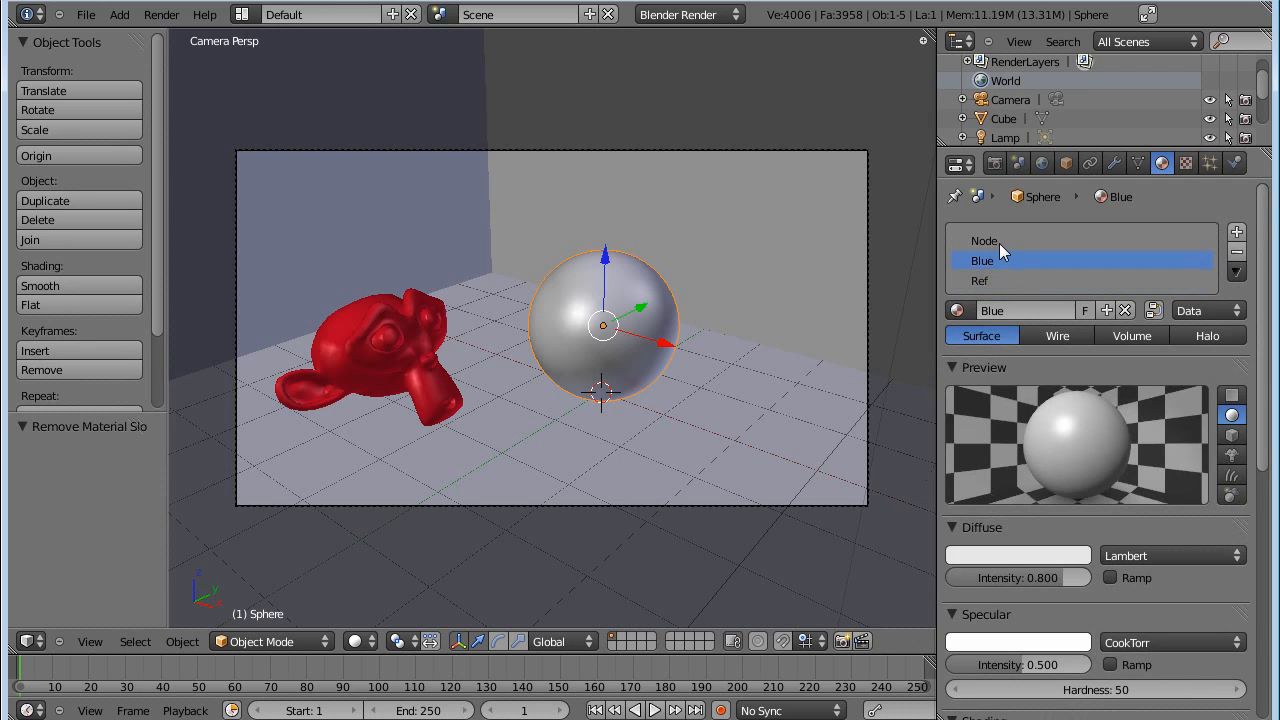
# Give Blue a blue diffuse colour, specular intensity about 0.05 and hardness 37.
pyautogui.scroll(3)
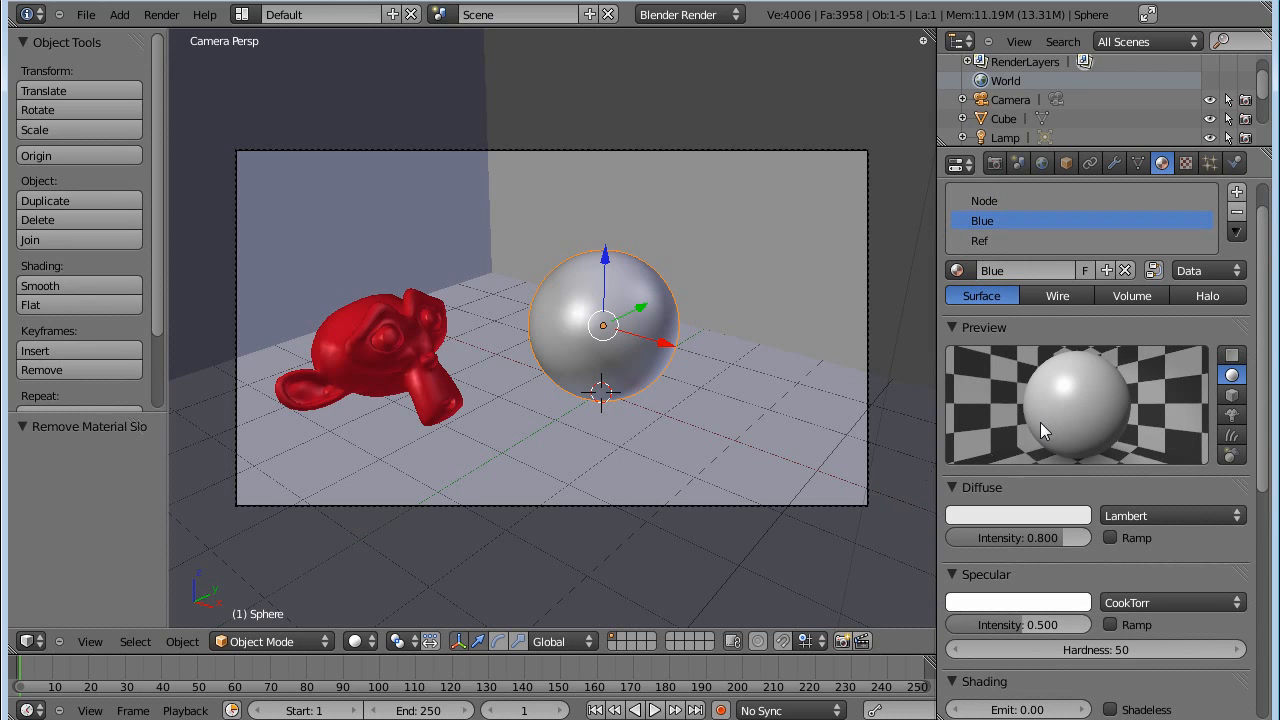
pyautogui.click(1016, 516)
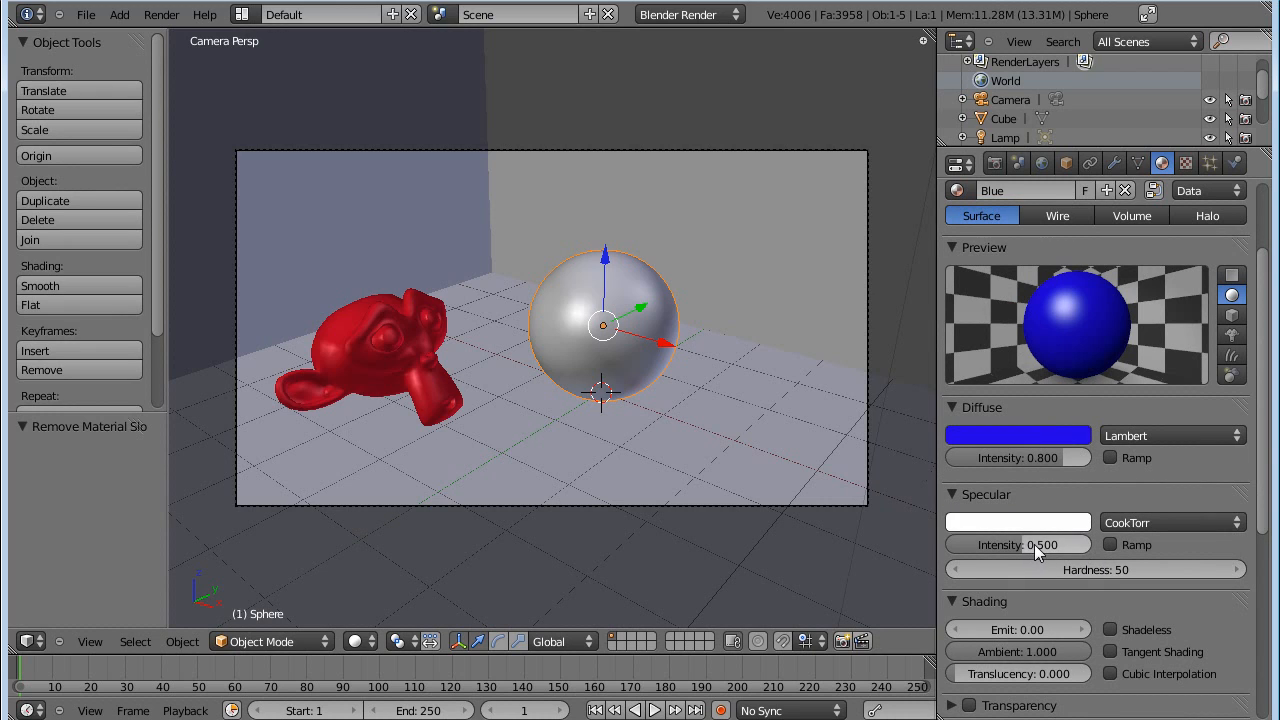
pyautogui.moveTo(1036, 544); pyautogui.dragTo(984, 544)
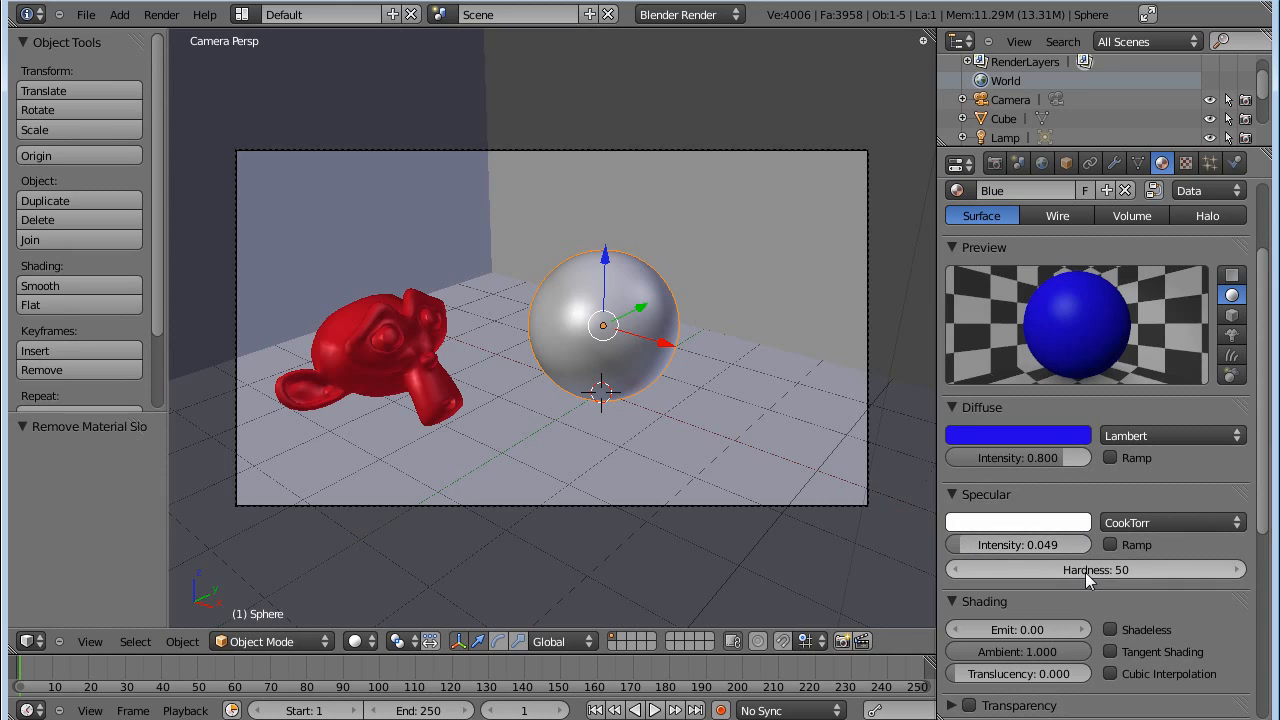
pyautogui.moveTo(1096, 568); pyautogui.dragTo(1040, 568)
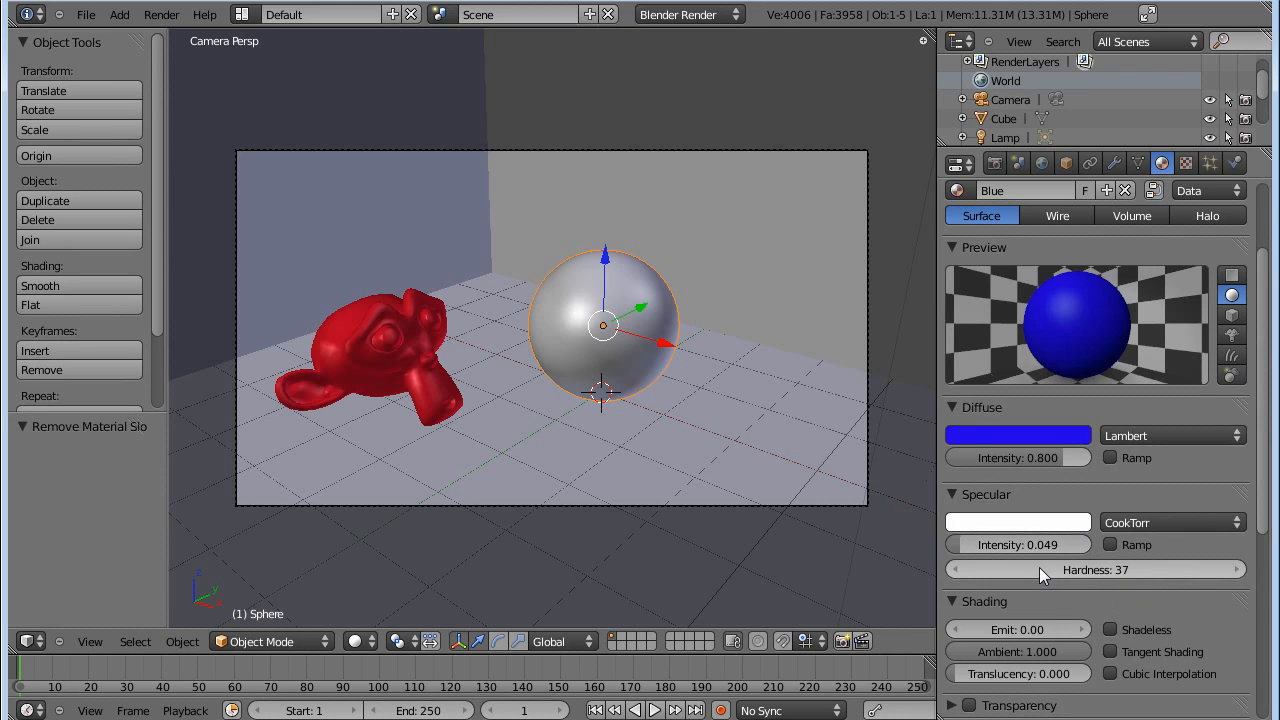
pyautogui.moveTo(1116, 328)
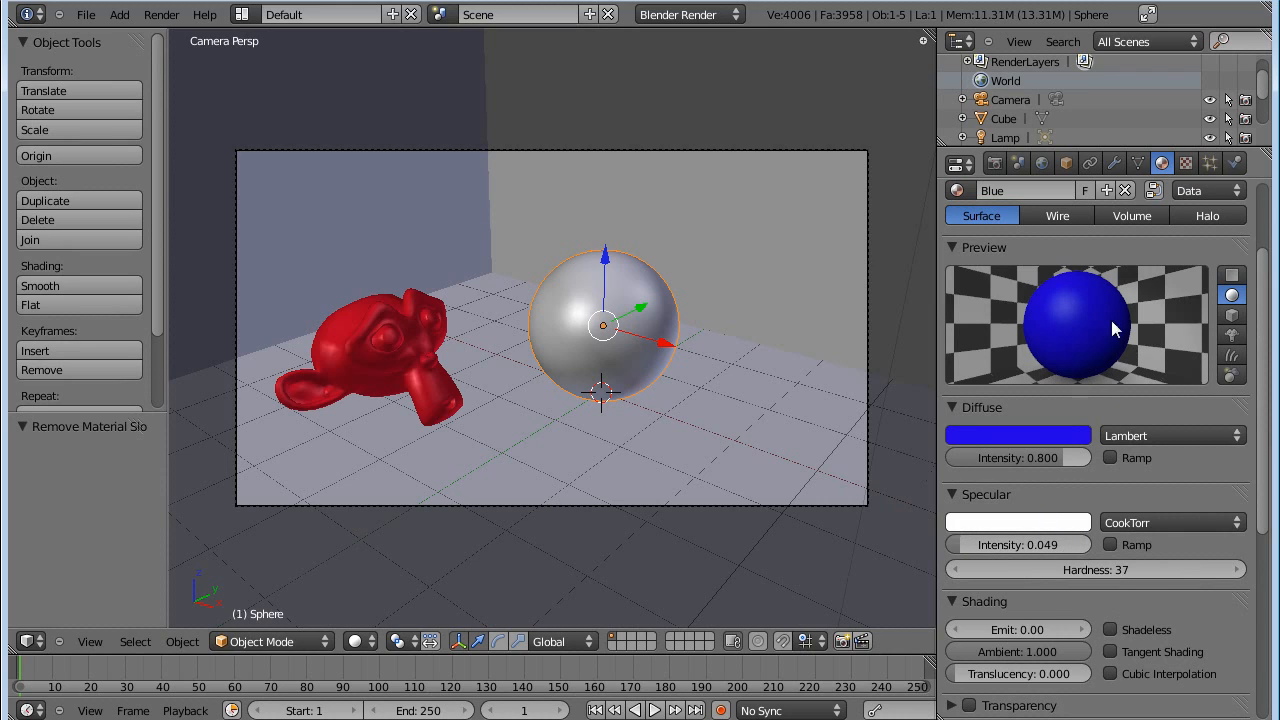
pyautogui.scroll(-3)
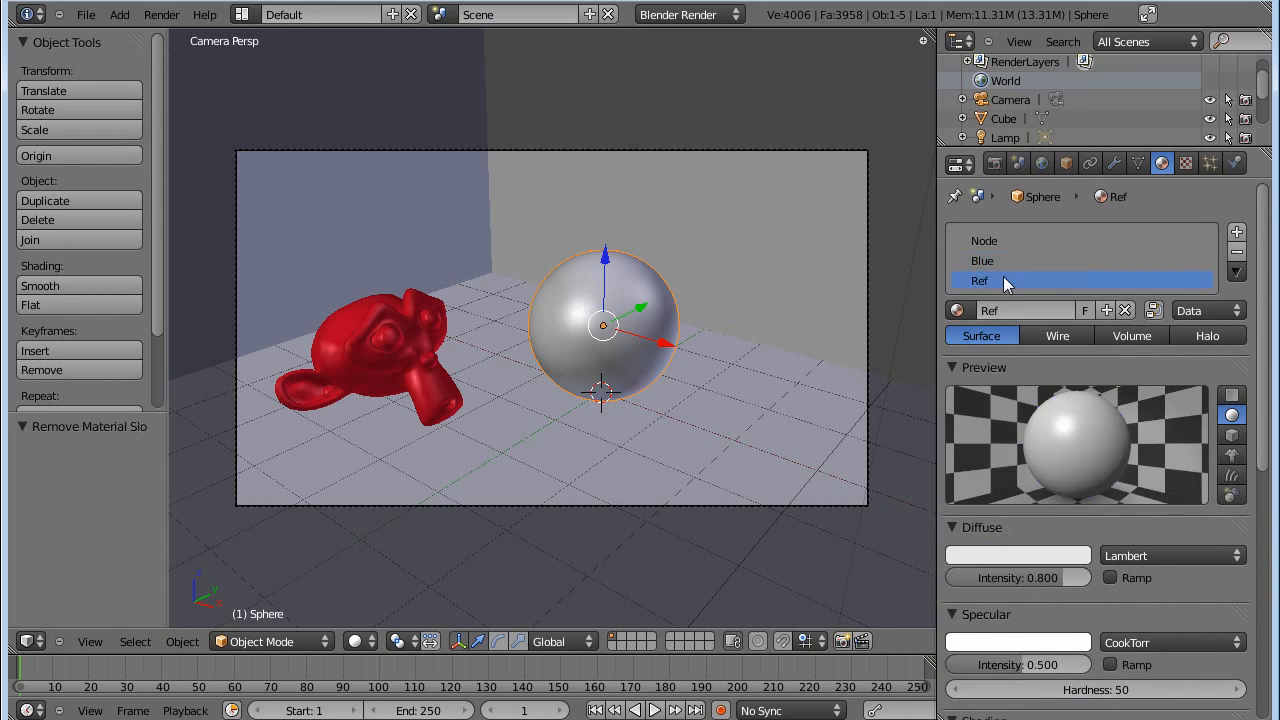
# Enable mirror reflections on the Ref material with reflectivity about 0.22.
pyautogui.click(1016, 556)
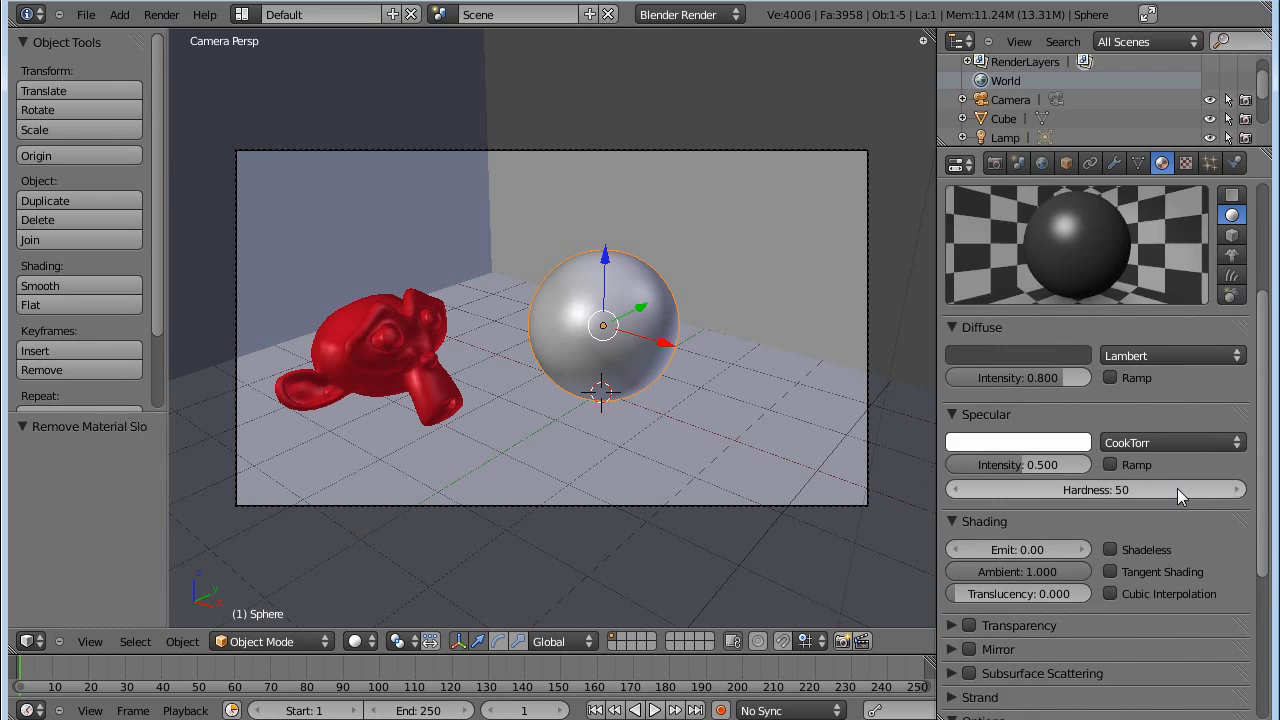
pyautogui.scroll(-3)
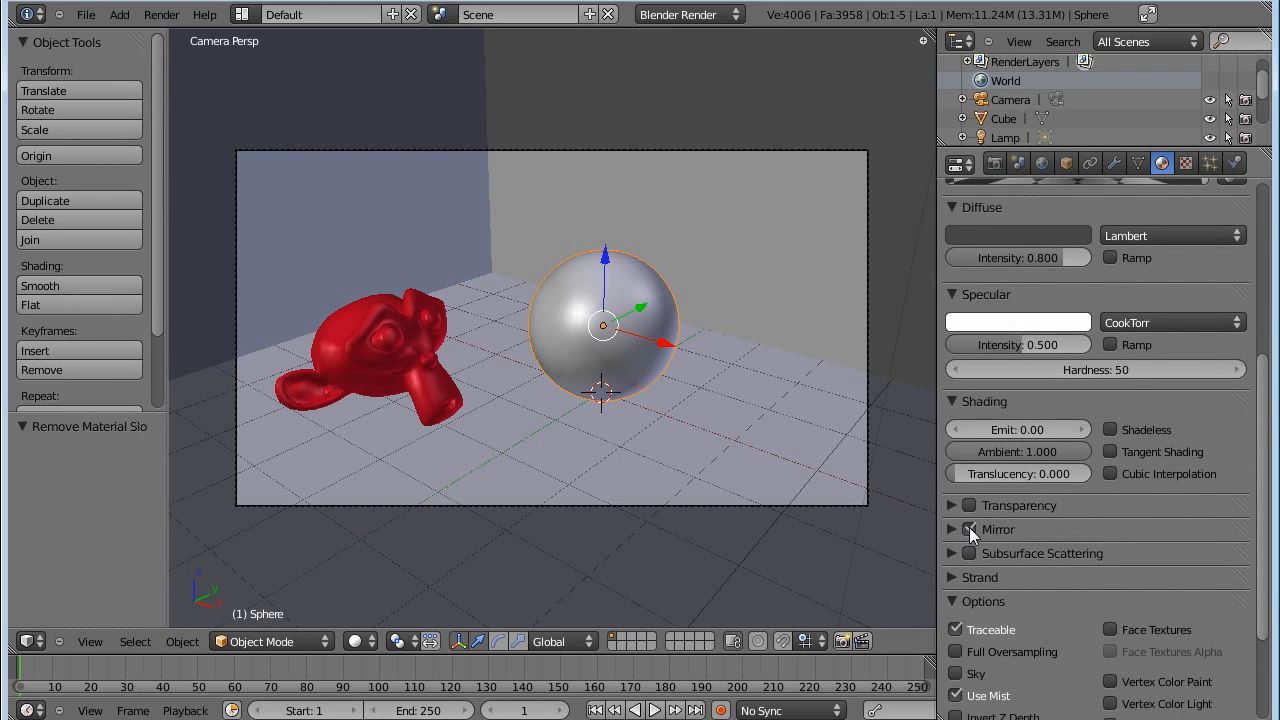
pyautogui.click(968, 528)
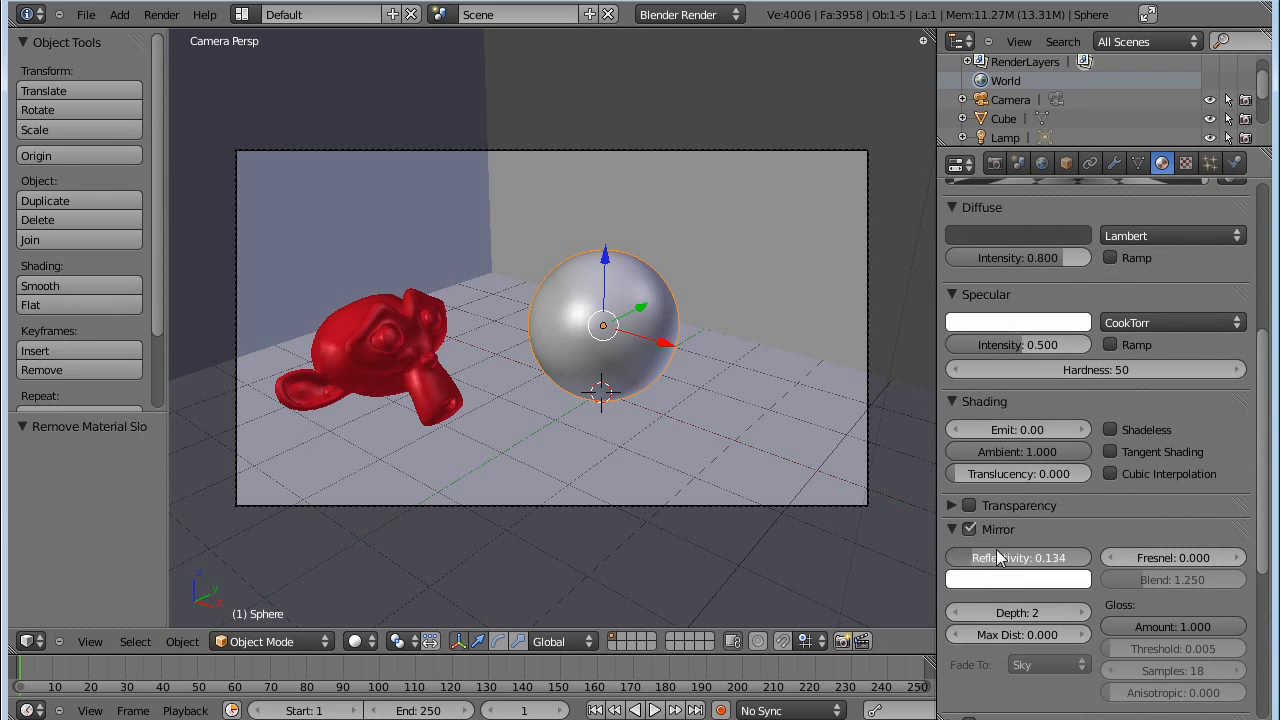
pyautogui.moveTo(980, 556); pyautogui.dragTo(1060, 556)
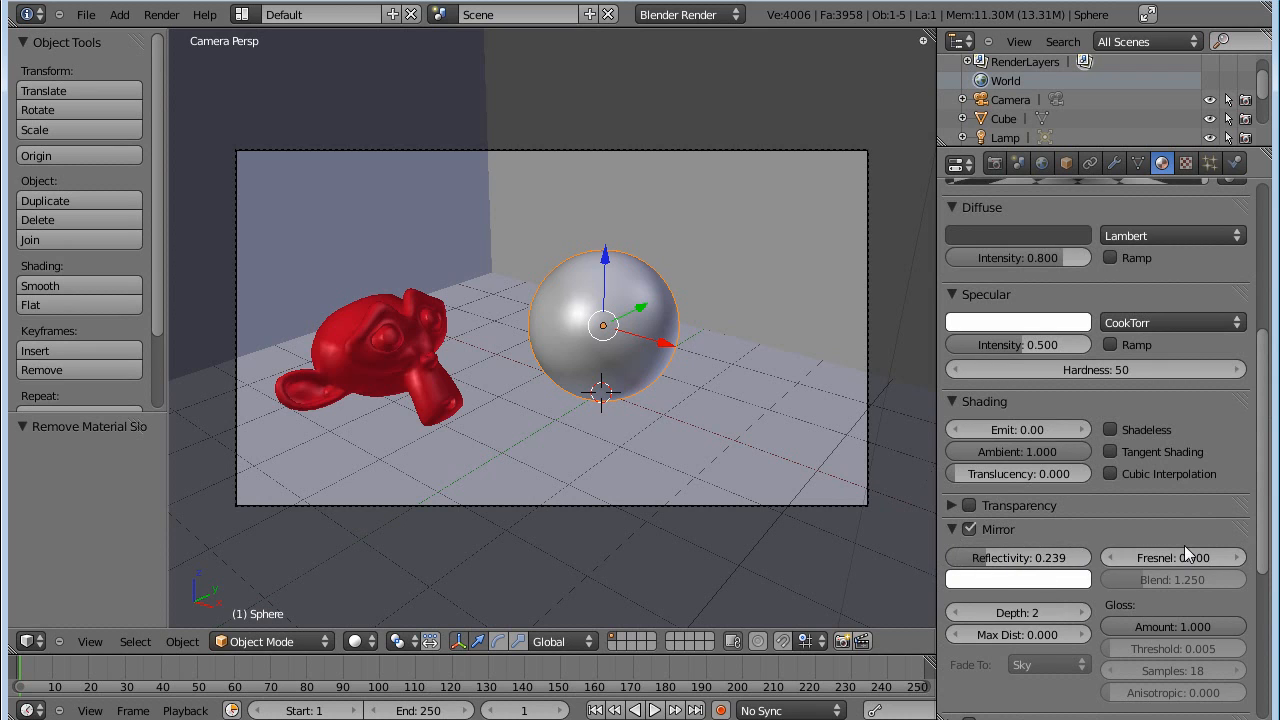
pyautogui.scroll(-3)
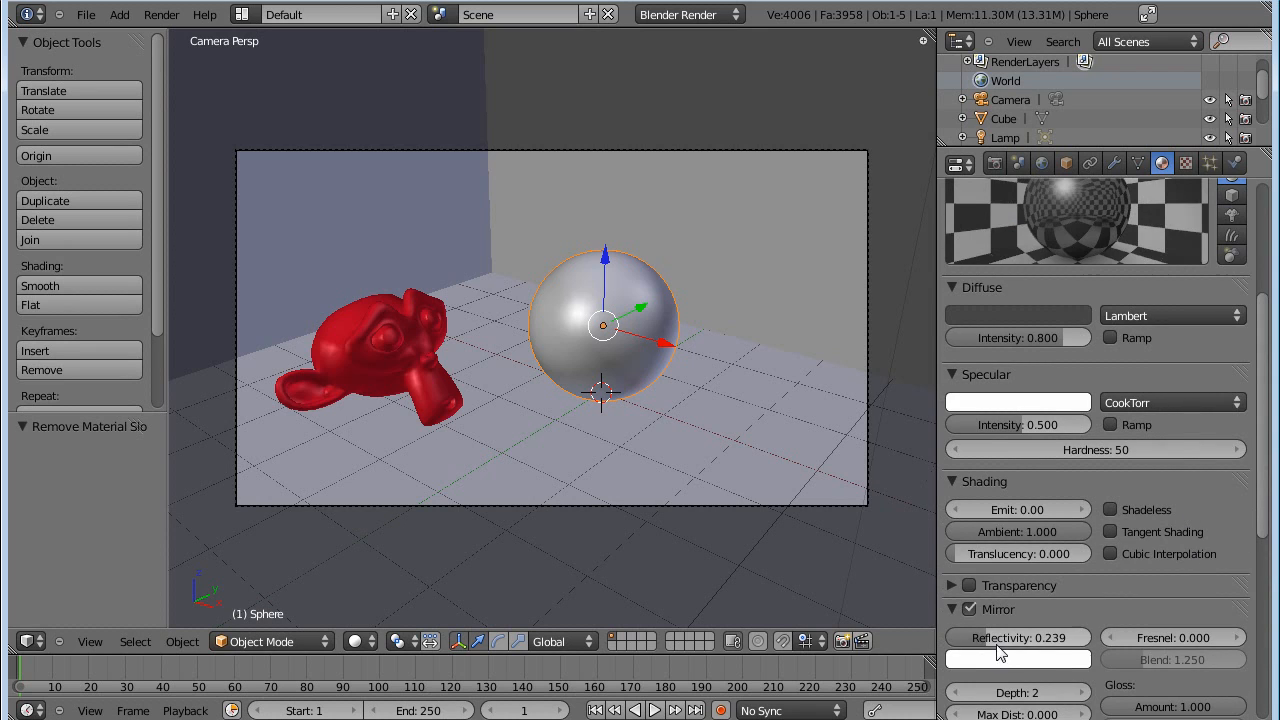
pyautogui.scroll(-3)
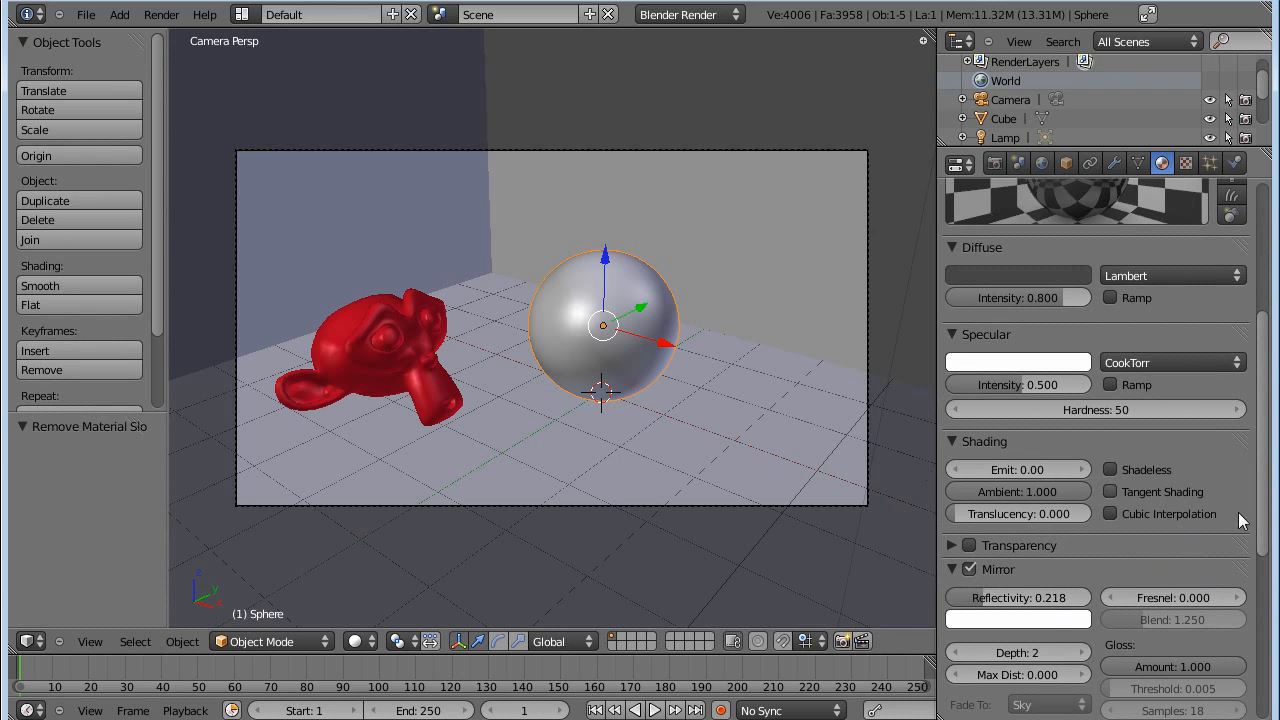
pyautogui.scroll(-3)
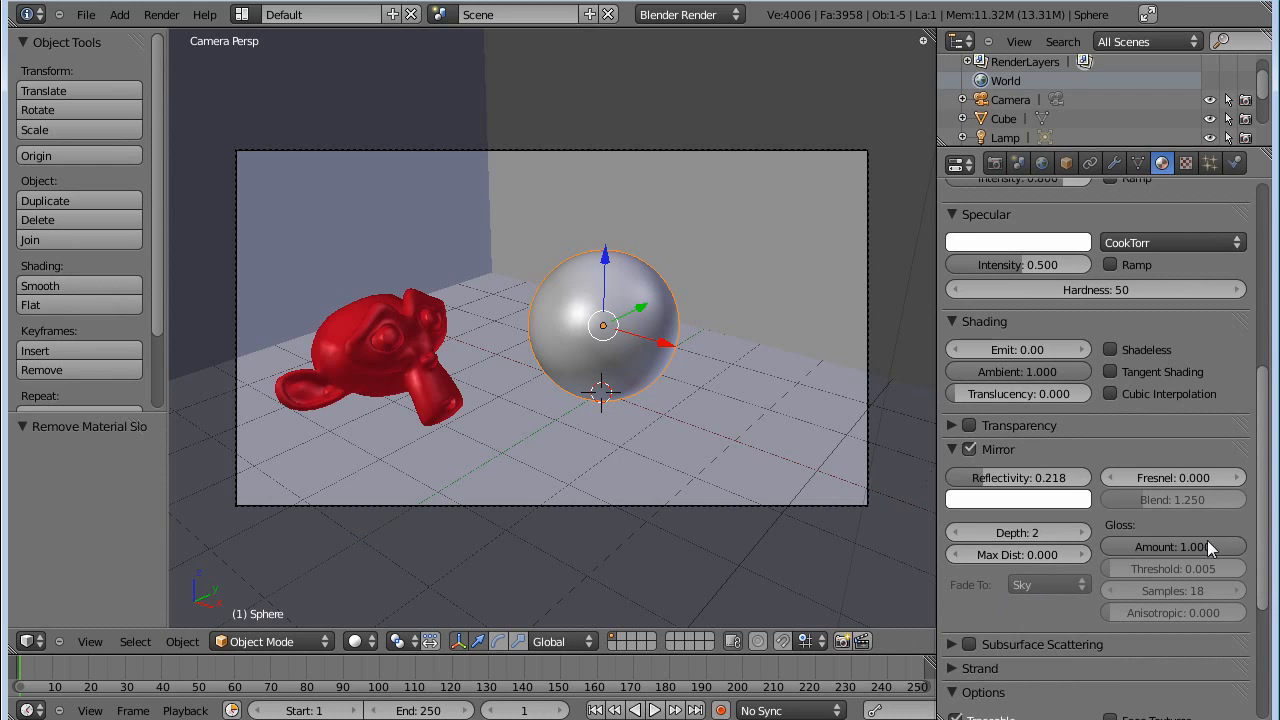
pyautogui.scroll(3)
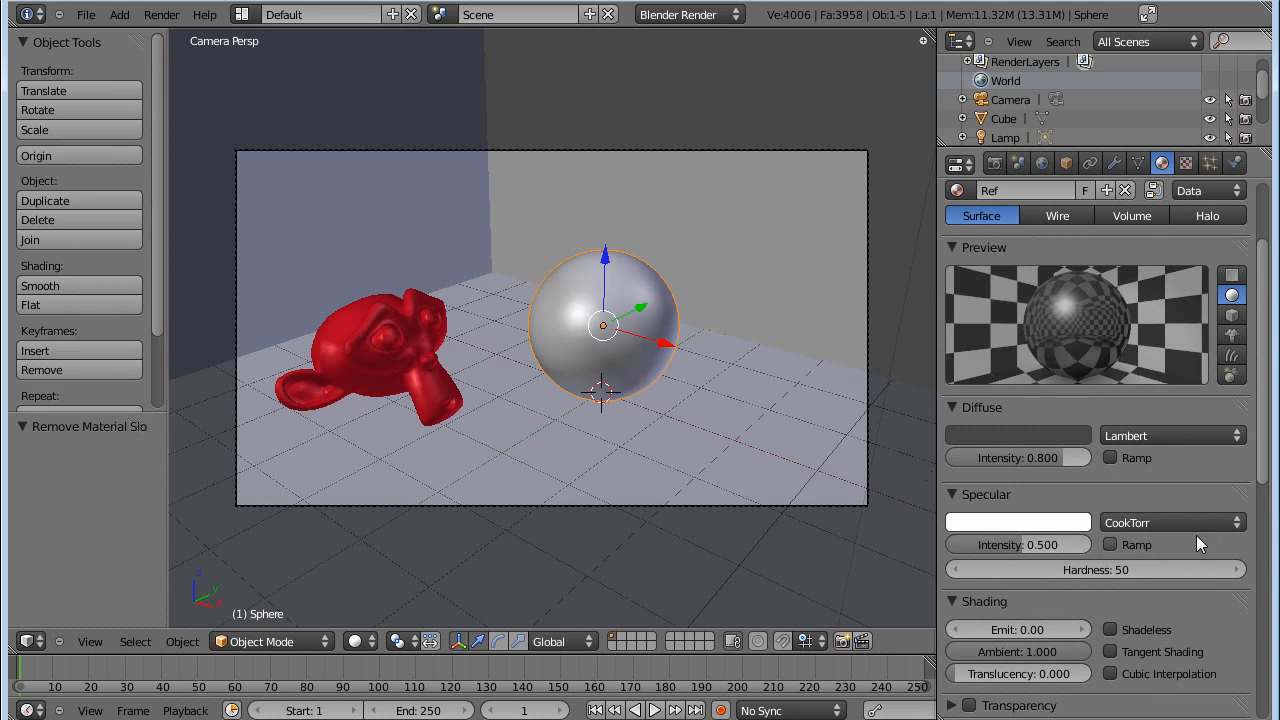
# Give Ref a Blinn specular with hardness 186 and intensity about 0.669.
pyautogui.click(1172, 522)
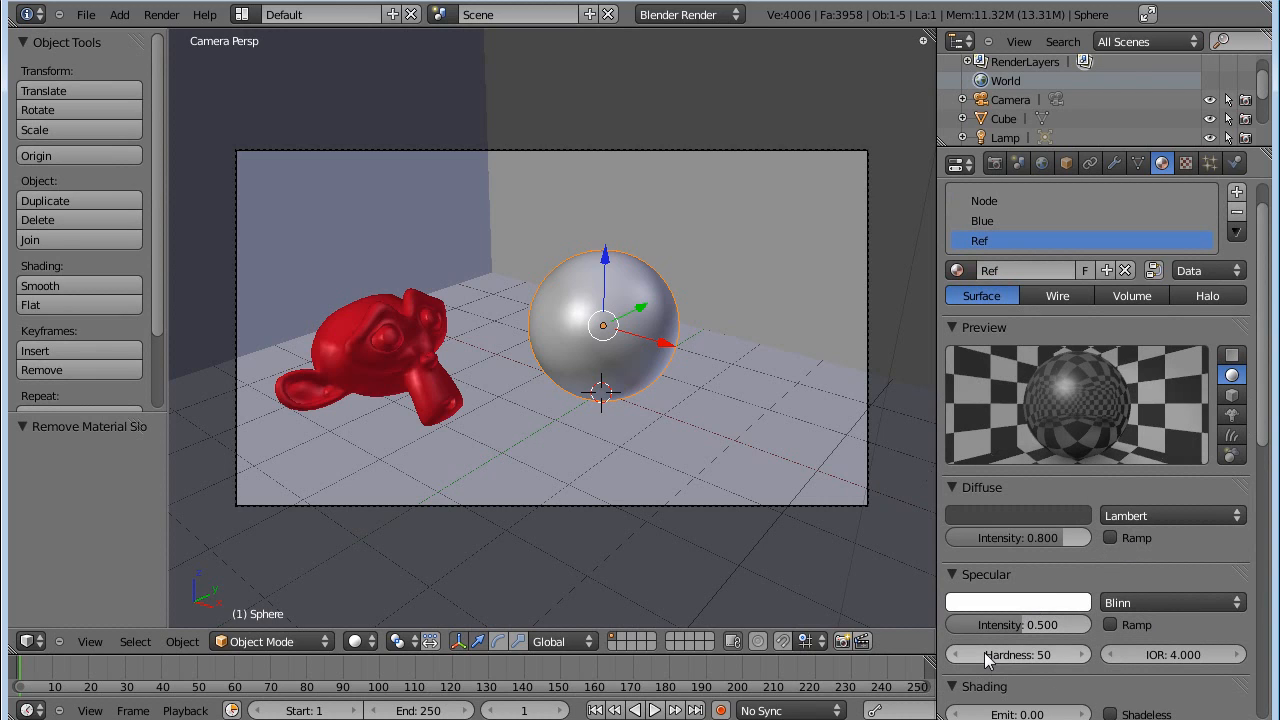
pyautogui.moveTo(1000, 654); pyautogui.dragTo(1070, 654)
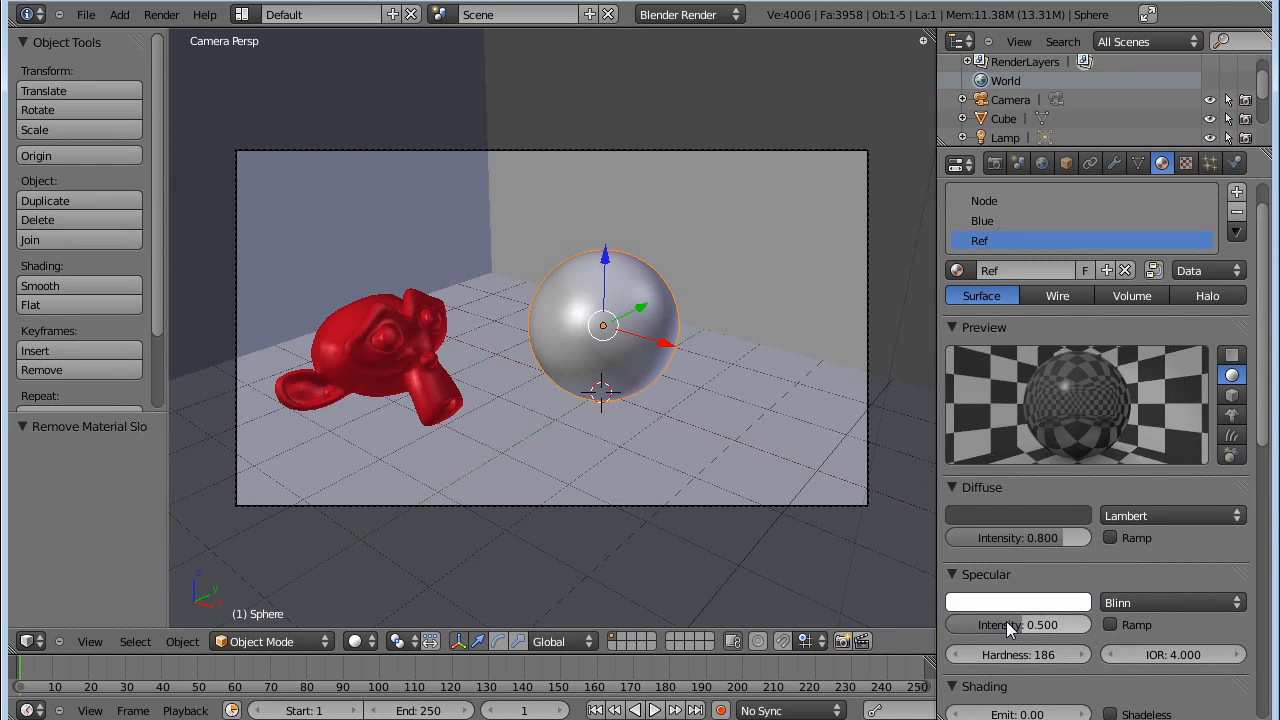
pyautogui.moveTo(990, 624); pyautogui.dragTo(1020, 624)
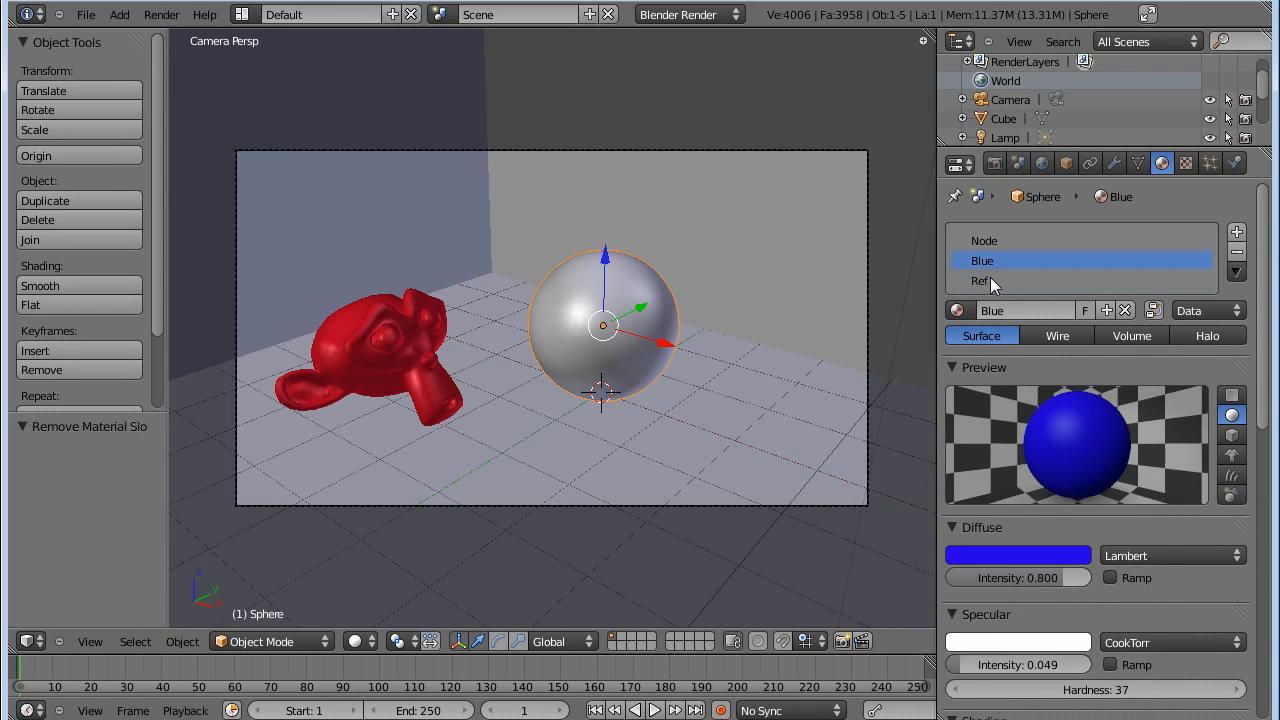
pyautogui.click(1080, 280)
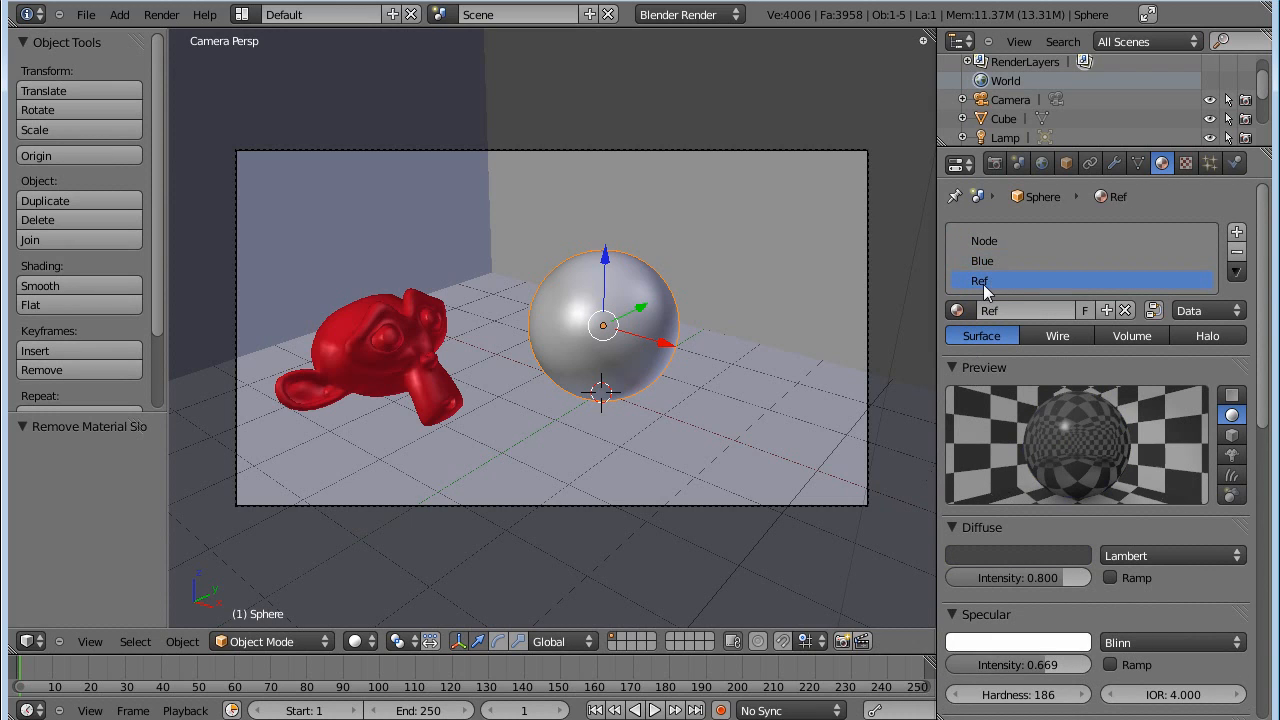
# Make the sphere's Node material node-based.
pyautogui.click(984, 240)
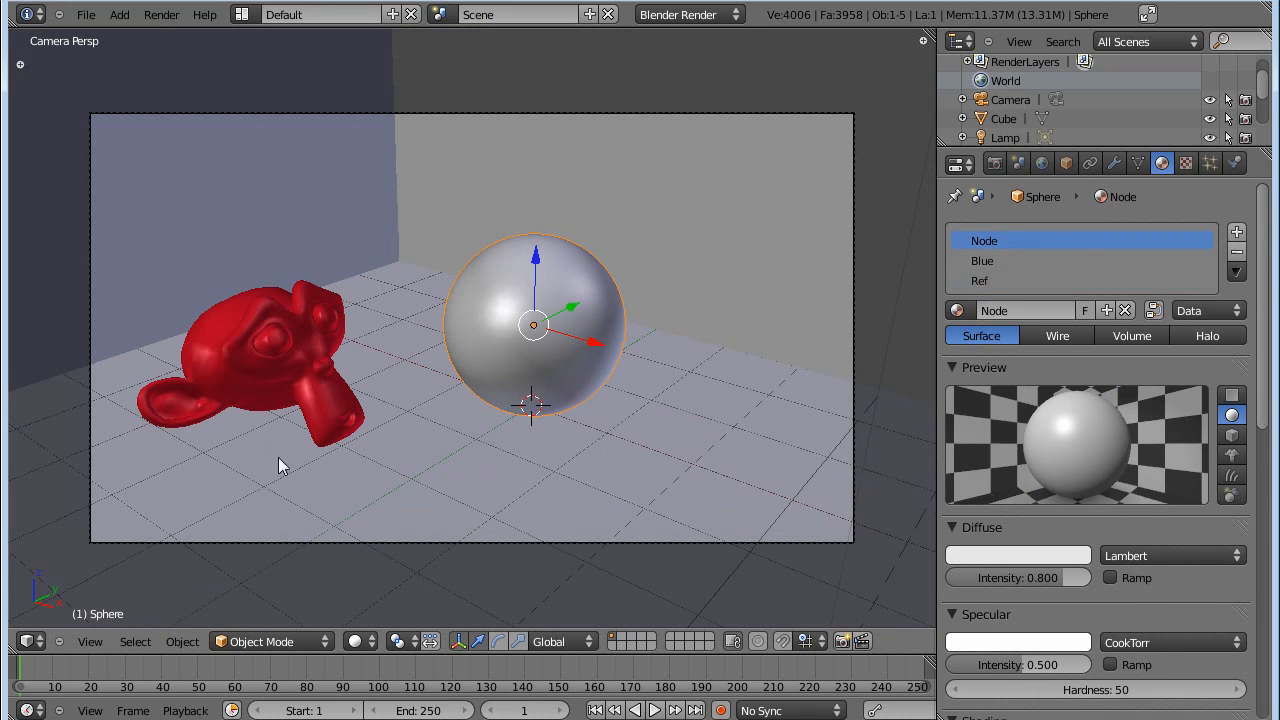
pyautogui.moveTo(16, 658)
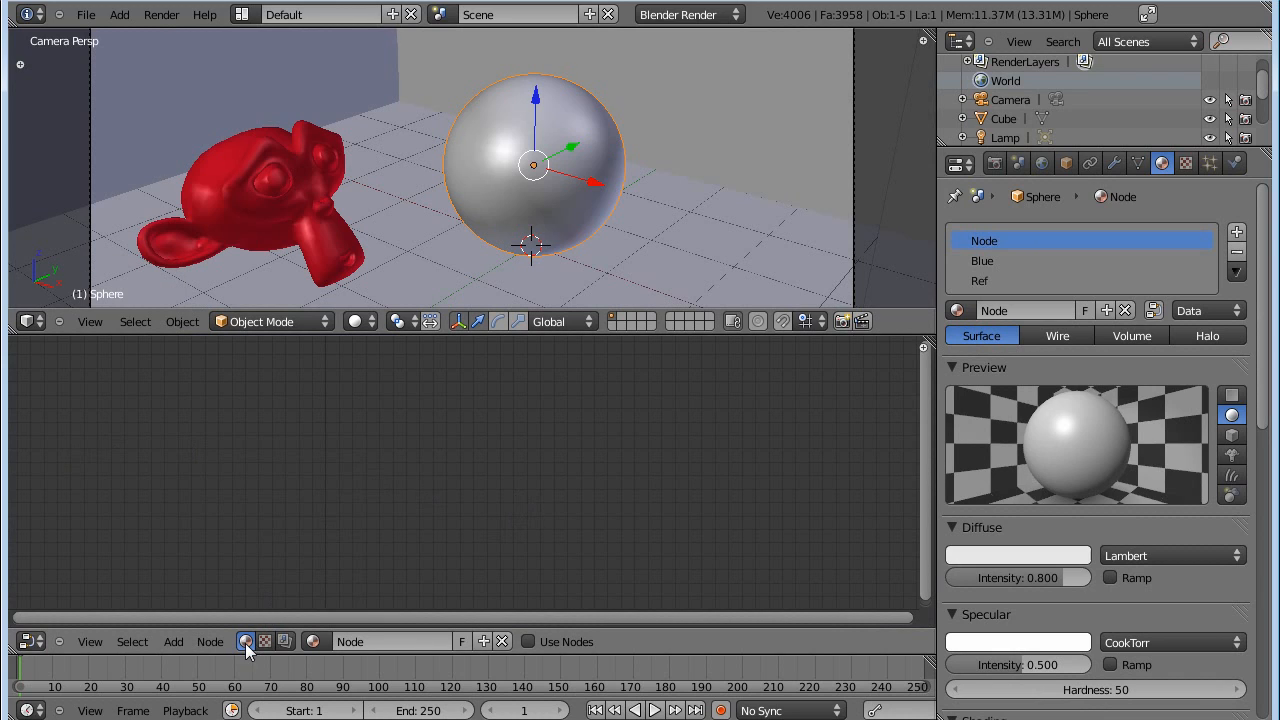
pyautogui.moveTo(244, 640)
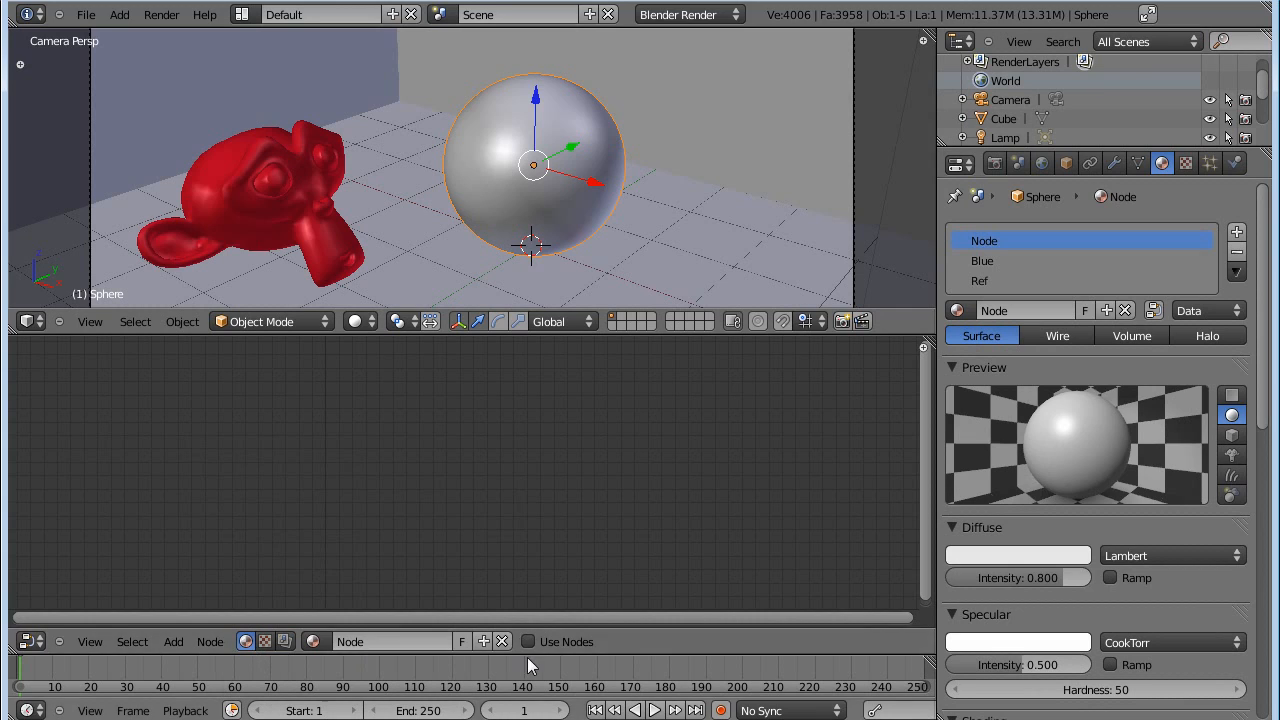
pyautogui.click(528, 640)
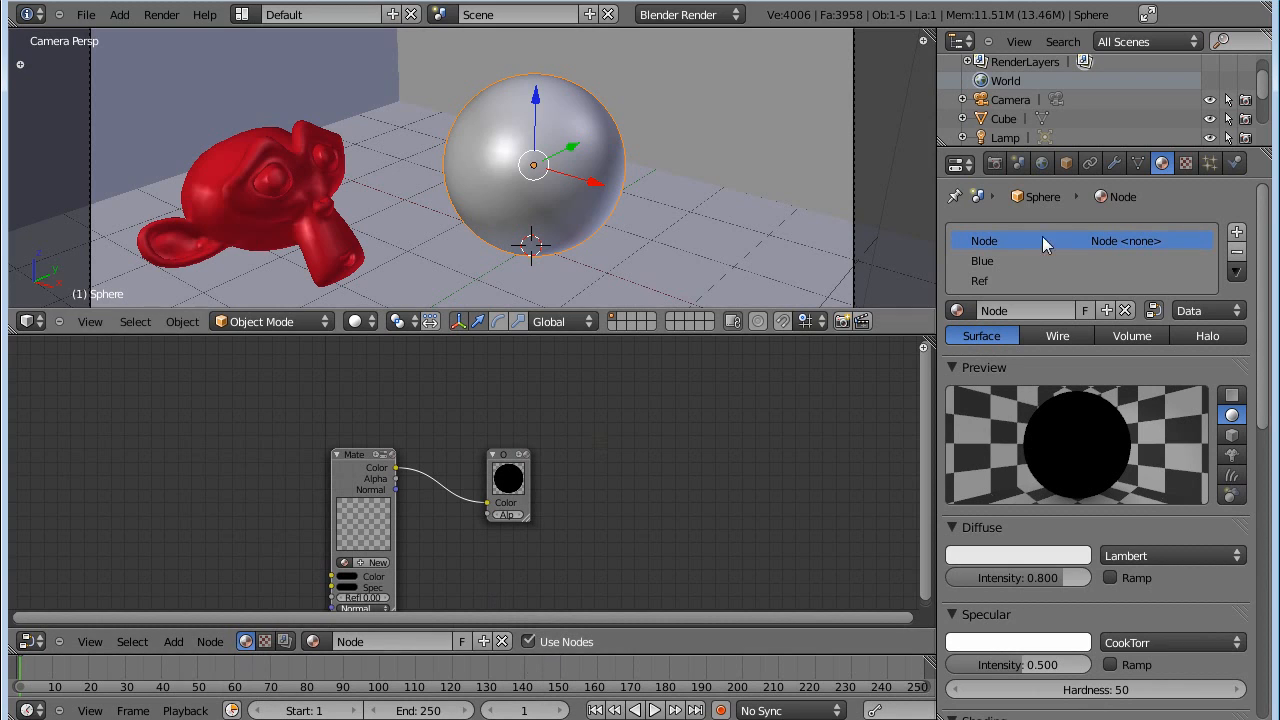
pyautogui.moveTo(390, 478)
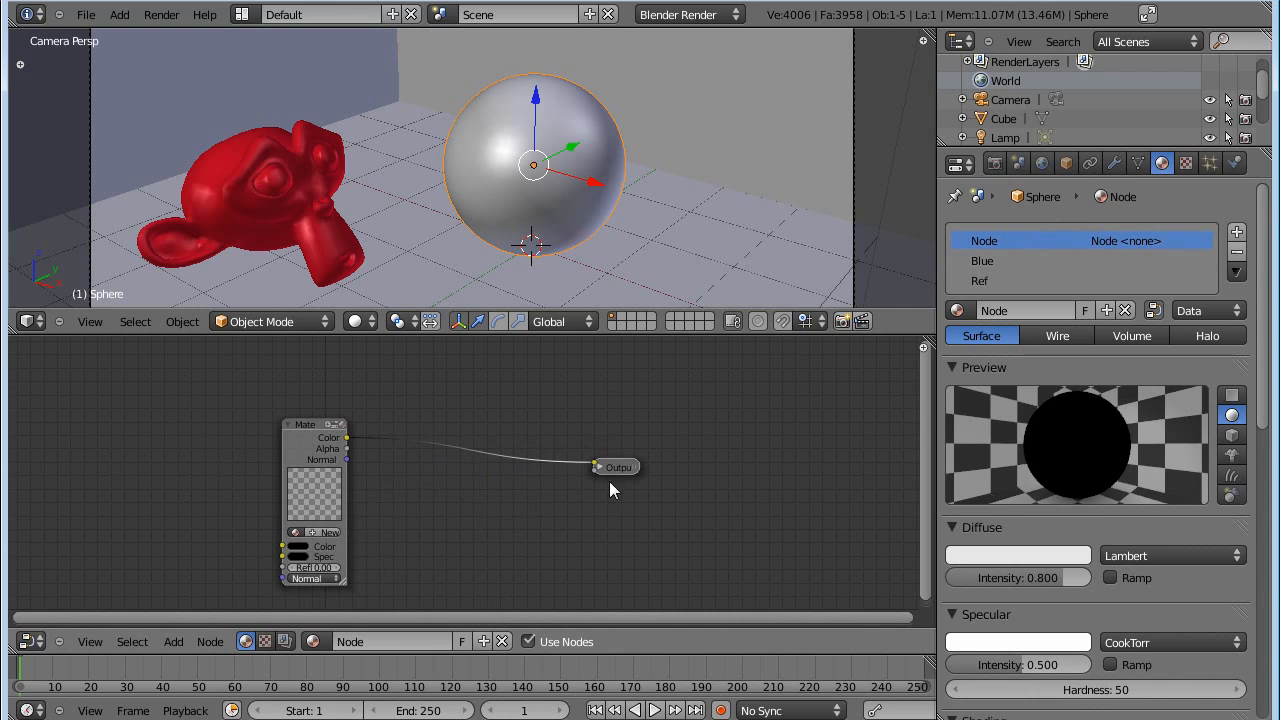
pyautogui.moveTo(598, 476)
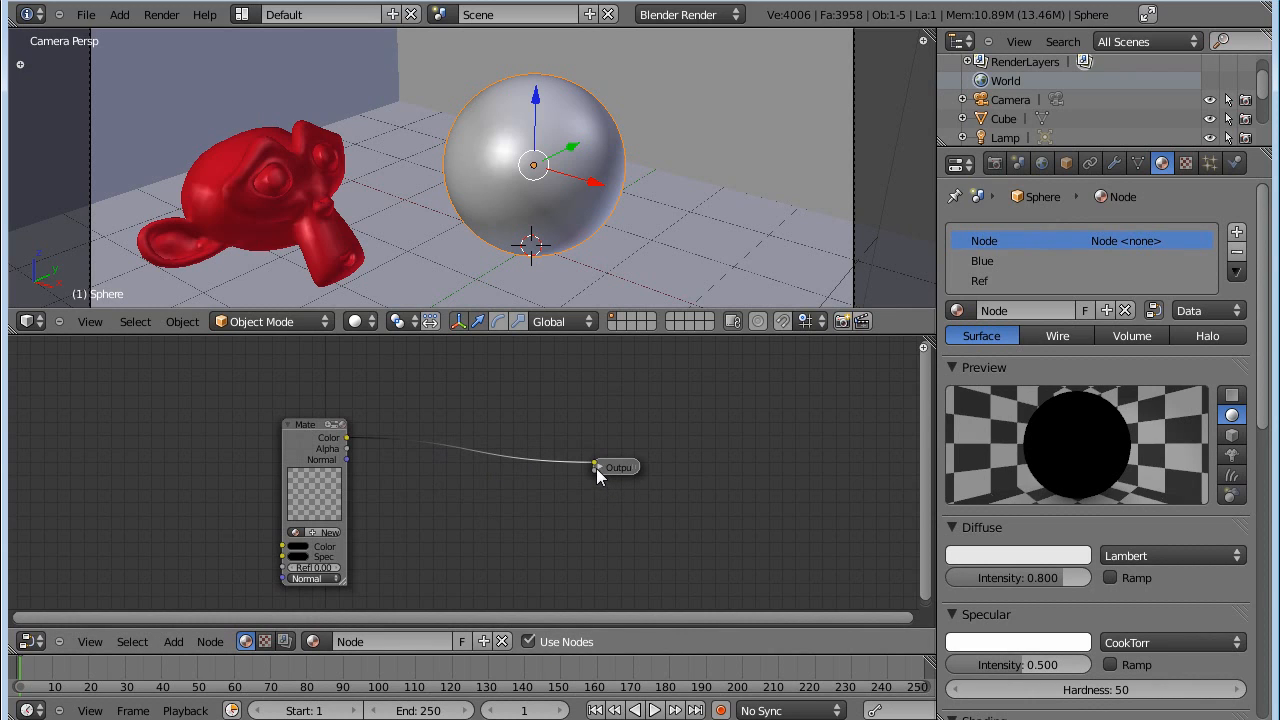
pyautogui.click(984, 260)
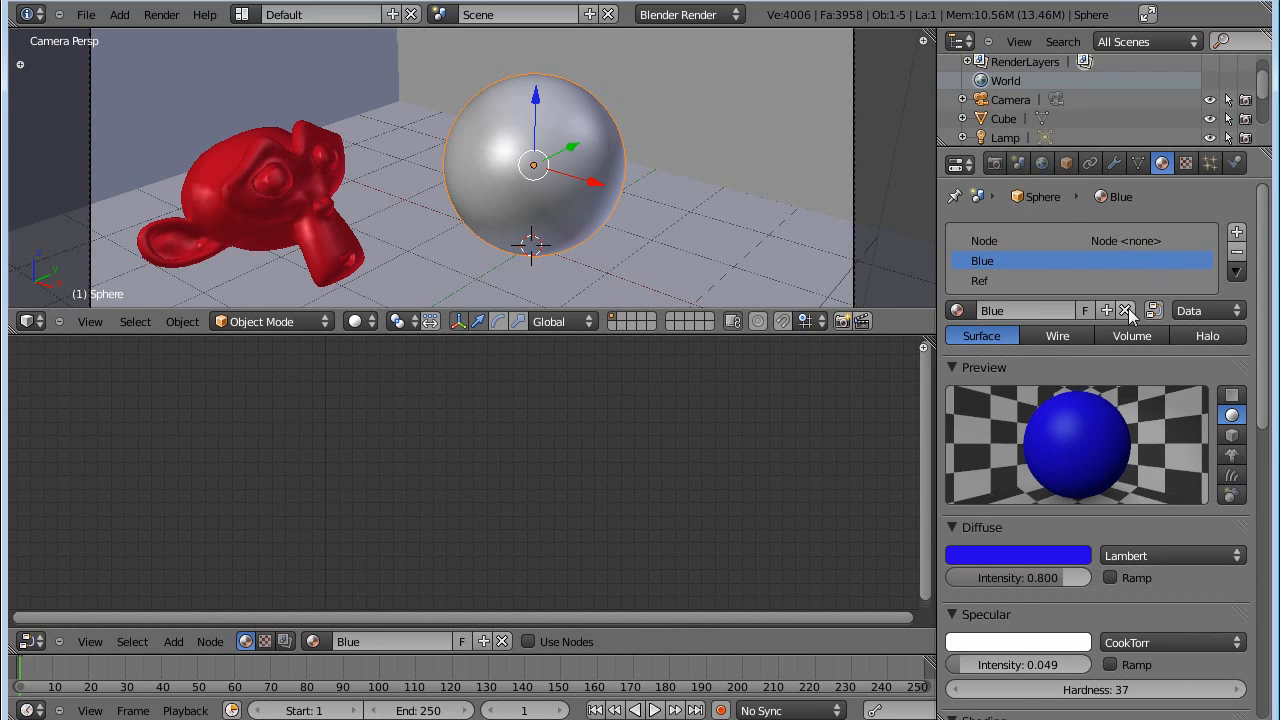
pyautogui.moveTo(1128, 310)
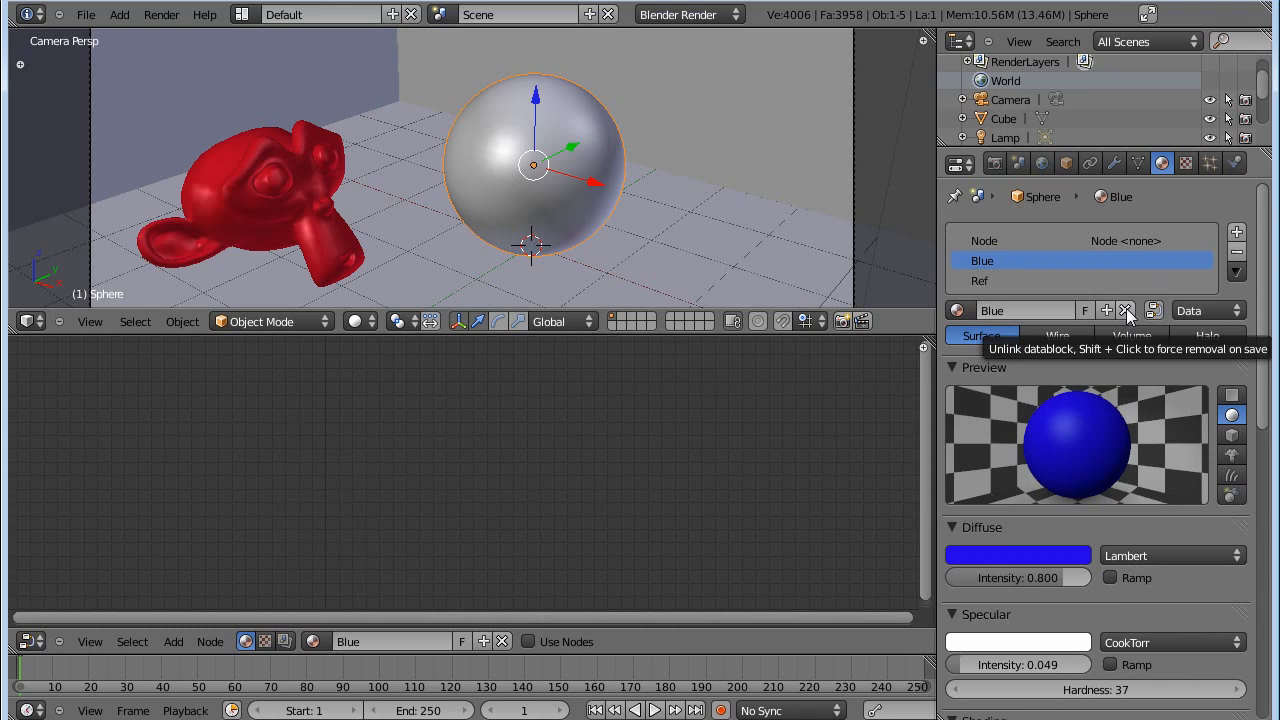
pyautogui.moveTo(1050, 444)
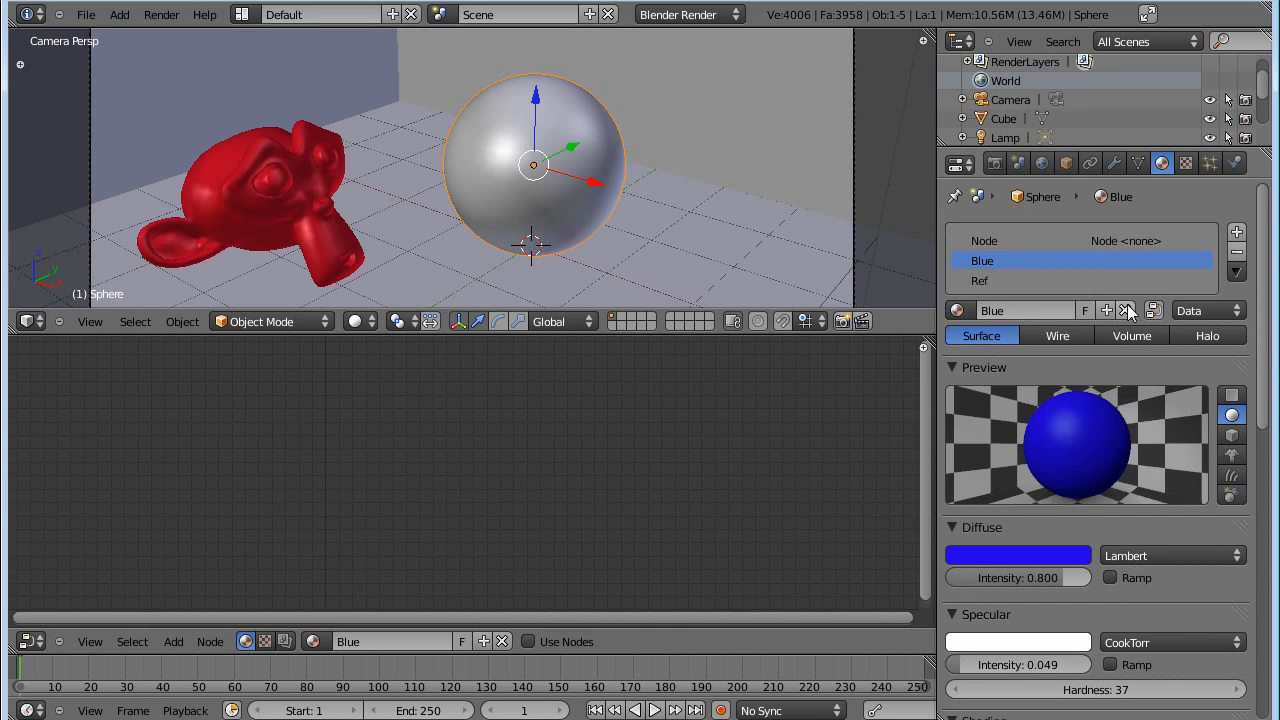
# Unlink the Blue and Ref material slots from the sphere.
pyautogui.click(1128, 310)
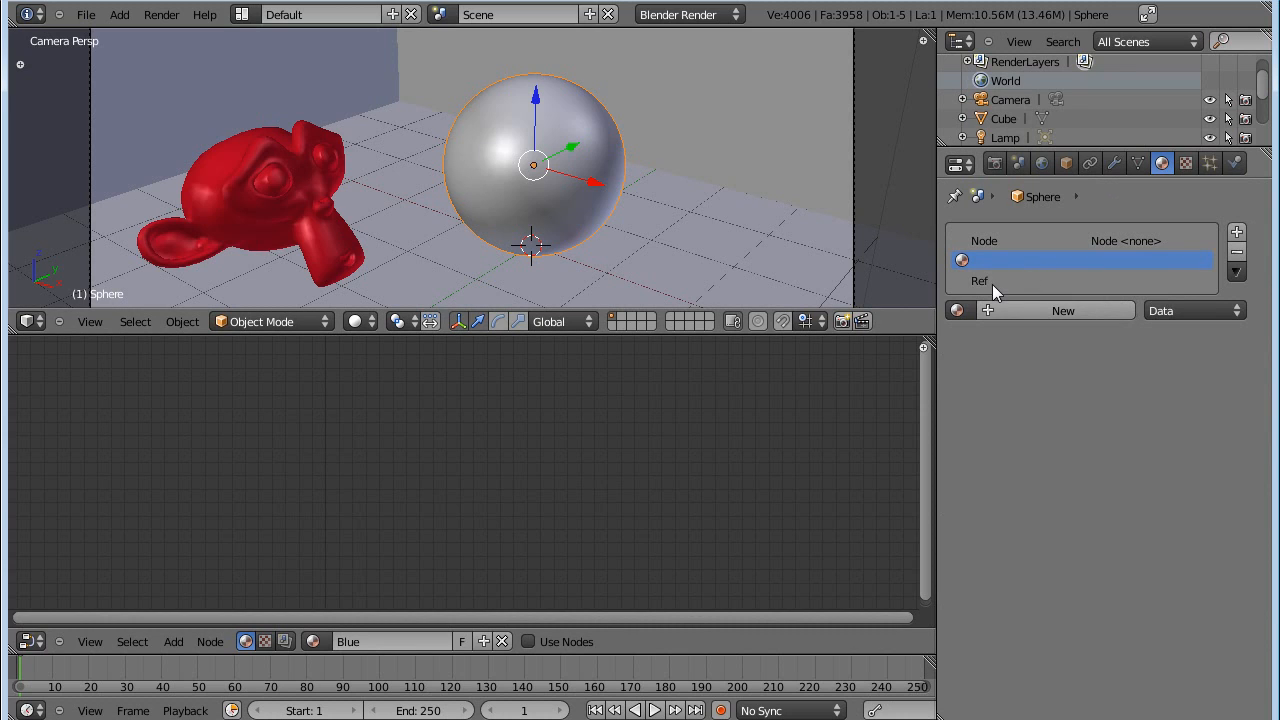
pyautogui.click(1080, 280)
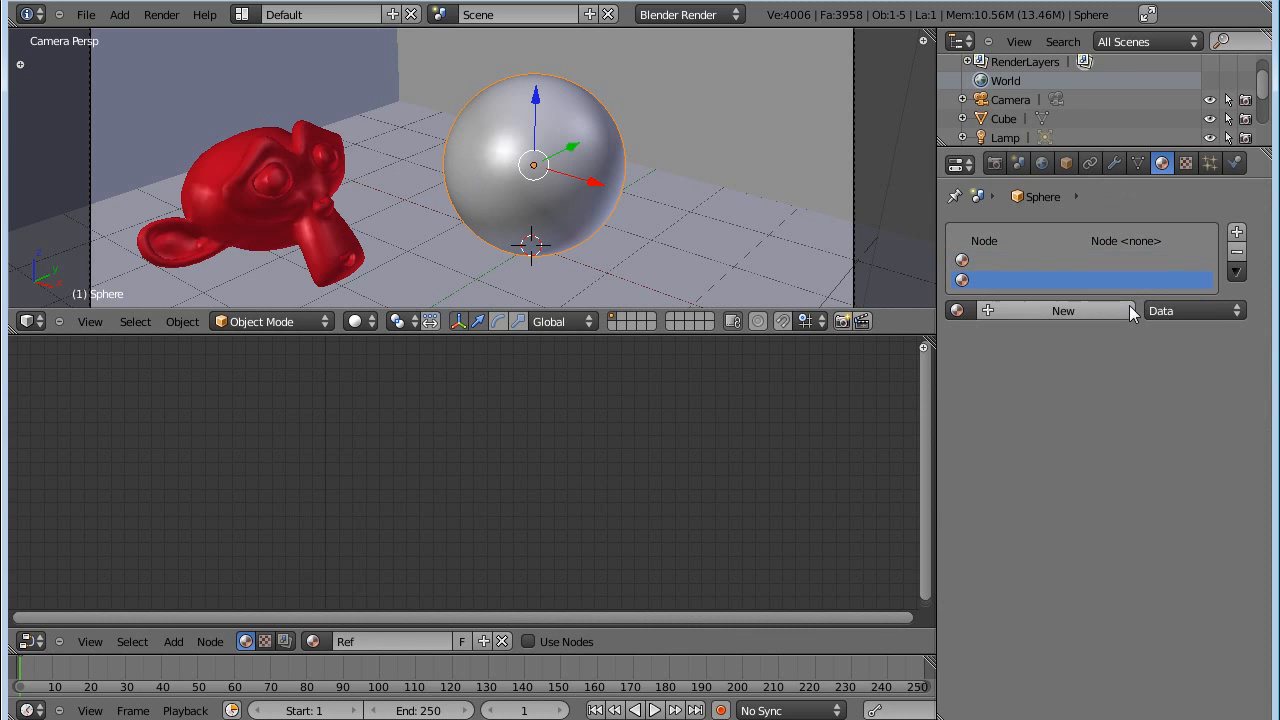
pyautogui.click(1062, 310)
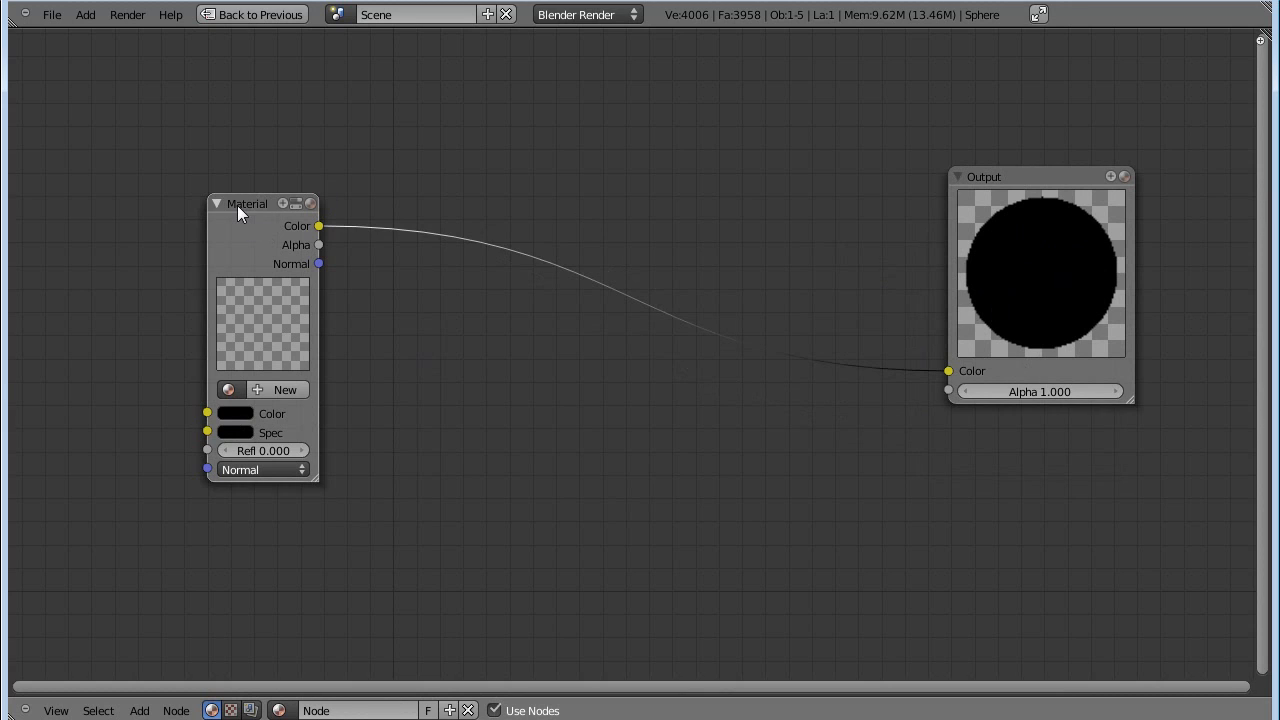
# Move the material node aside and assign it the Blue material.
pyautogui.moveTo(248, 204); pyautogui.dragTo(208, 134)
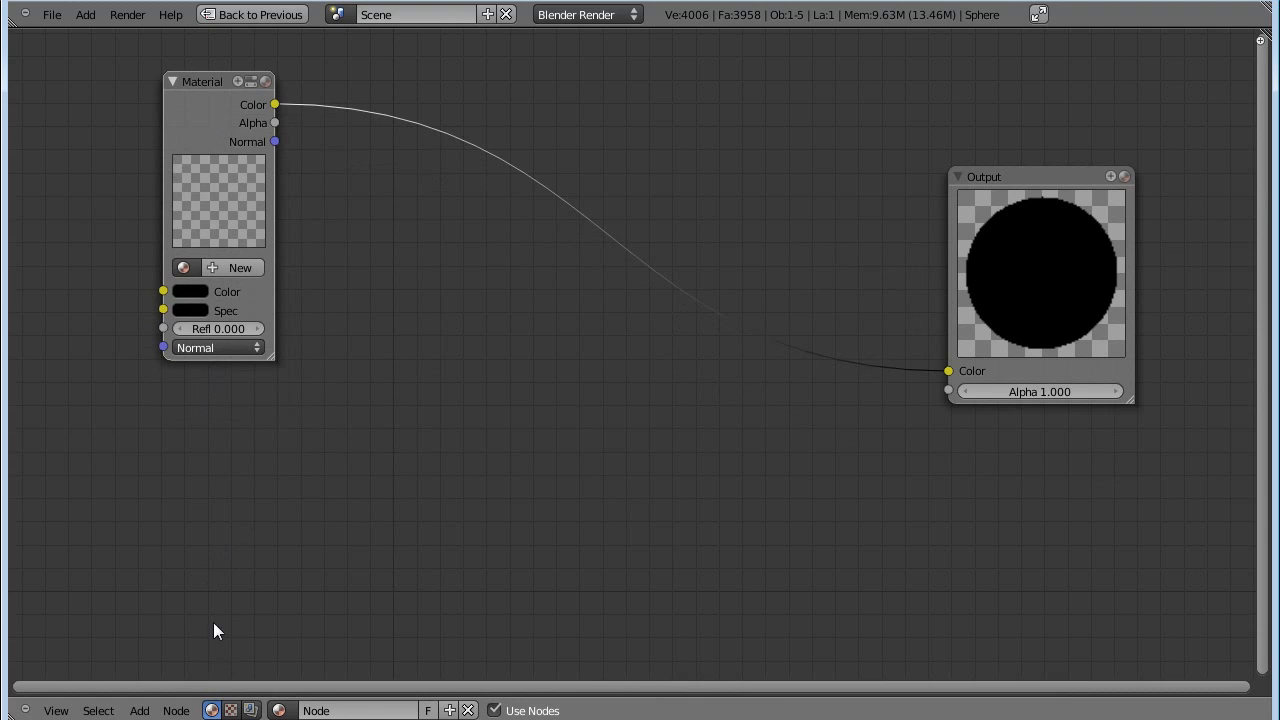
pyautogui.moveTo(984, 322)
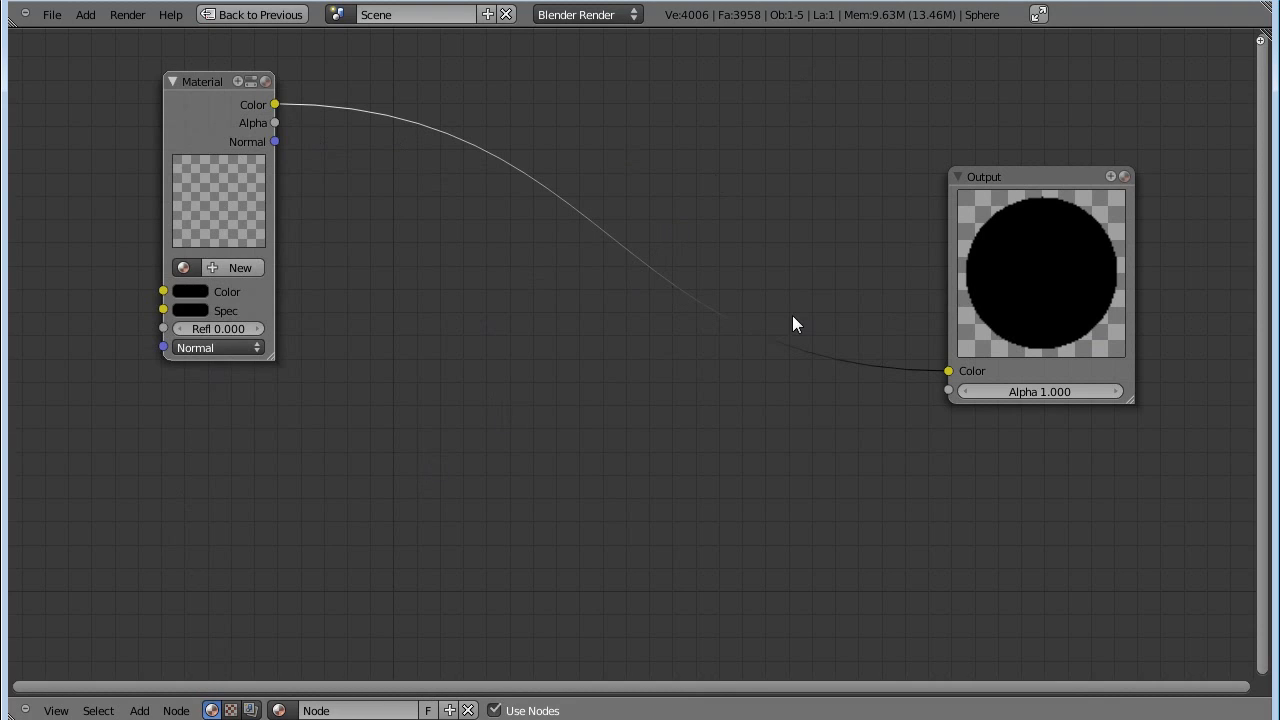
pyautogui.moveTo(728, 124)
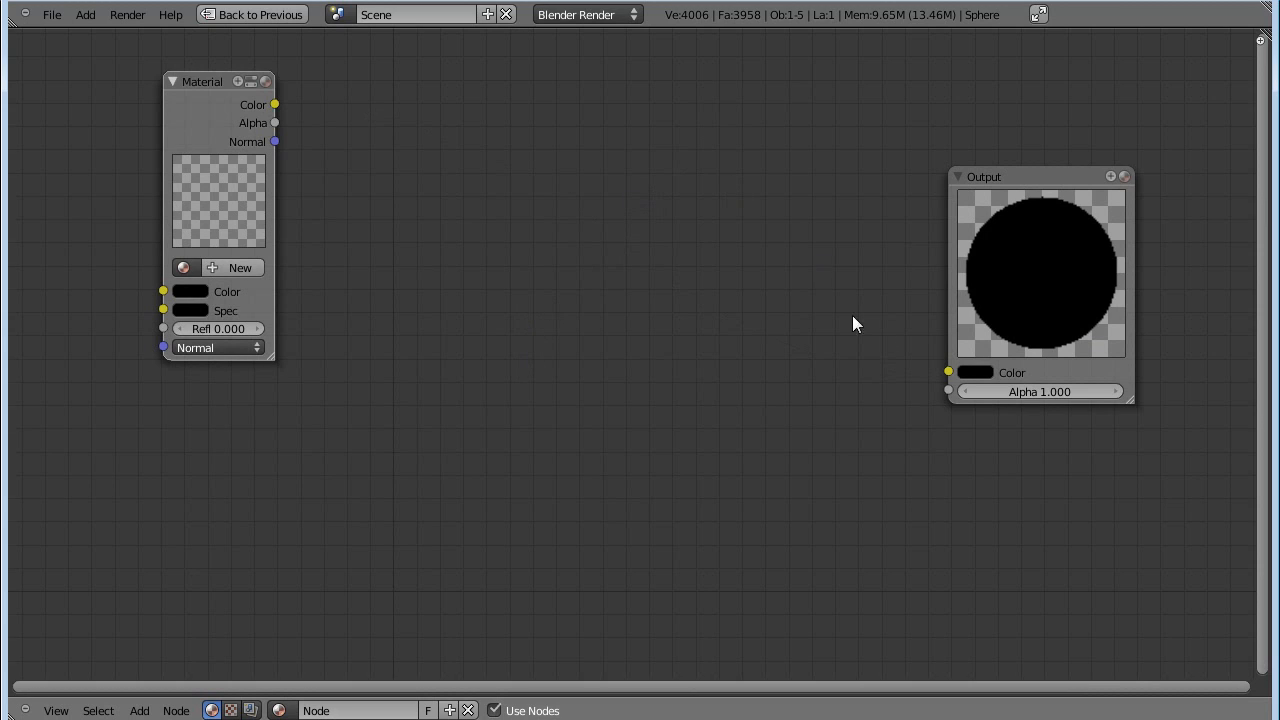
pyautogui.click(184, 268)
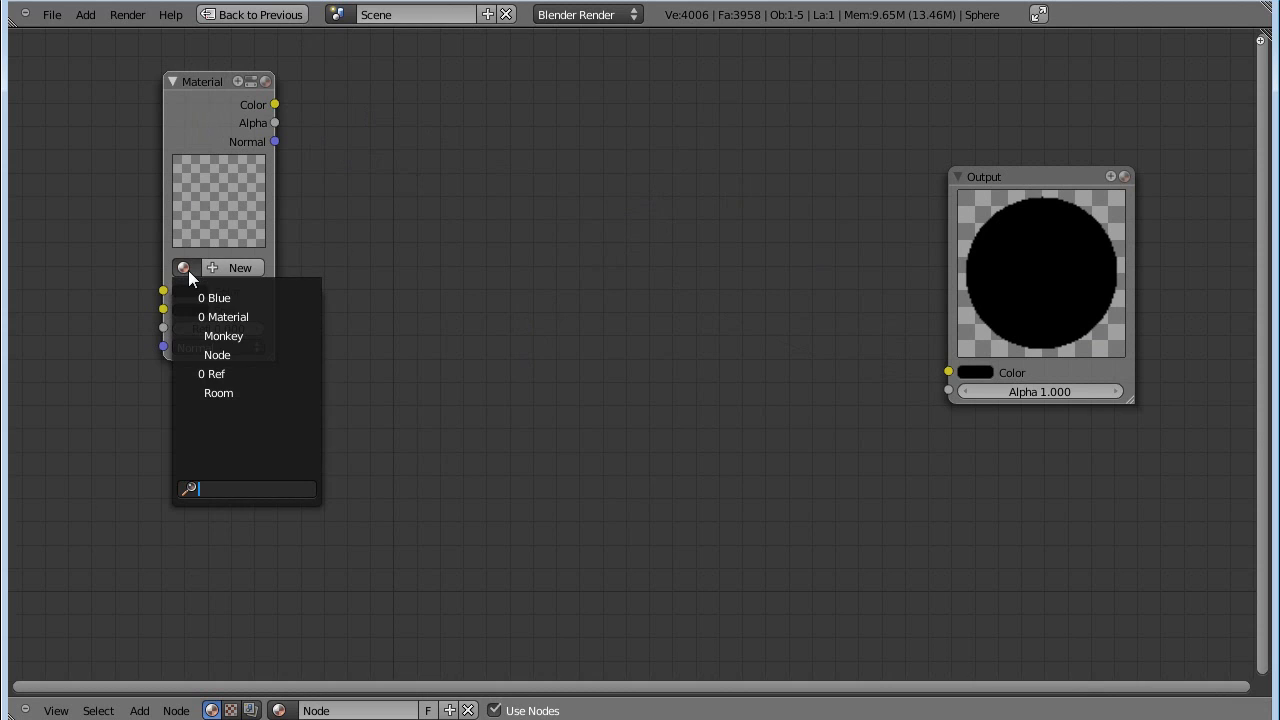
pyautogui.moveTo(236, 298)
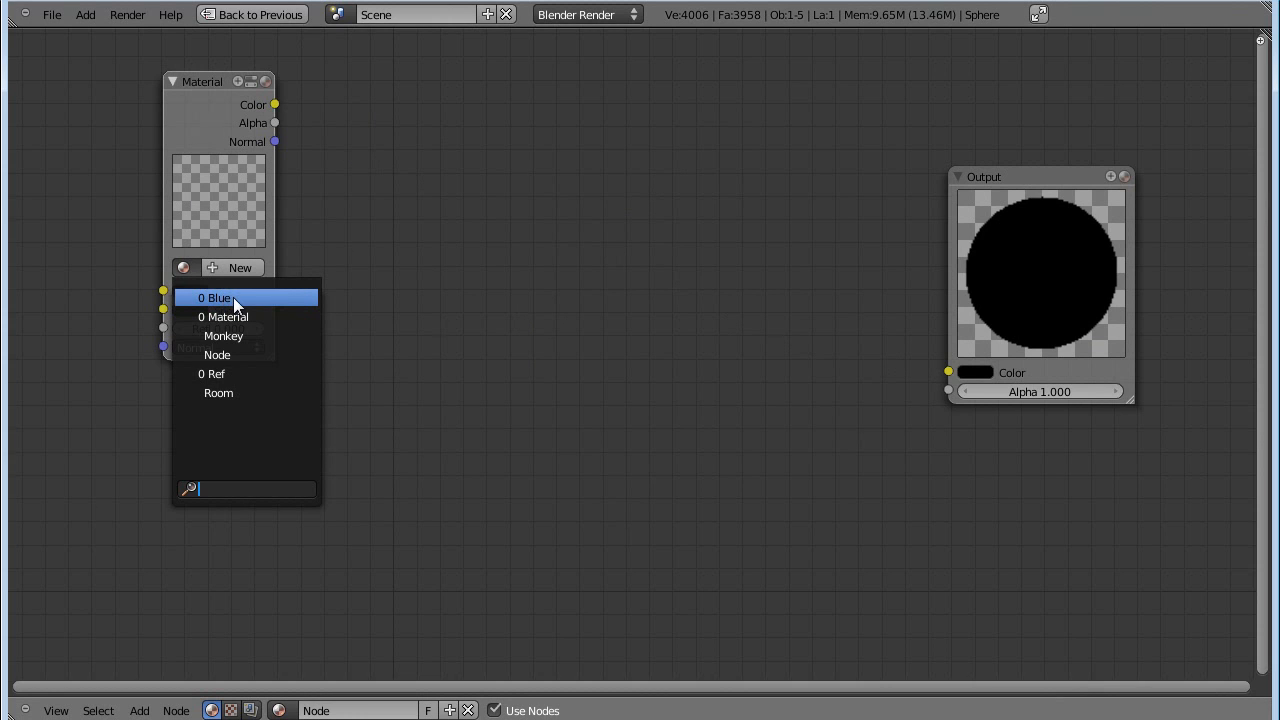
pyautogui.click(214, 296)
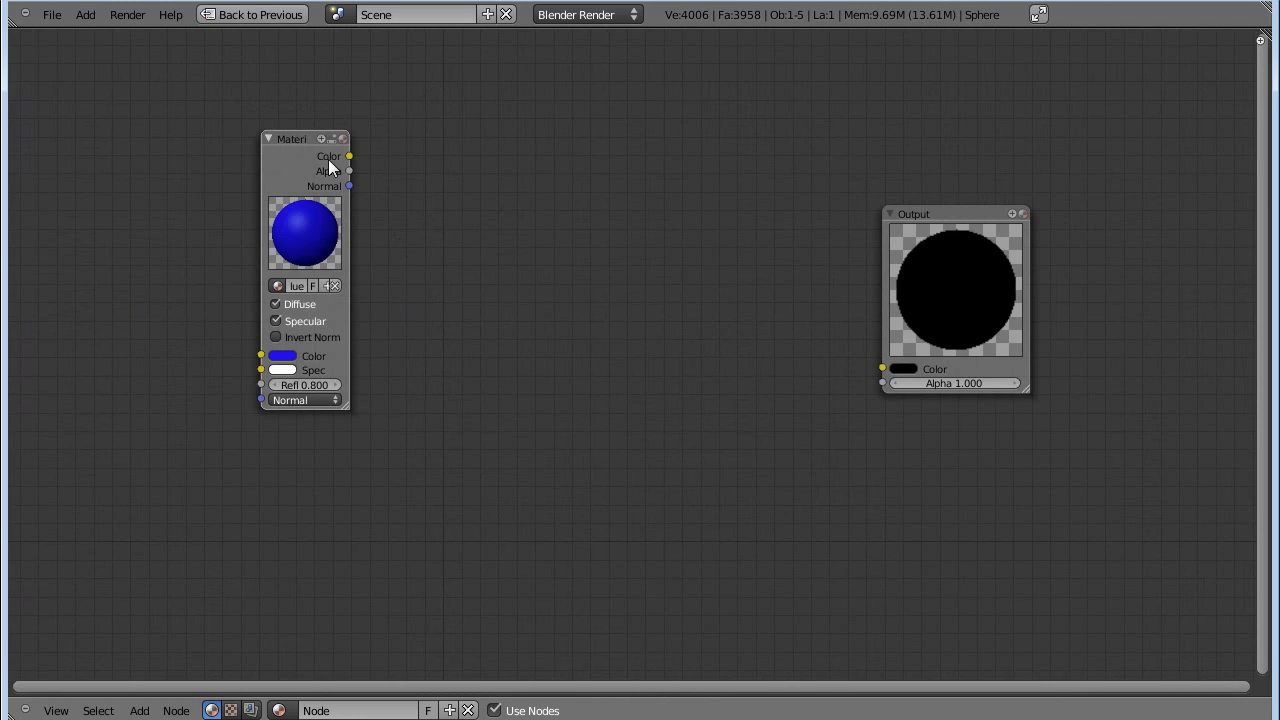
pyautogui.moveTo(480, 290)
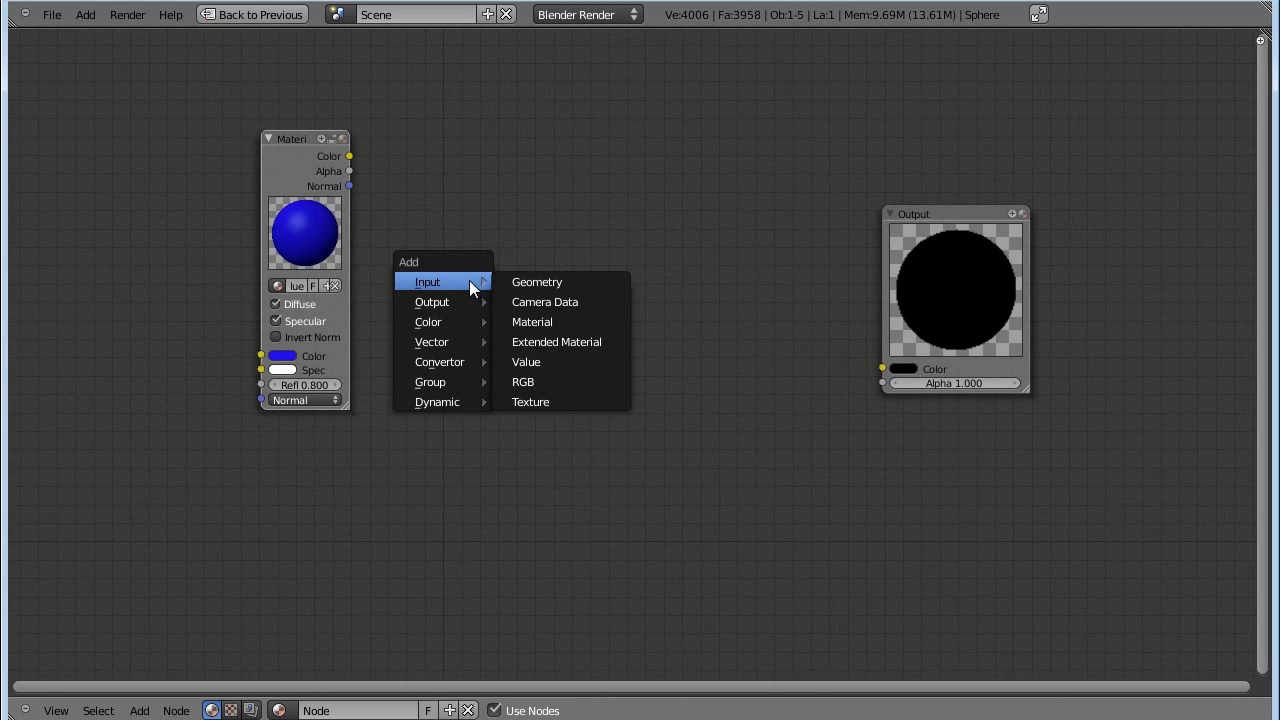
pyautogui.moveTo(556, 340)
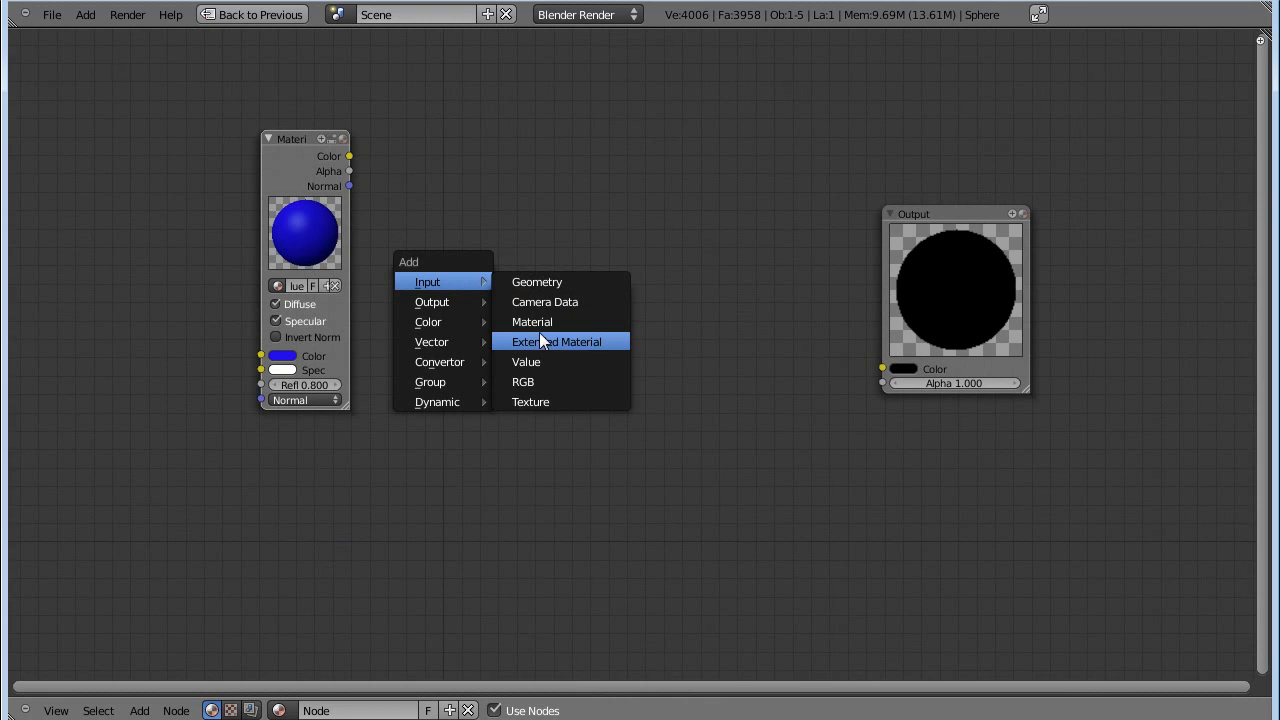
# Add a second material node using Ref and feed its colour into the output.
pyautogui.click(532, 320)
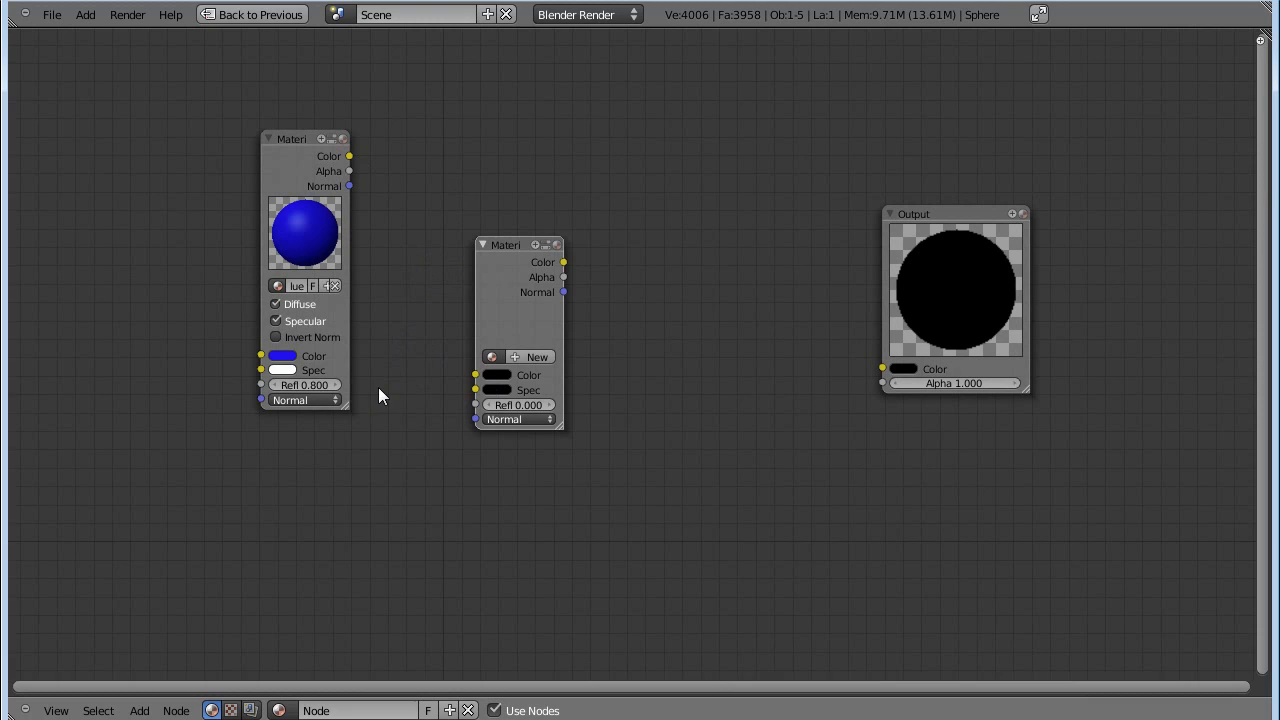
pyautogui.click(492, 356)
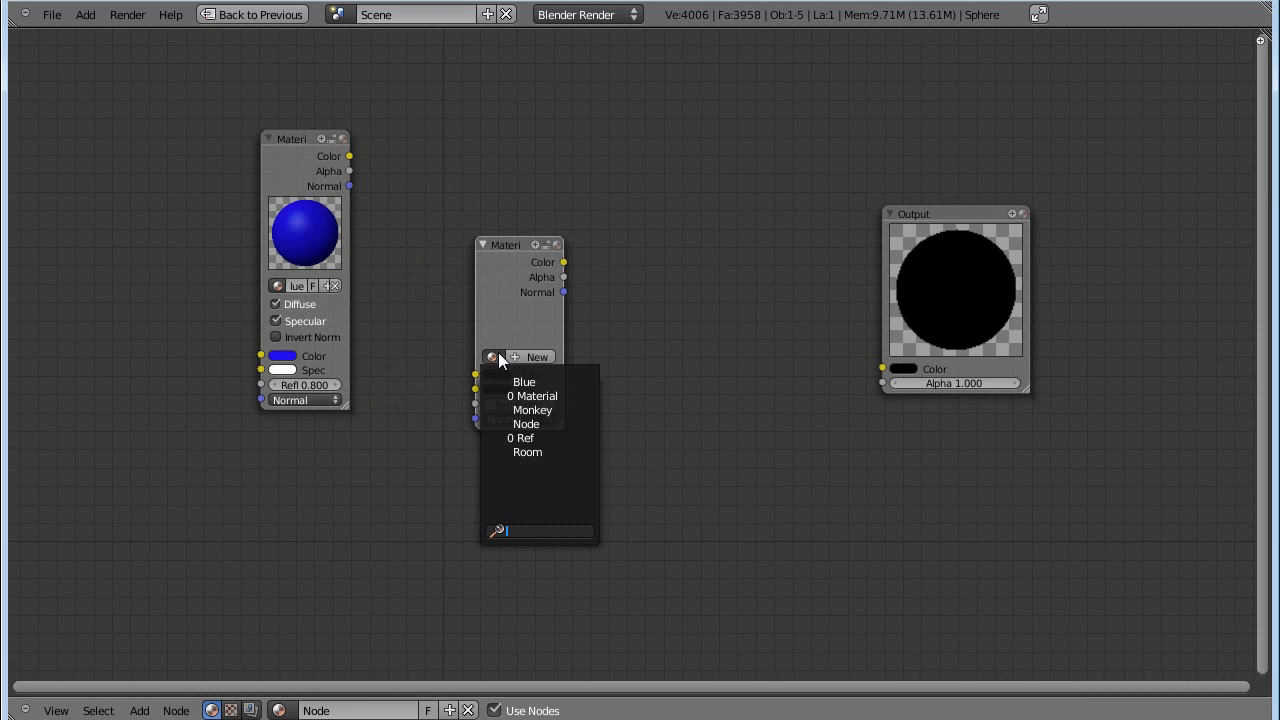
pyautogui.moveTo(538, 438)
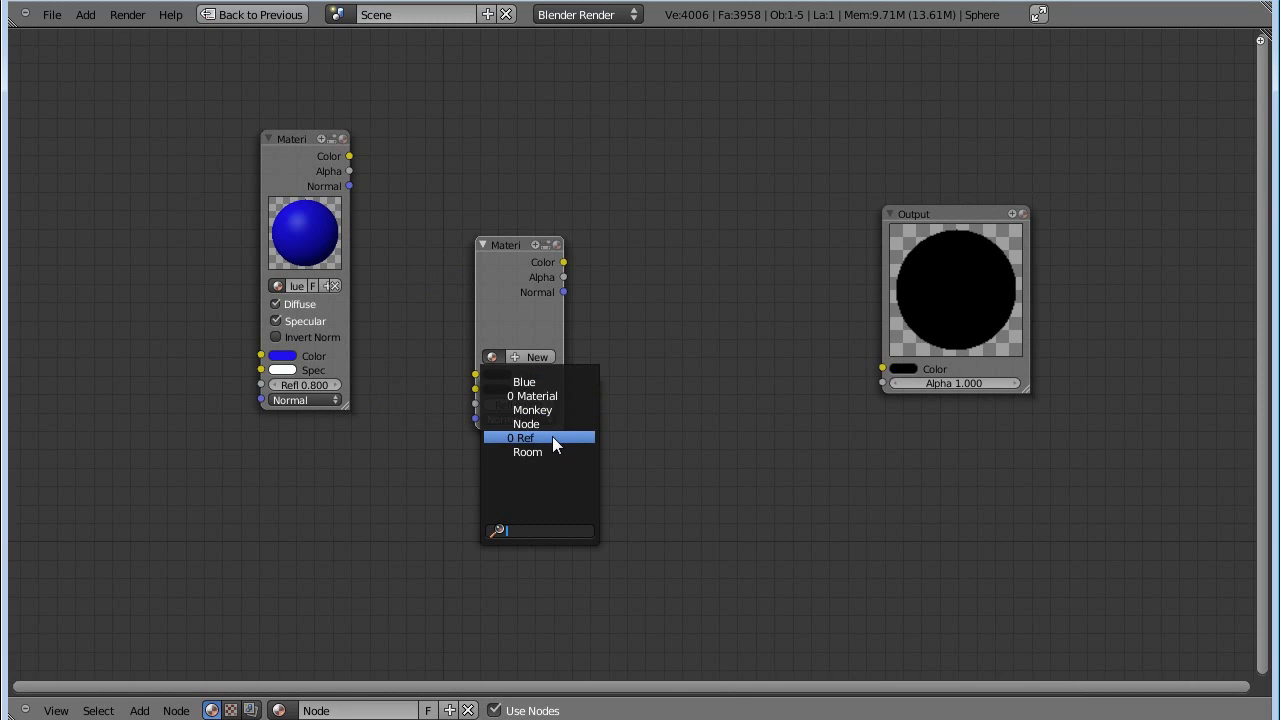
pyautogui.click(520, 438)
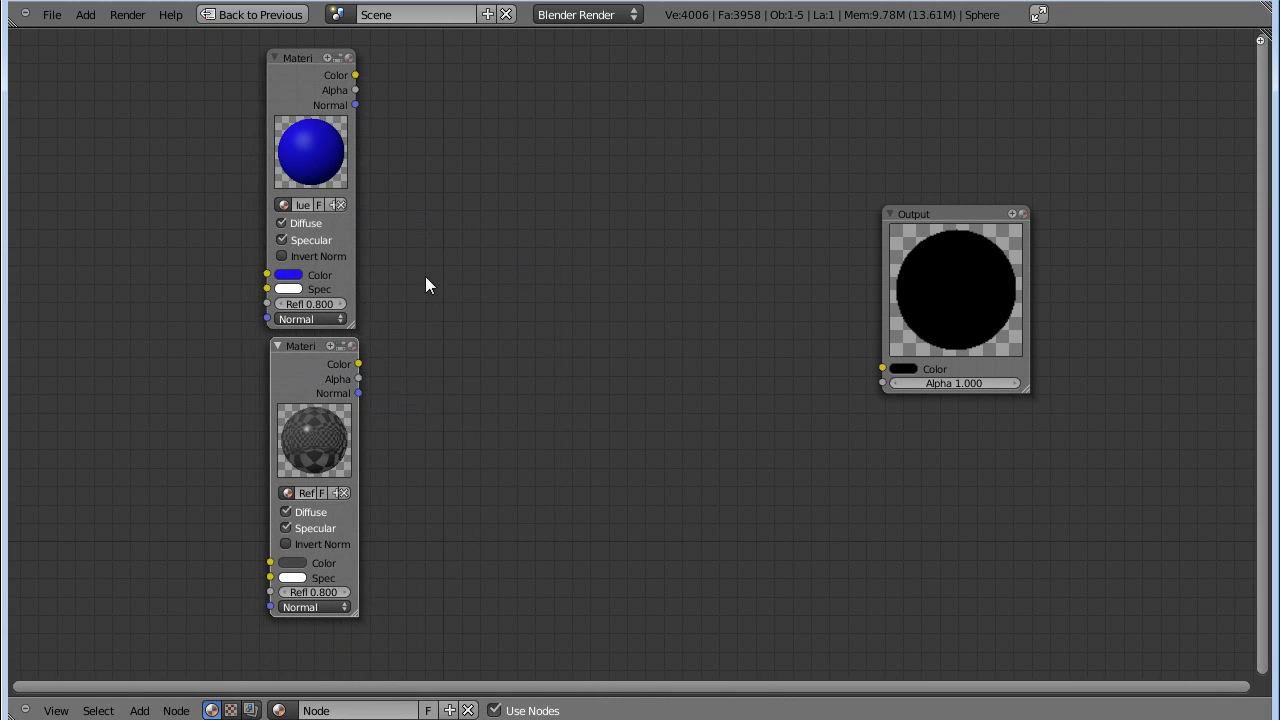
pyautogui.moveTo(368, 90)
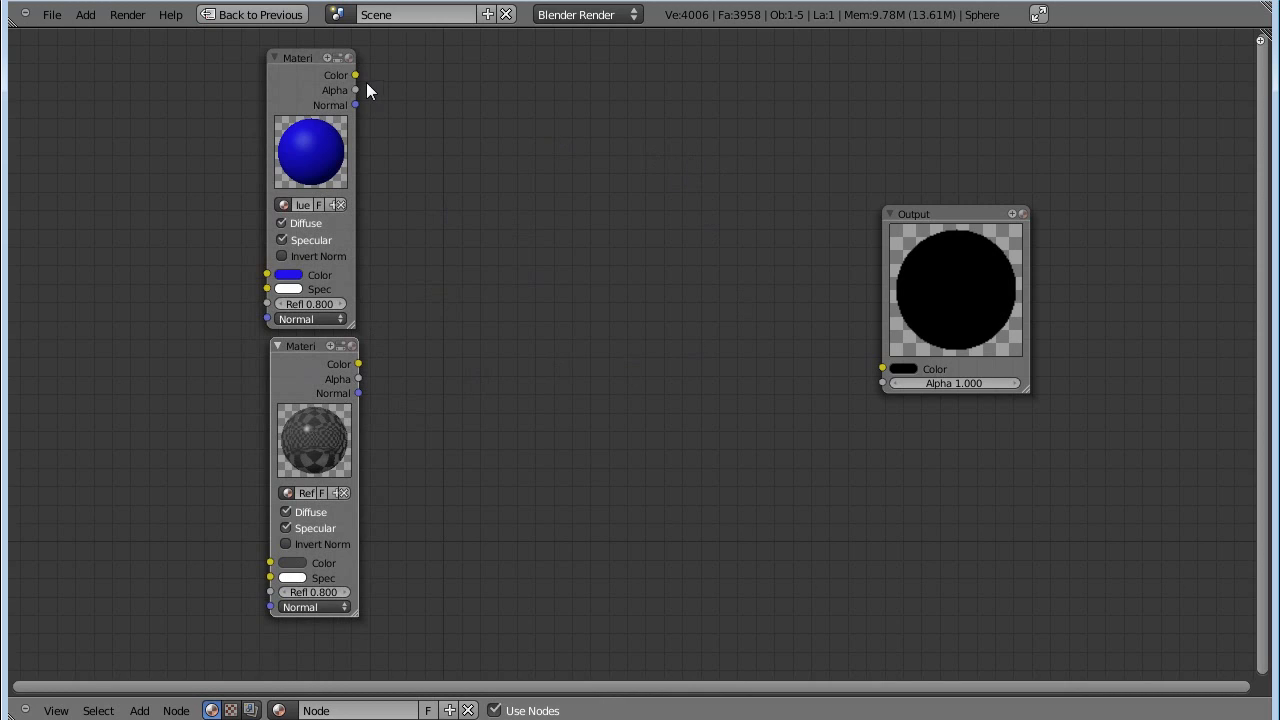
pyautogui.moveTo(856, 364)
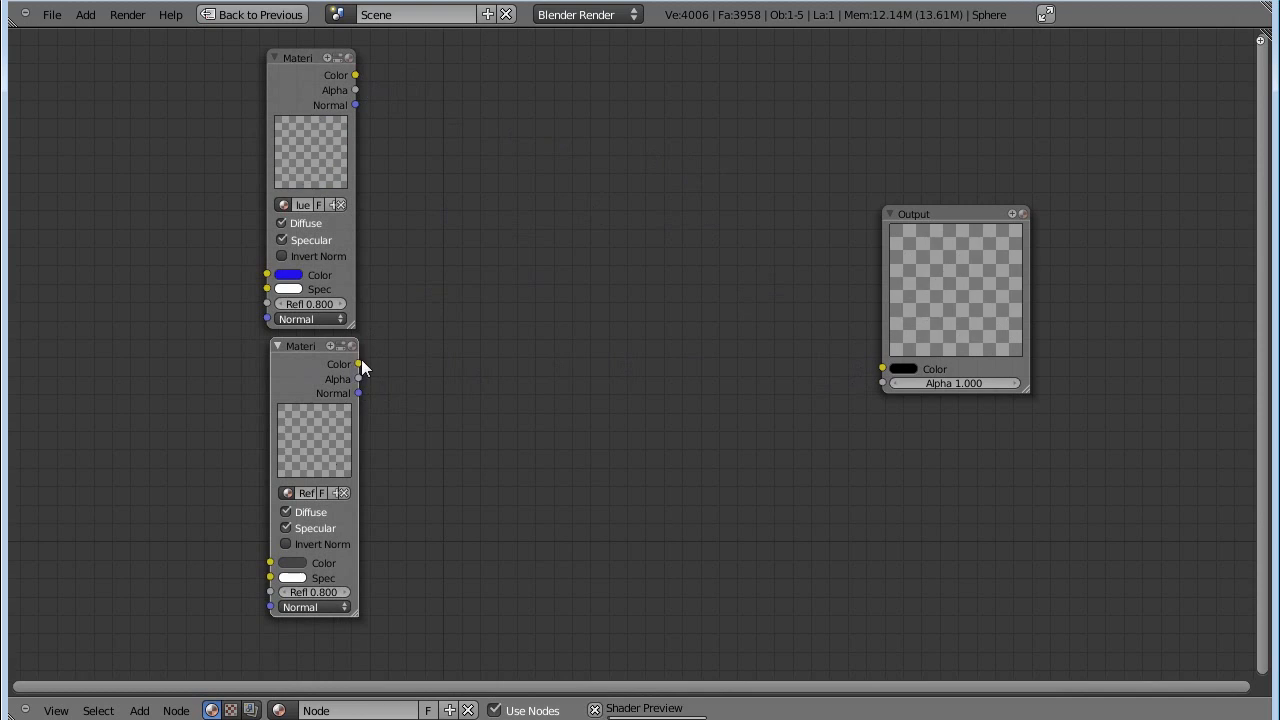
pyautogui.moveTo(356, 364); pyautogui.dragTo(884, 368)
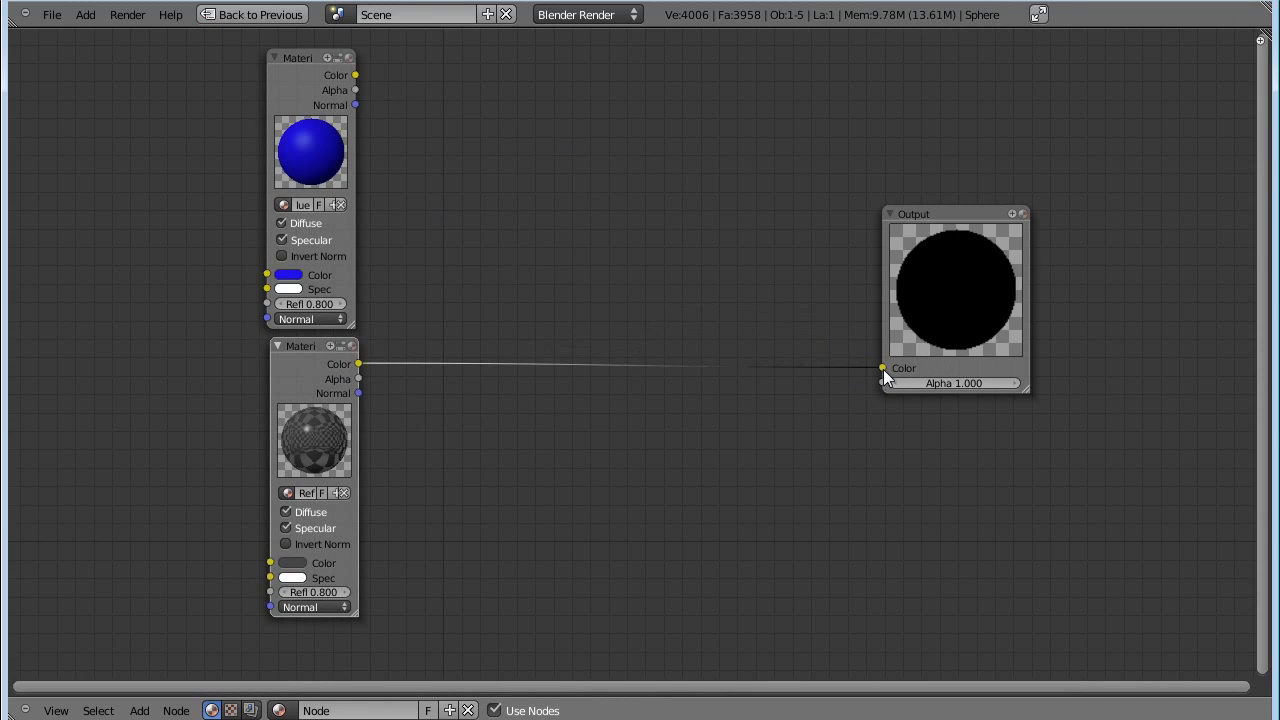
pyautogui.moveTo(356, 74); pyautogui.dragTo(884, 368)
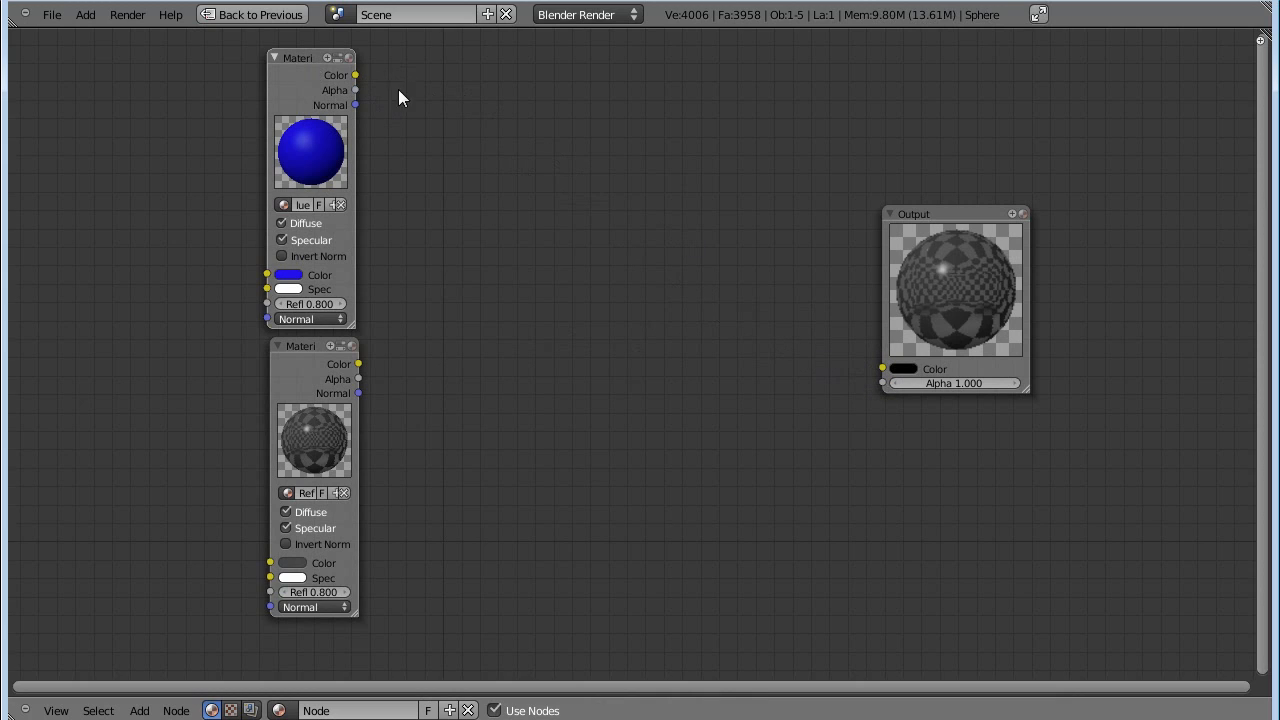
pyautogui.moveTo(564, 306)
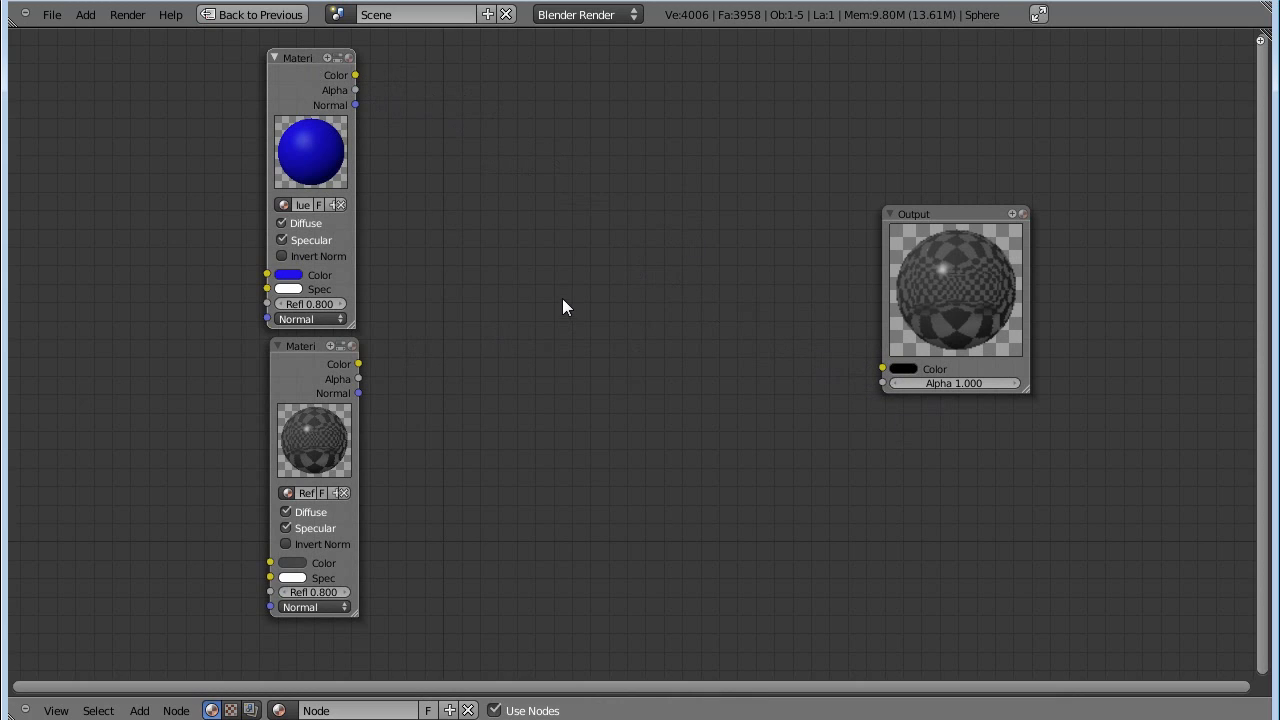
pyautogui.moveTo(512, 260)
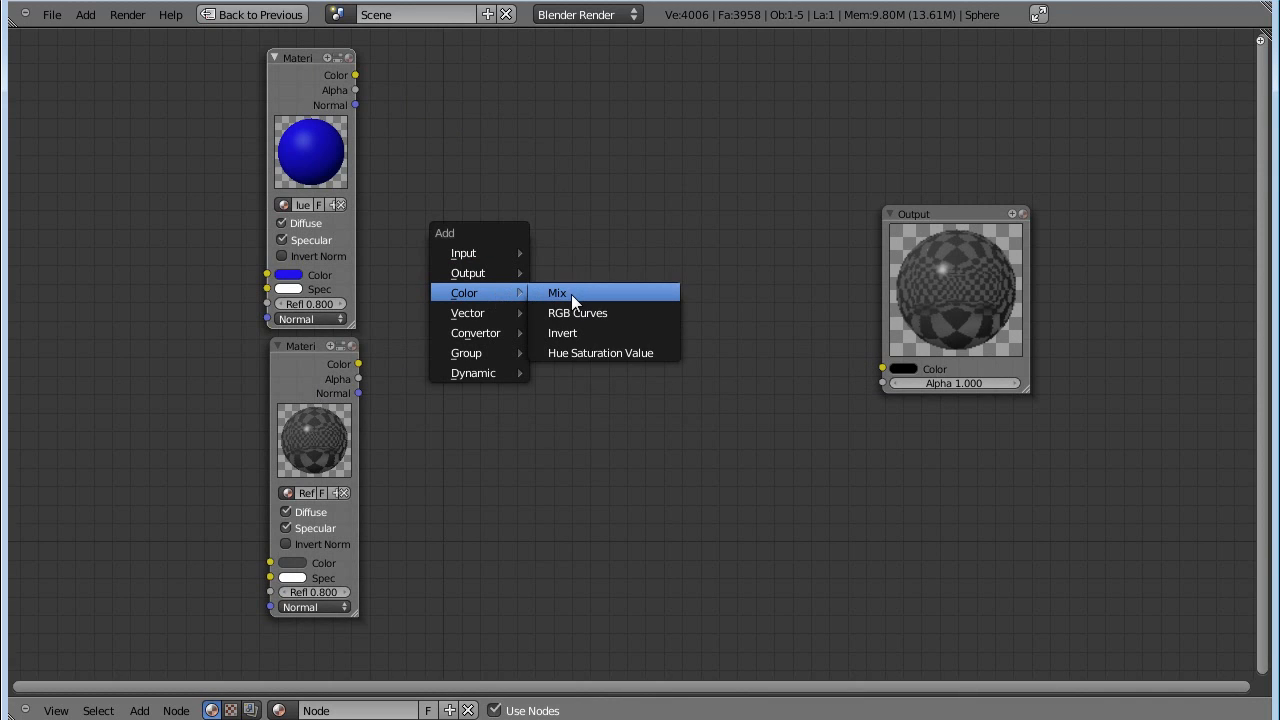
# Add a colour Mix node placed between the material nodes and the output.
pyautogui.click(556, 292)
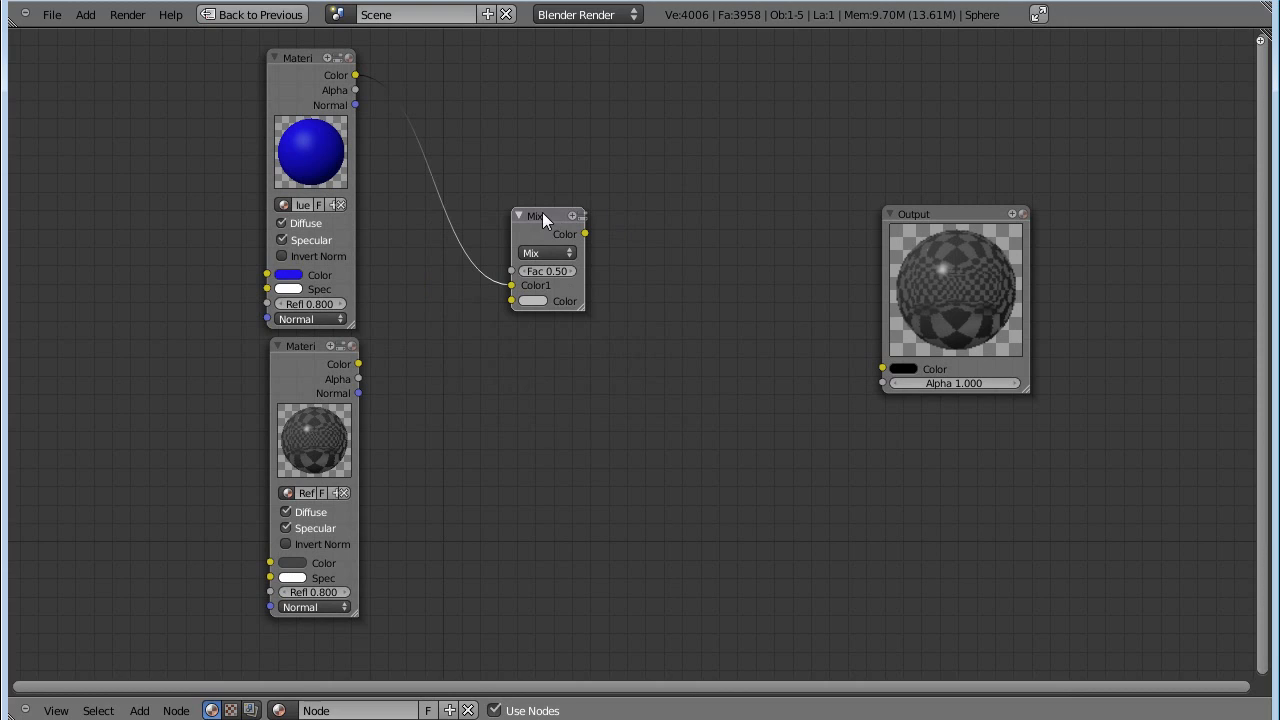
pyautogui.moveTo(544, 216); pyautogui.dragTo(596, 224)
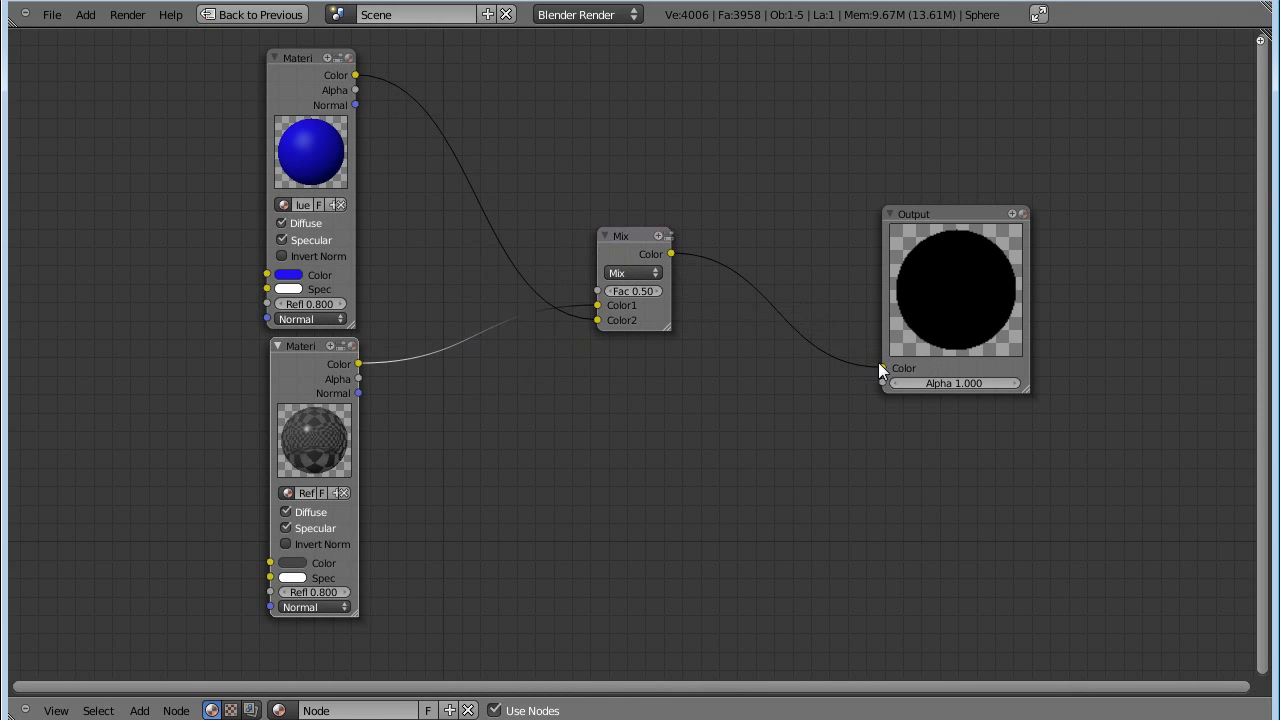
pyautogui.moveTo(960, 296)
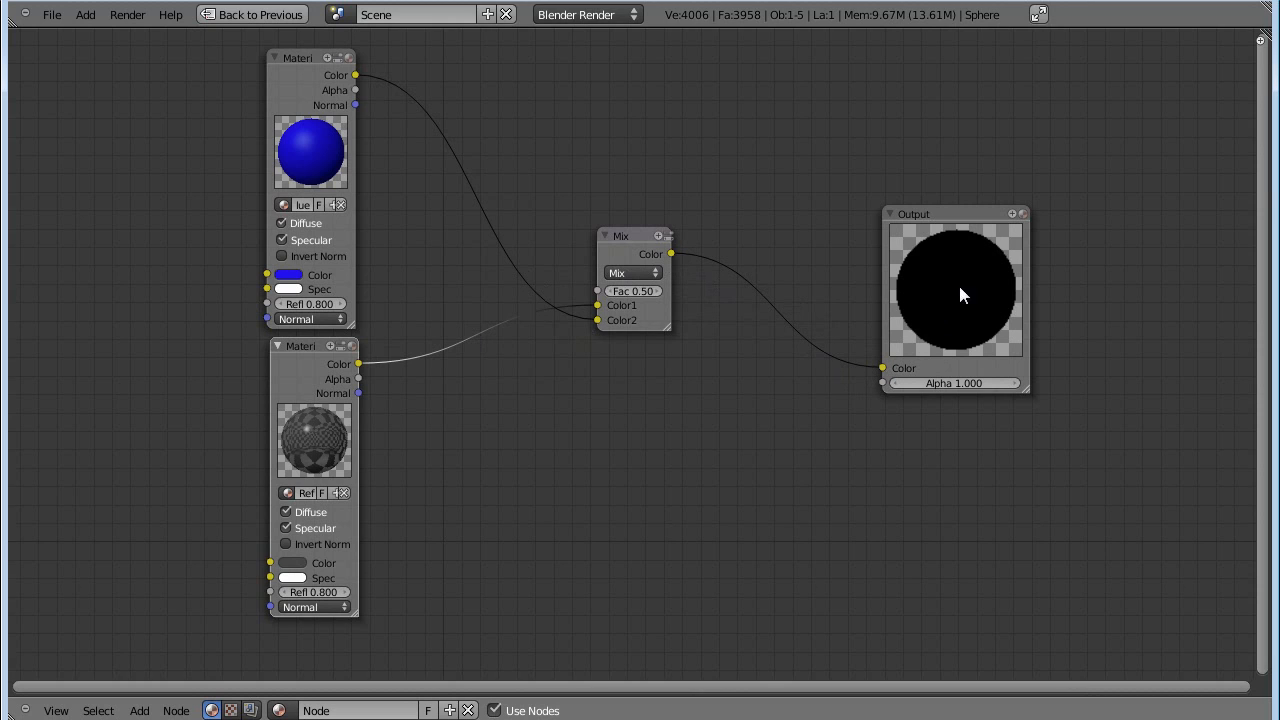
pyautogui.moveTo(868, 312)
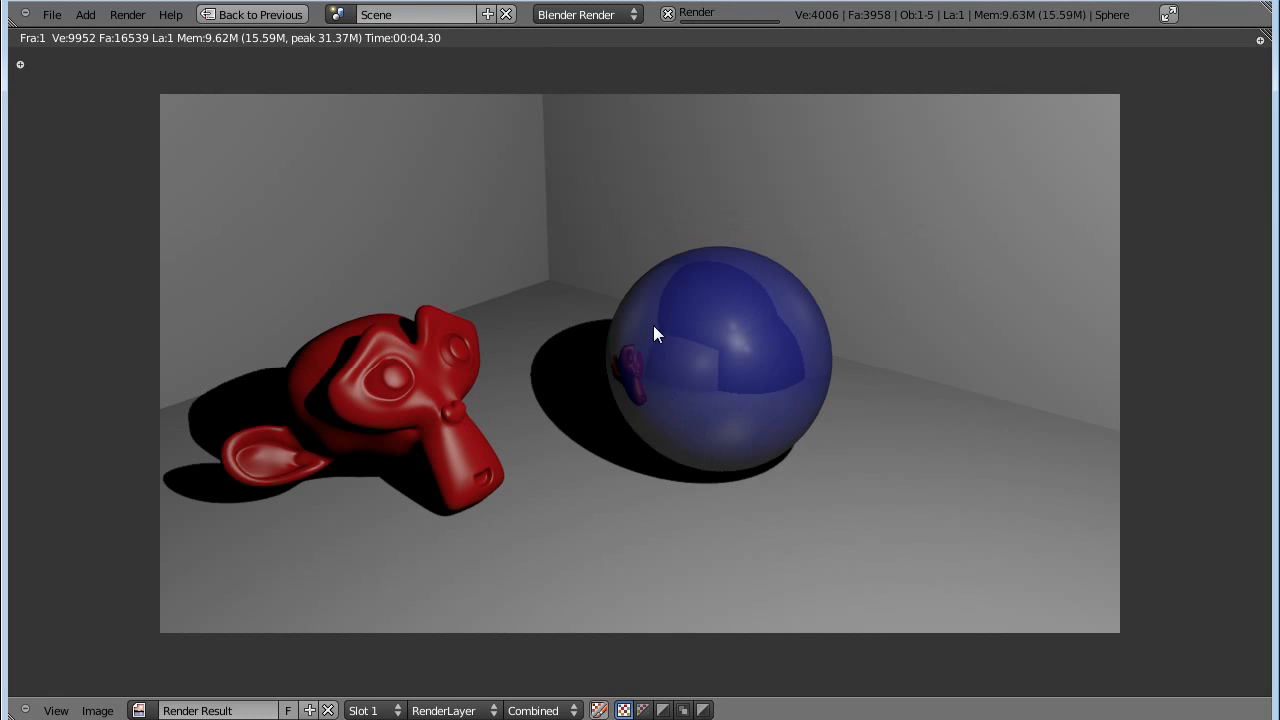
pyautogui.moveTo(660, 412)
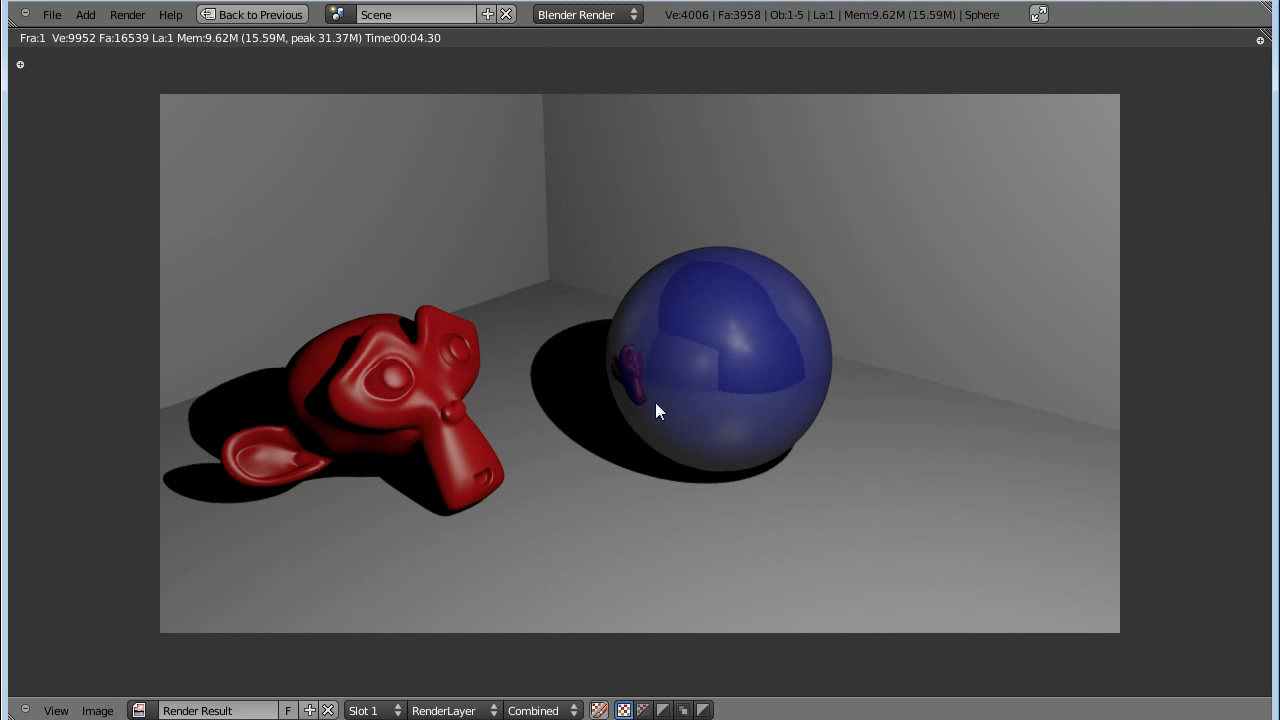
pyautogui.moveTo(668, 362)
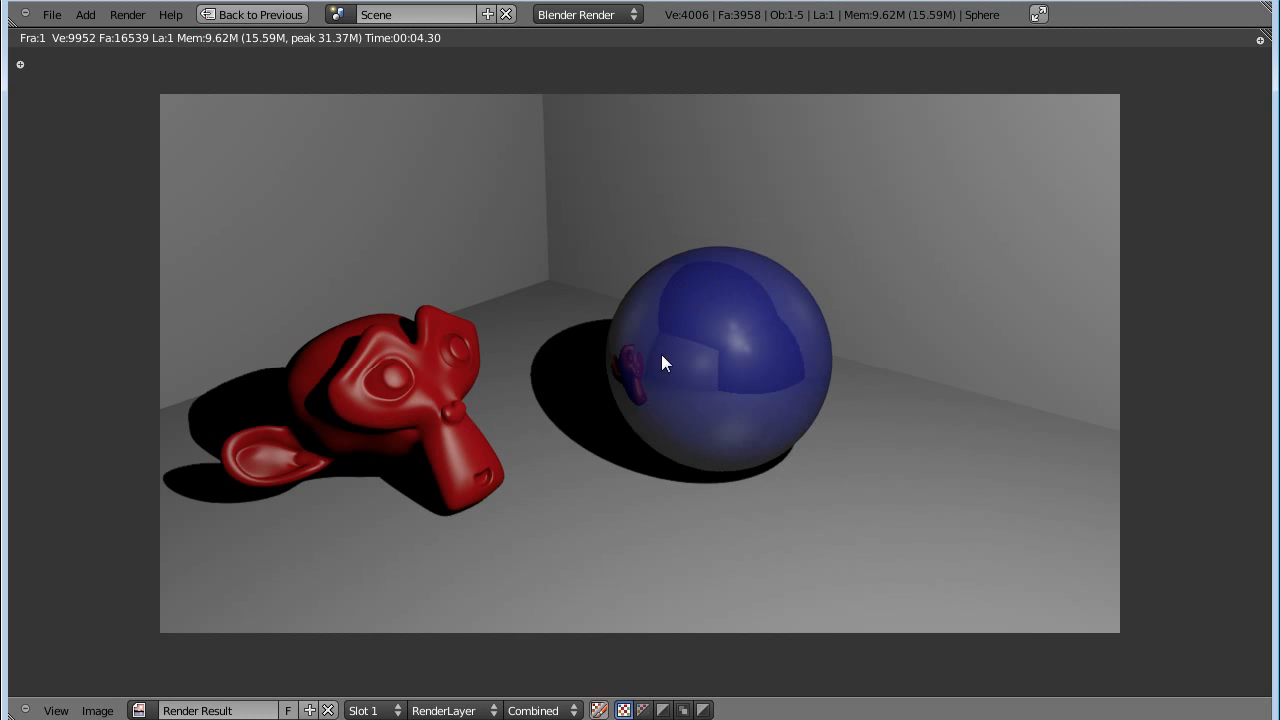
pyautogui.moveTo(752, 308)
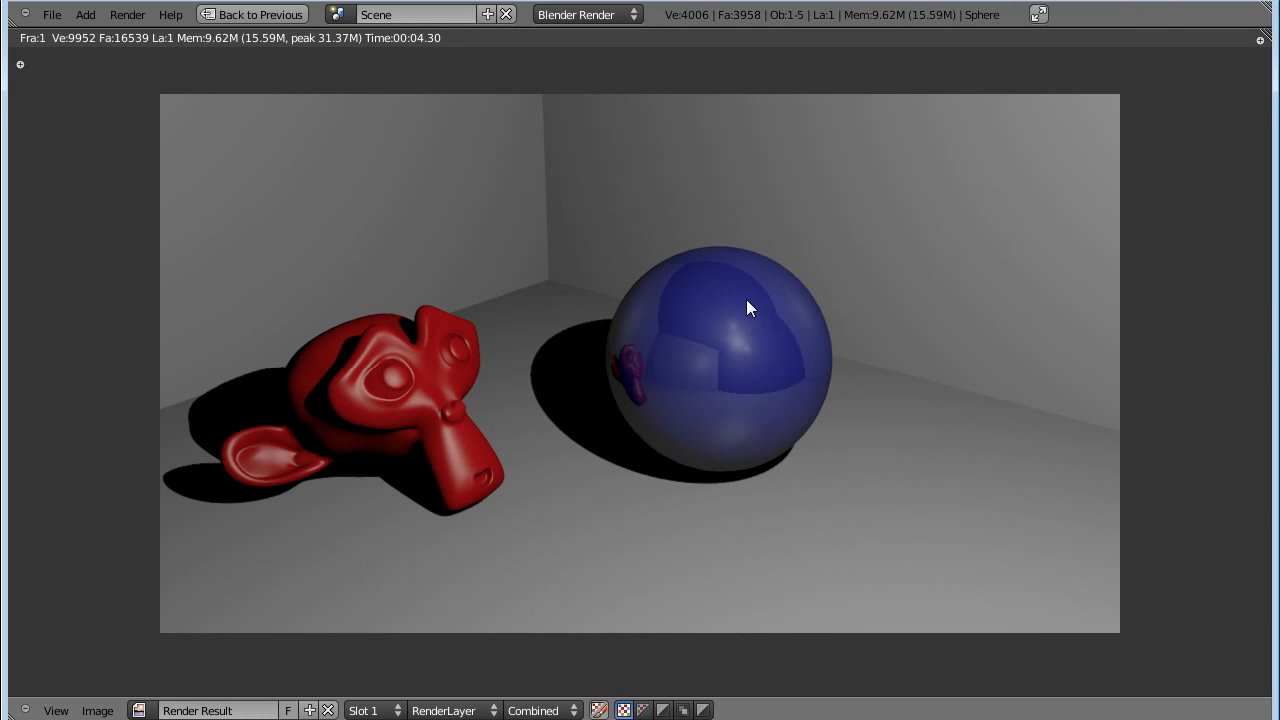
pyautogui.moveTo(752, 370)
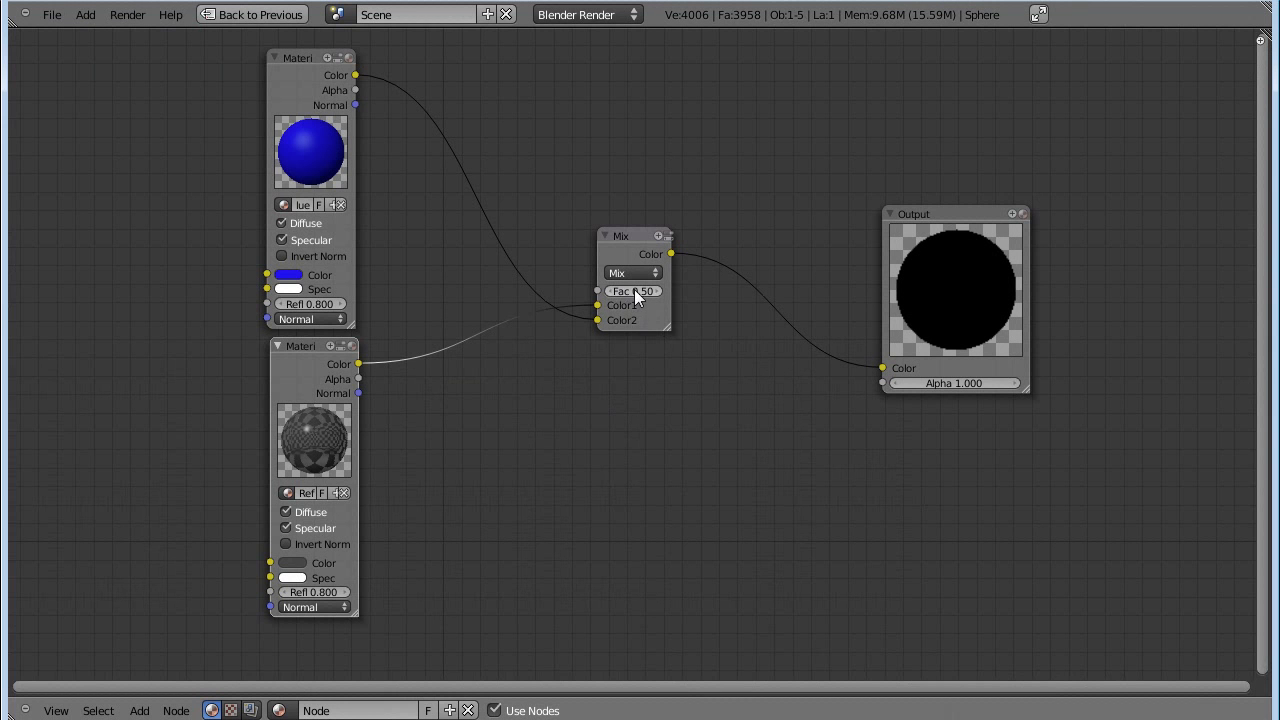
pyautogui.moveTo(668, 334)
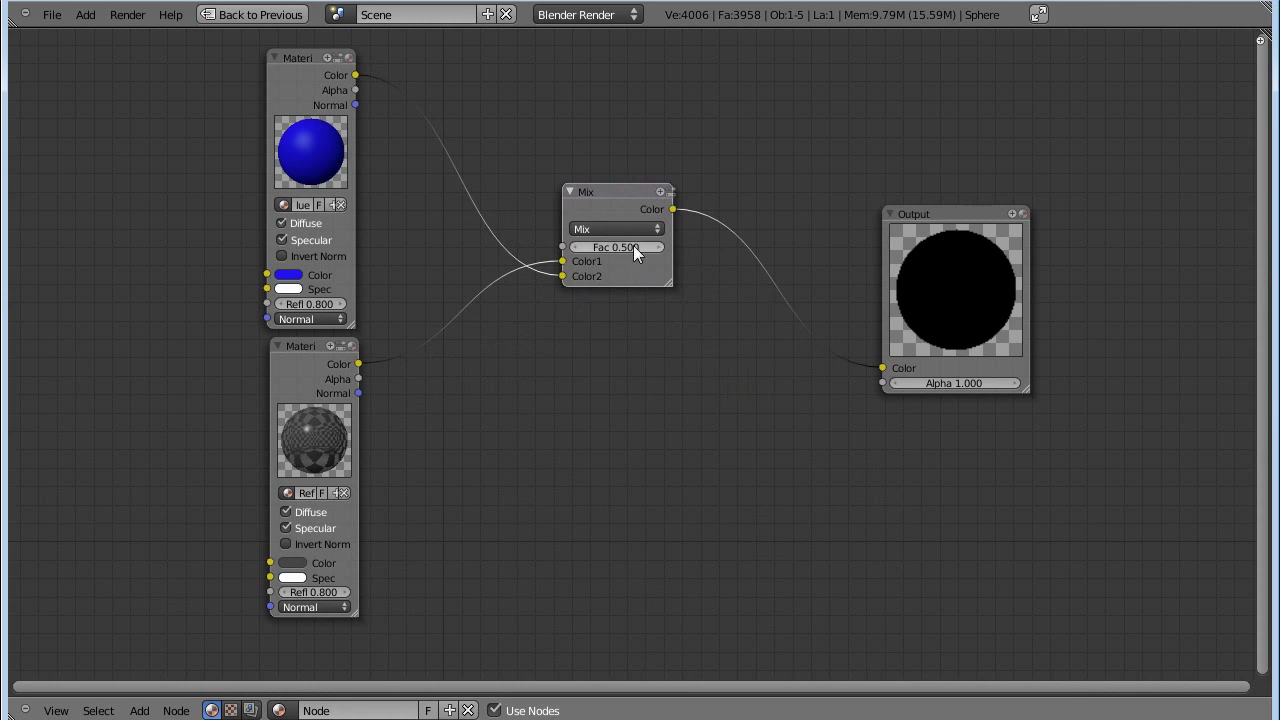
pyautogui.moveTo(364, 390)
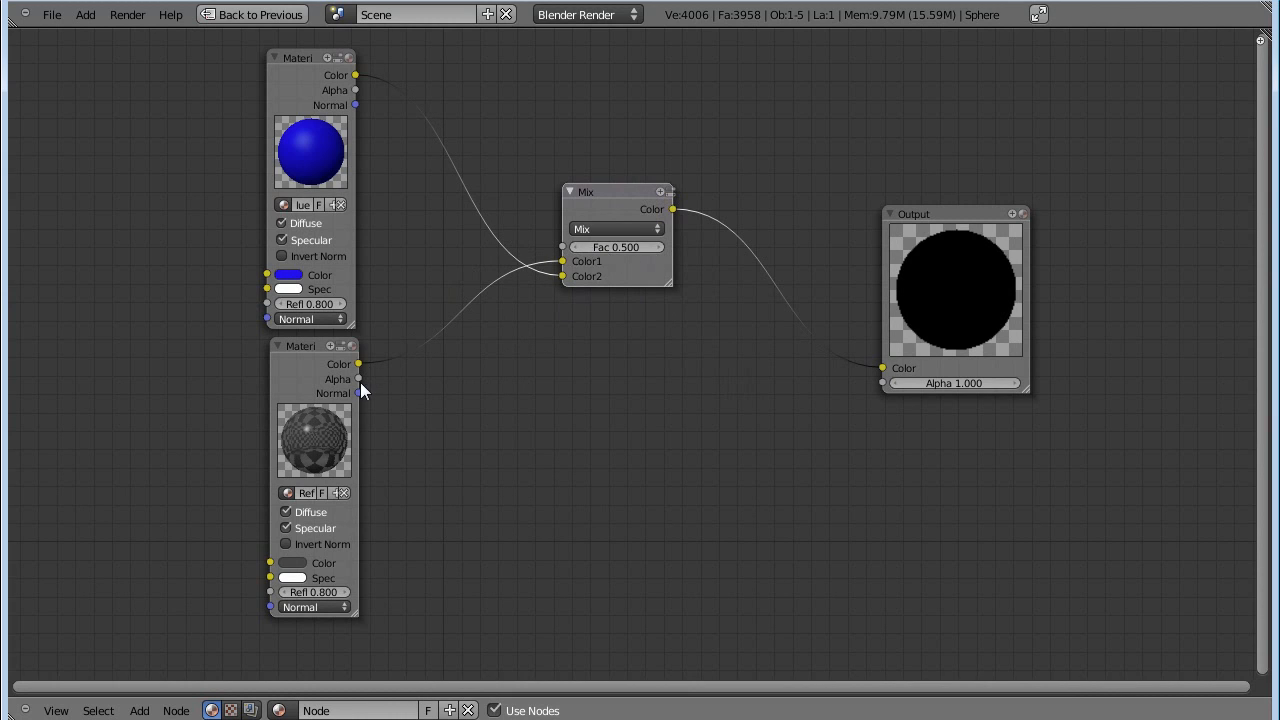
pyautogui.moveTo(560, 256)
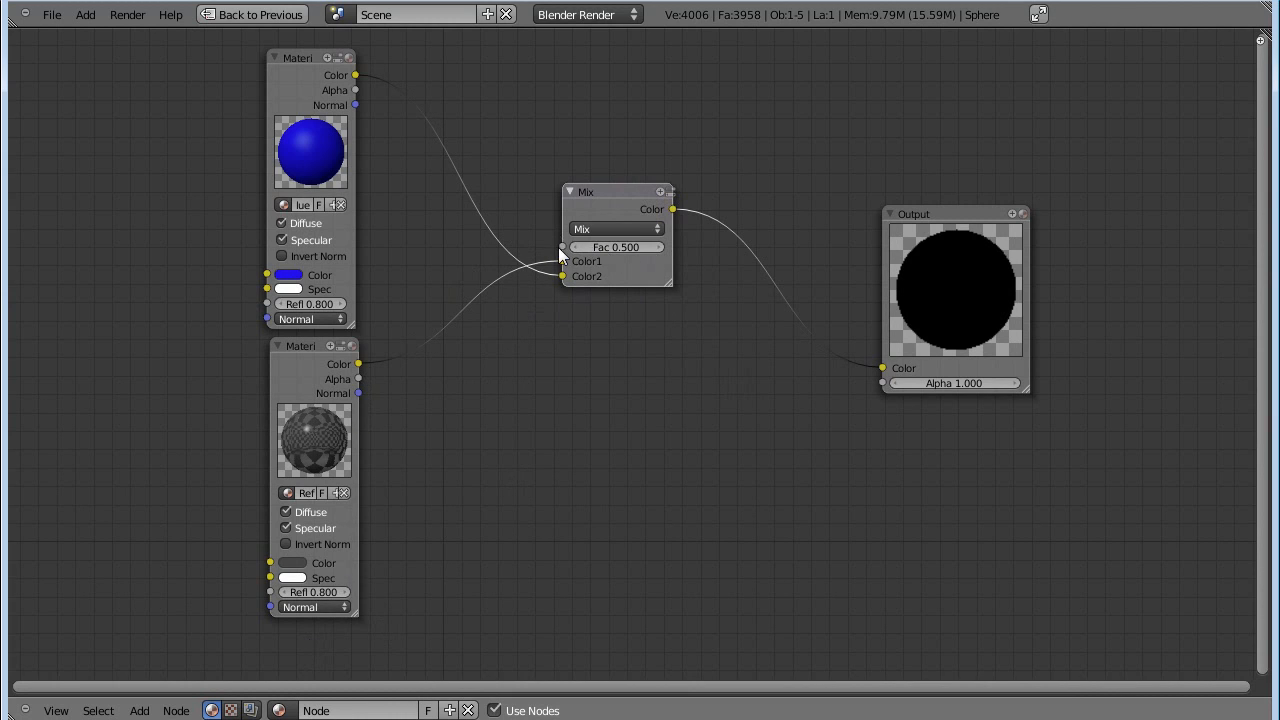
pyautogui.moveTo(904, 298)
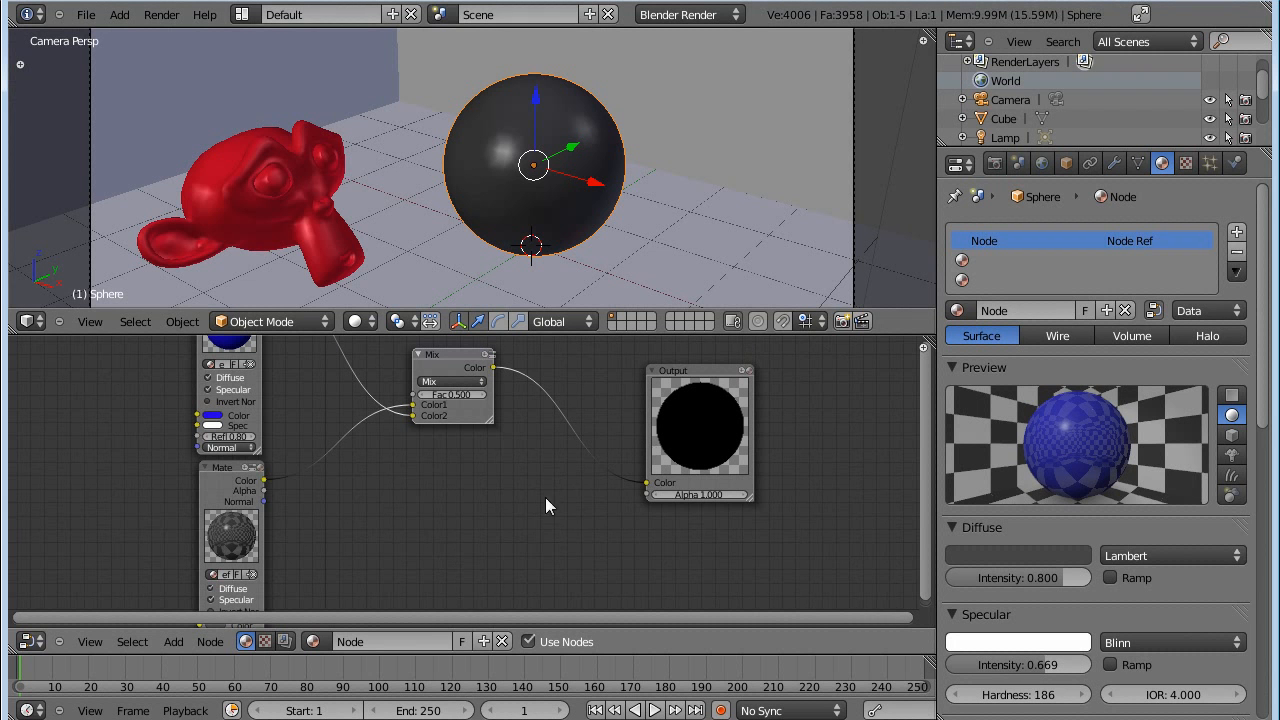
pyautogui.moveTo(256, 414)
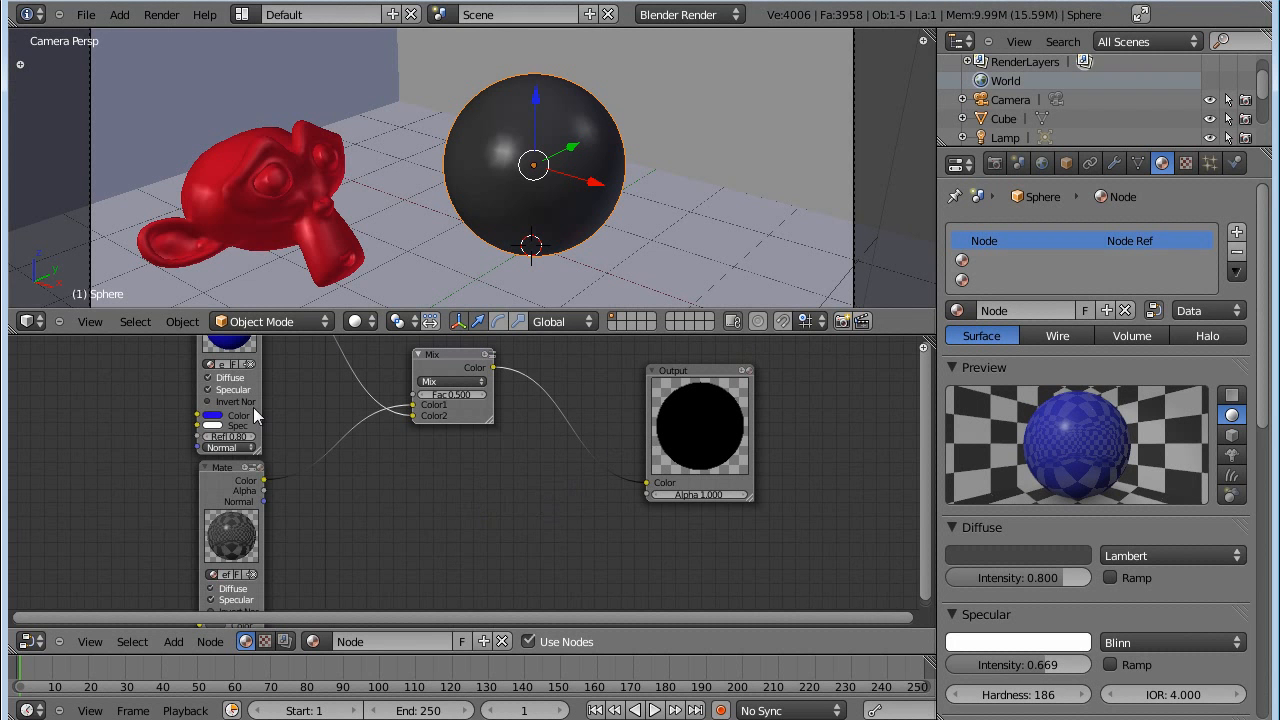
pyautogui.moveTo(460, 498)
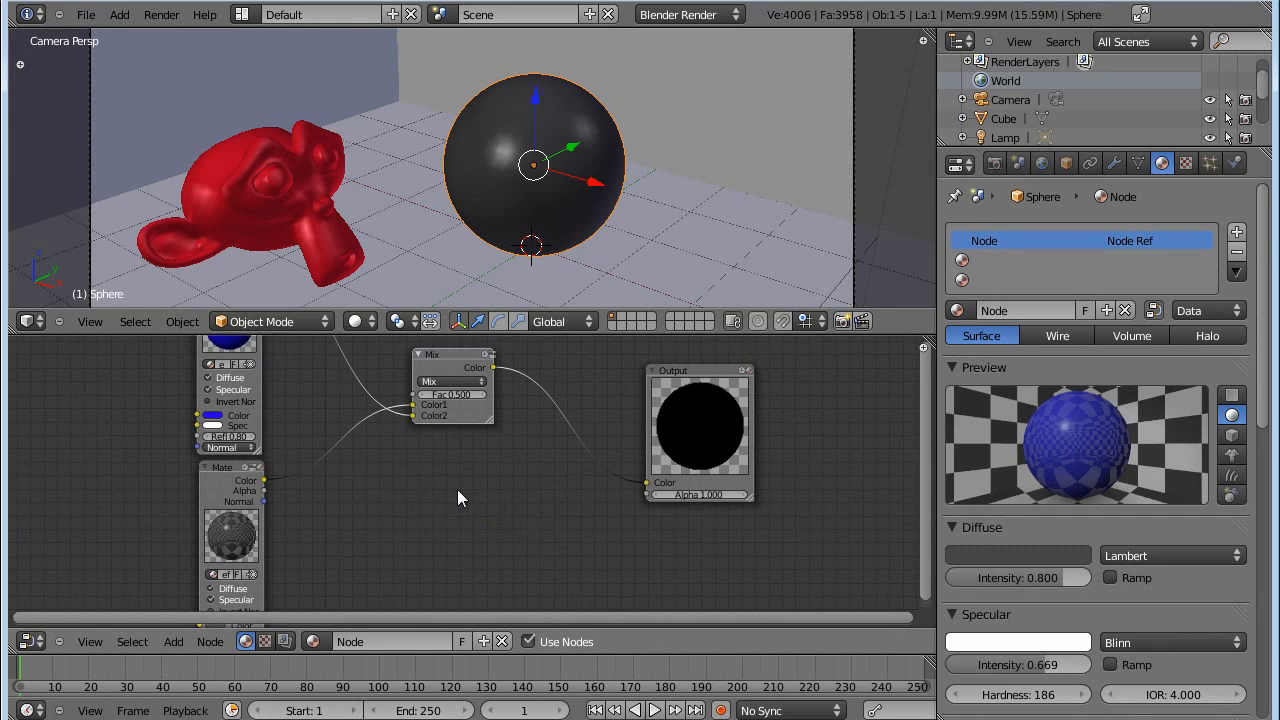
pyautogui.moveTo(1024, 248)
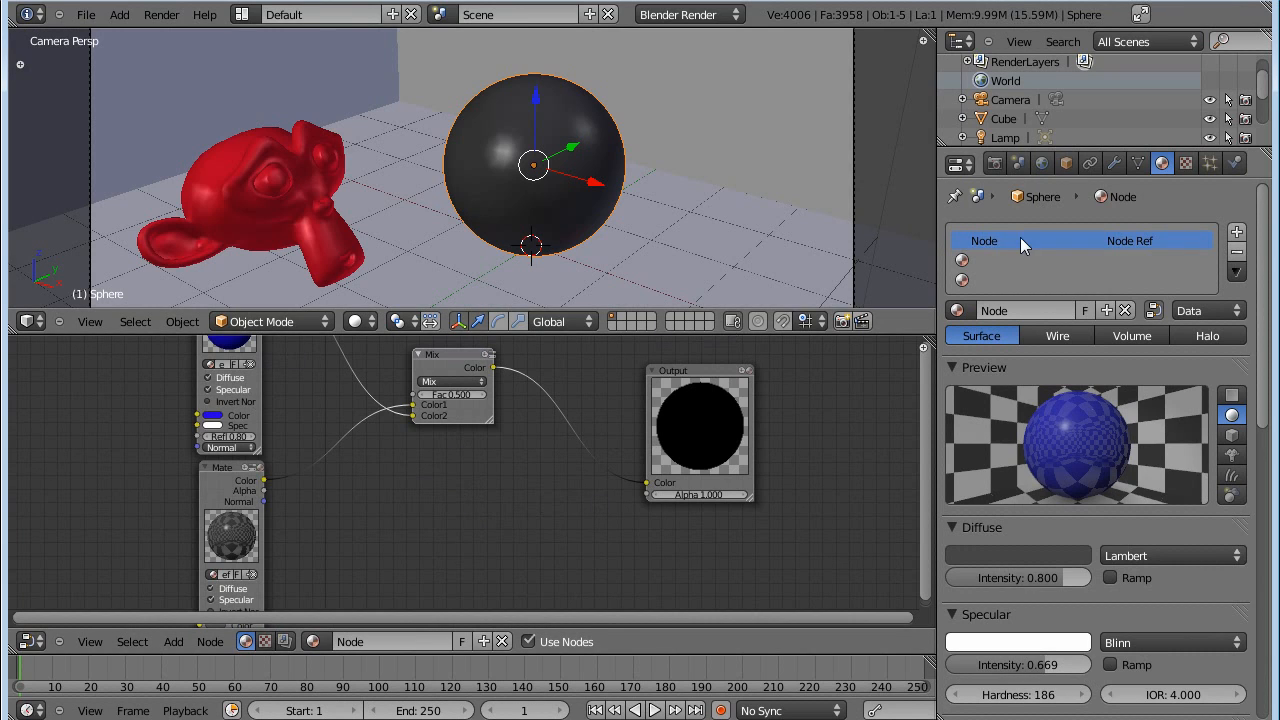
# Name the sphere's texture Mask, make it a Clouds type and map it with Sphere projection.
pyautogui.click(1184, 164)
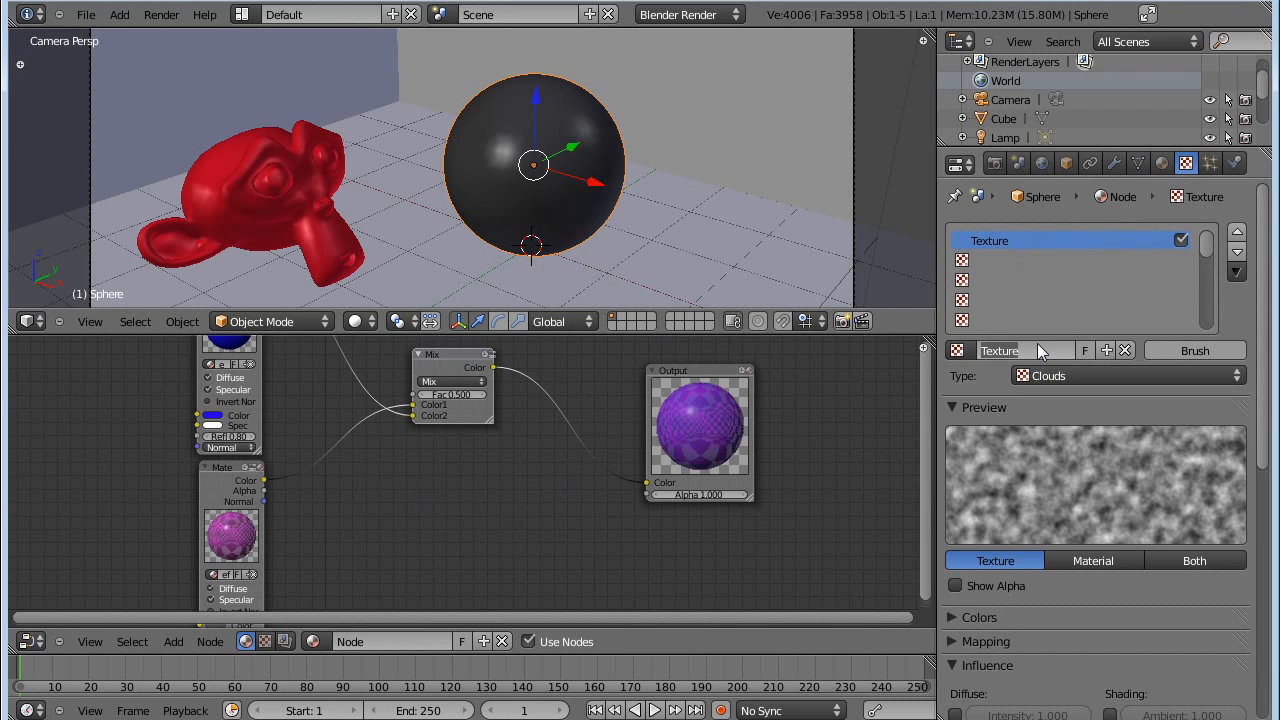
pyautogui.doubleClick(1012, 350)
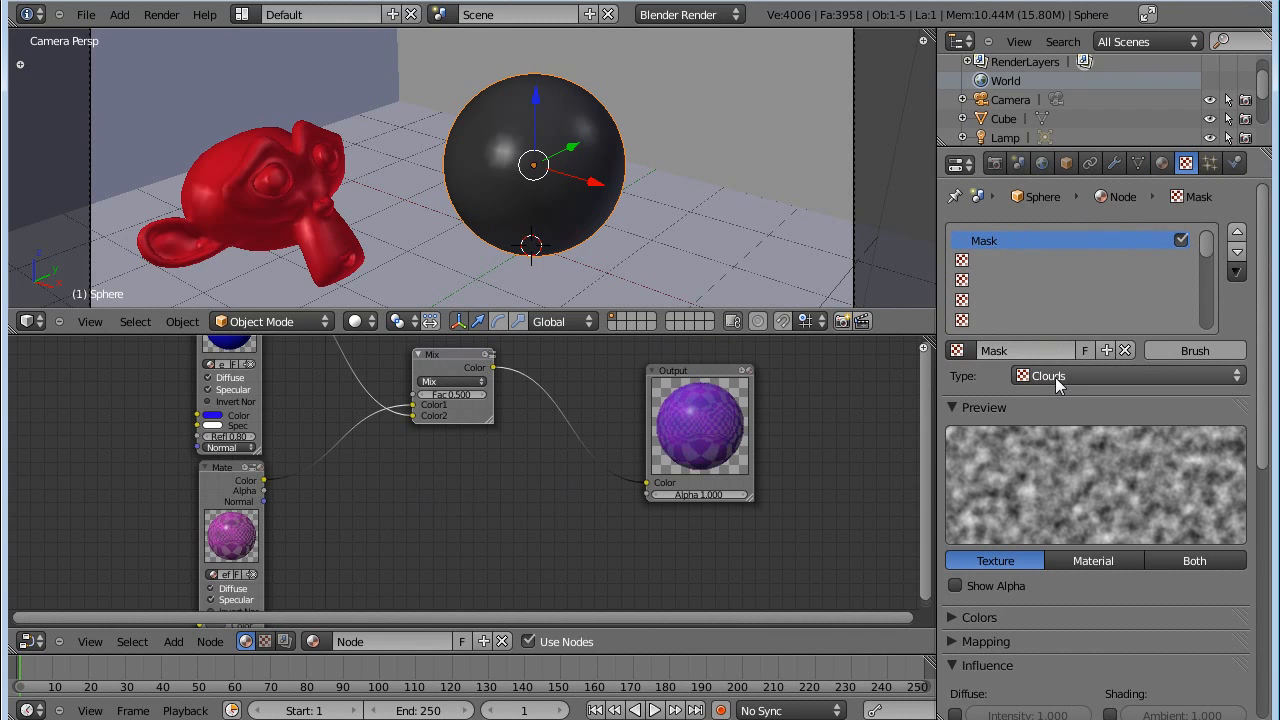
pyautogui.scroll(-3)
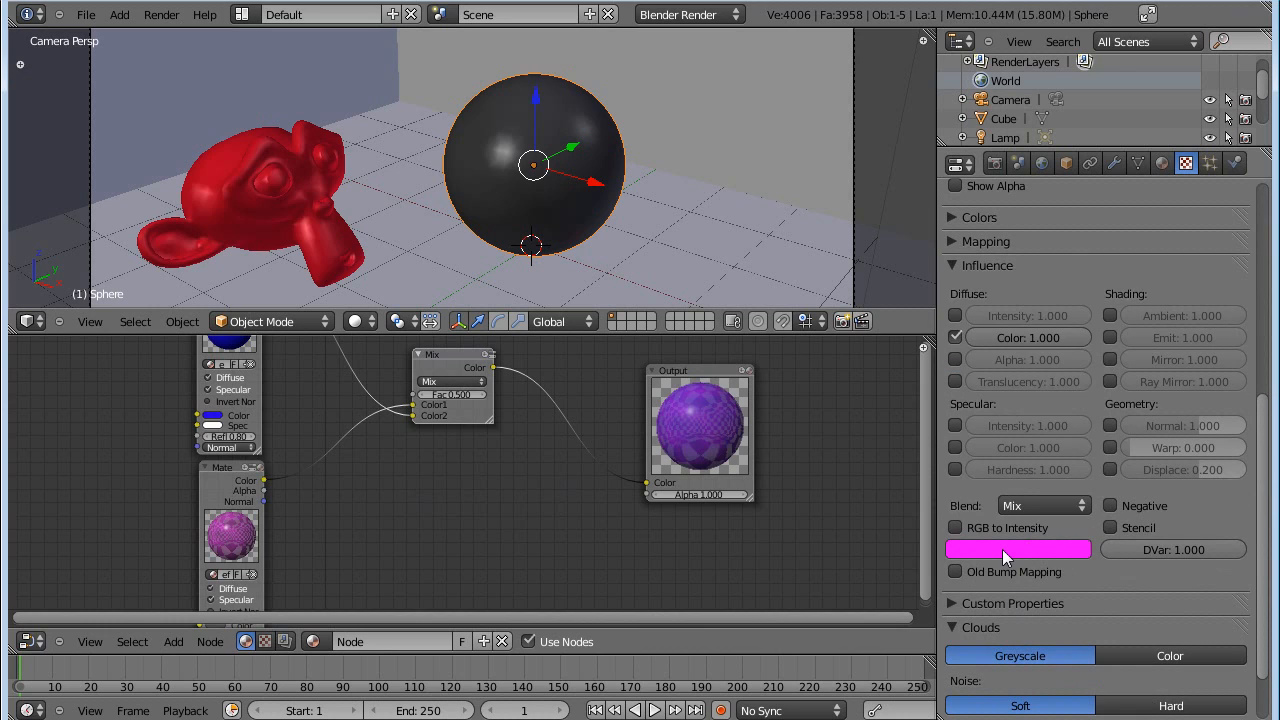
pyautogui.click(1016, 548)
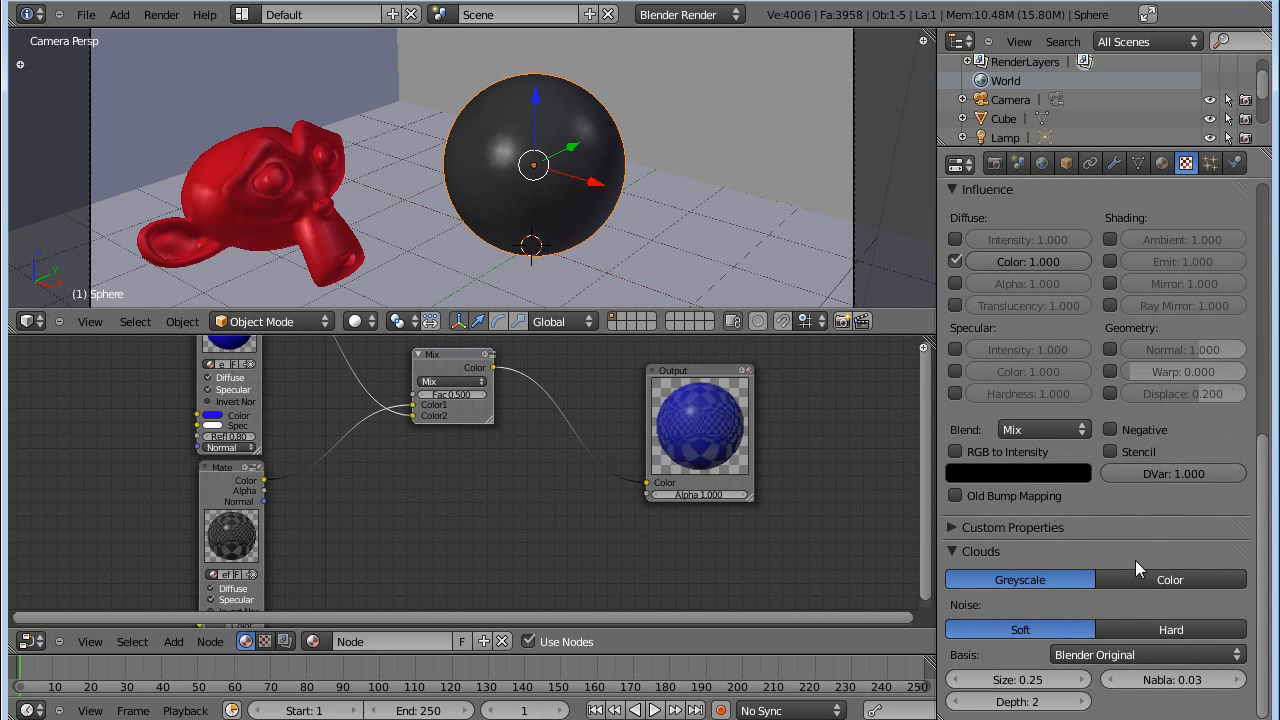
pyautogui.scroll(3)
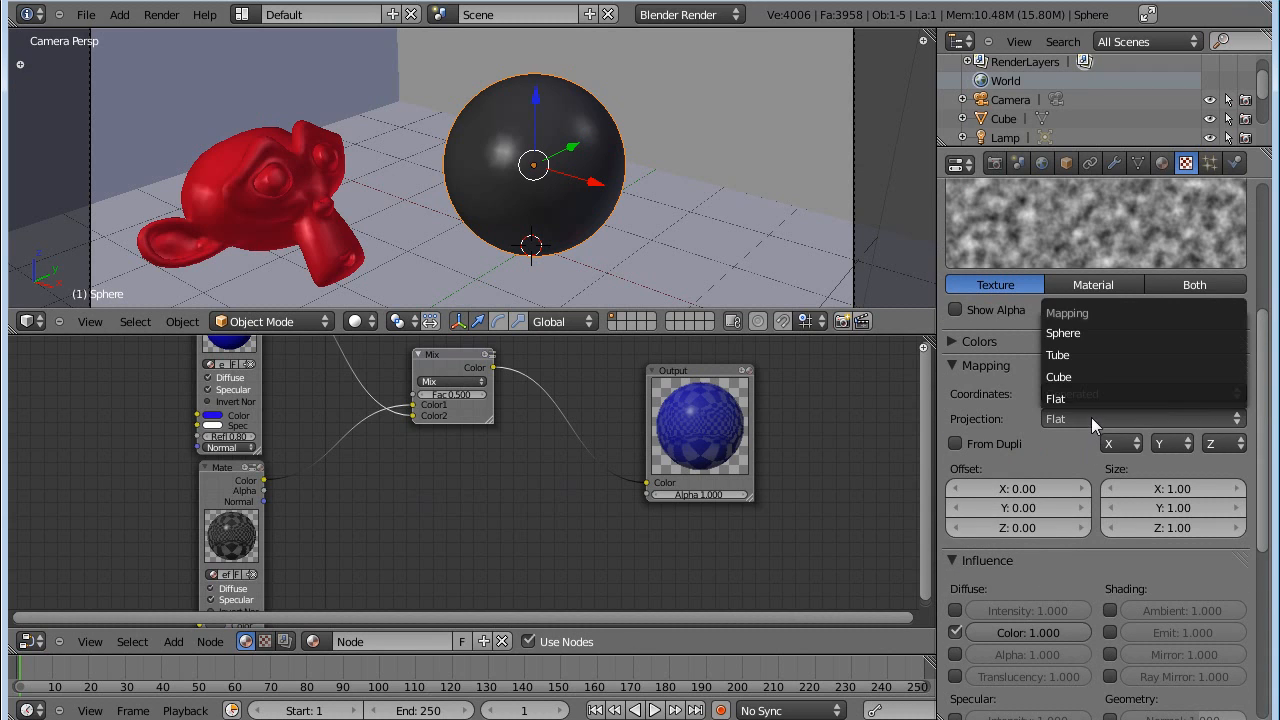
pyautogui.click(1062, 332)
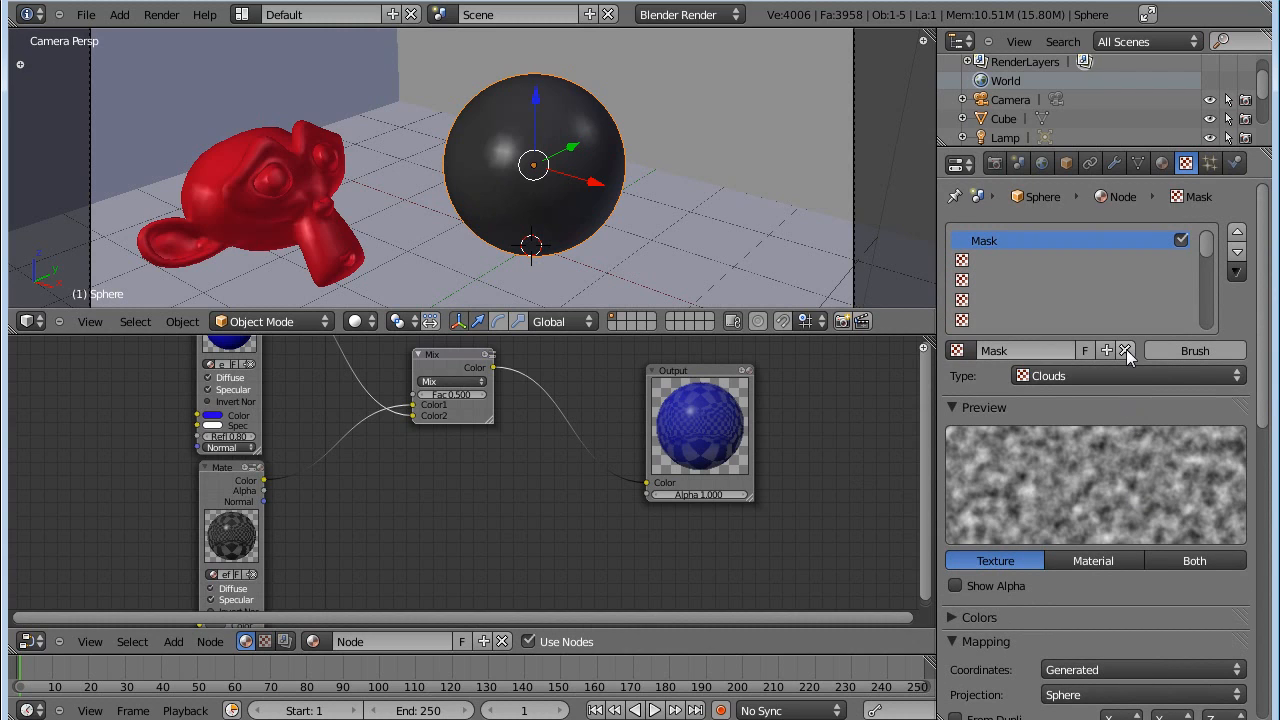
pyautogui.click(1160, 164)
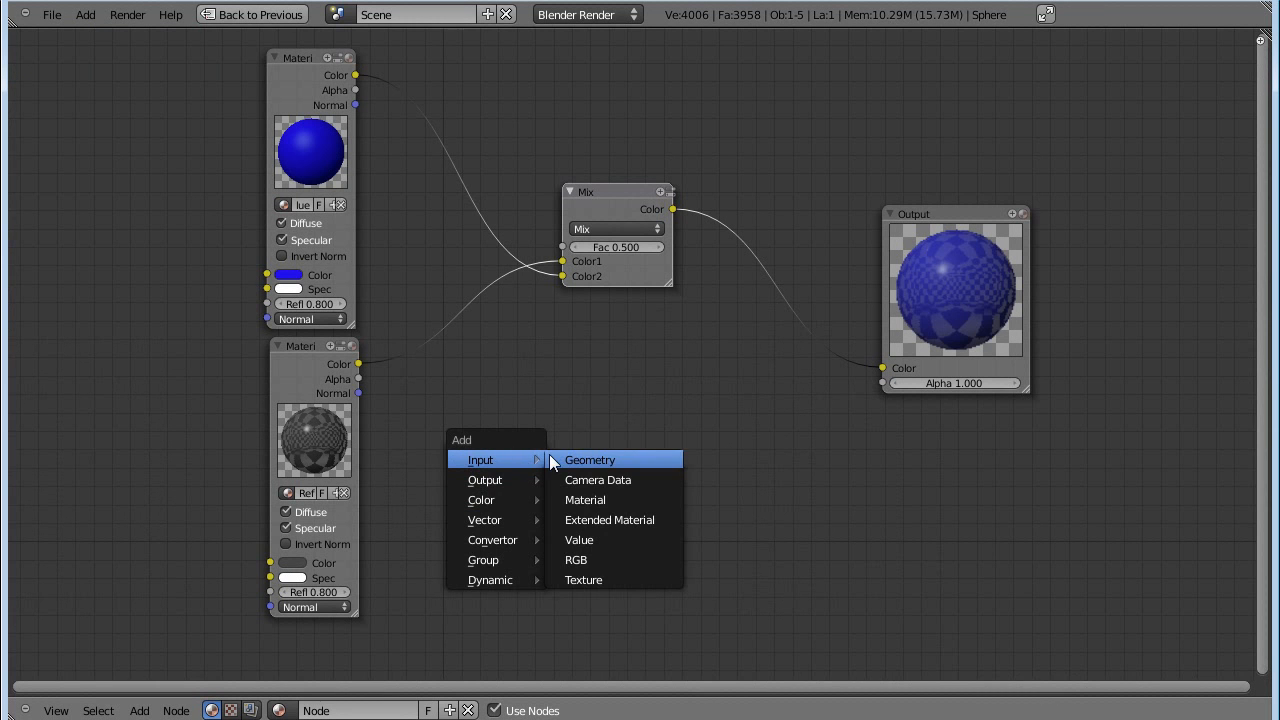
pyautogui.moveTo(584, 580)
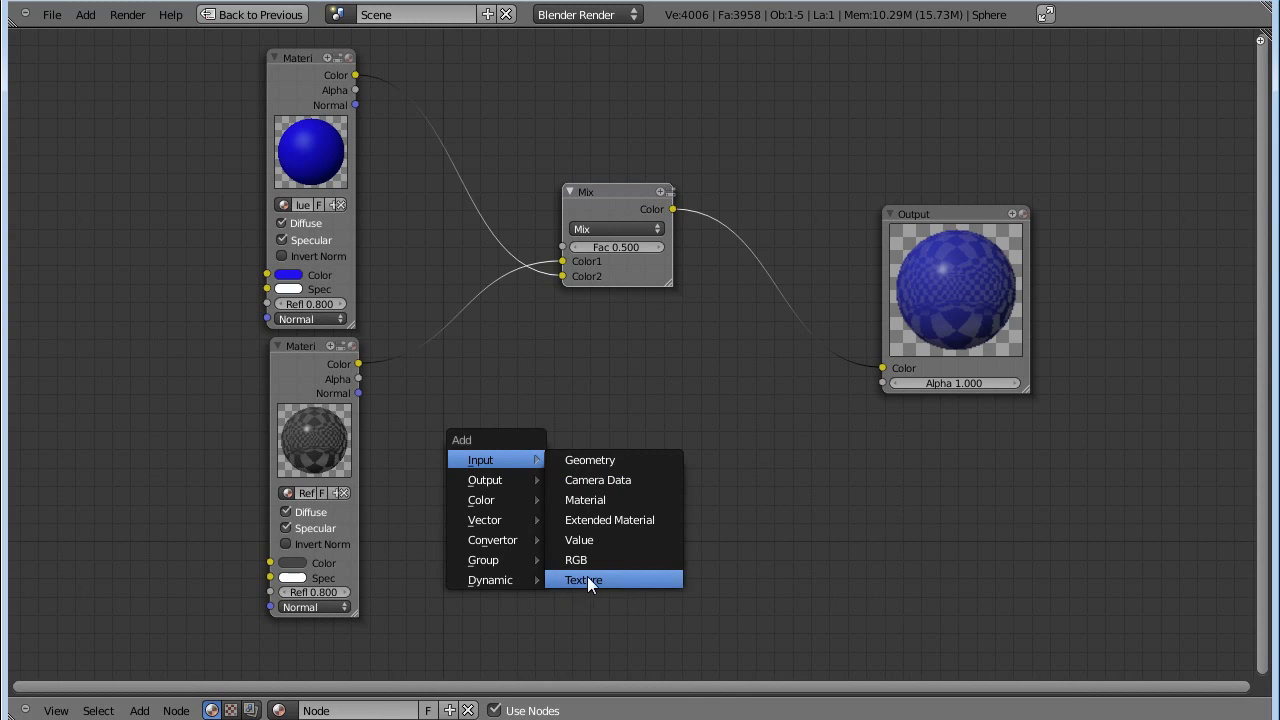
# Add a Texture node using Mask that feeds the material mix factor.
pyautogui.click(582, 580)
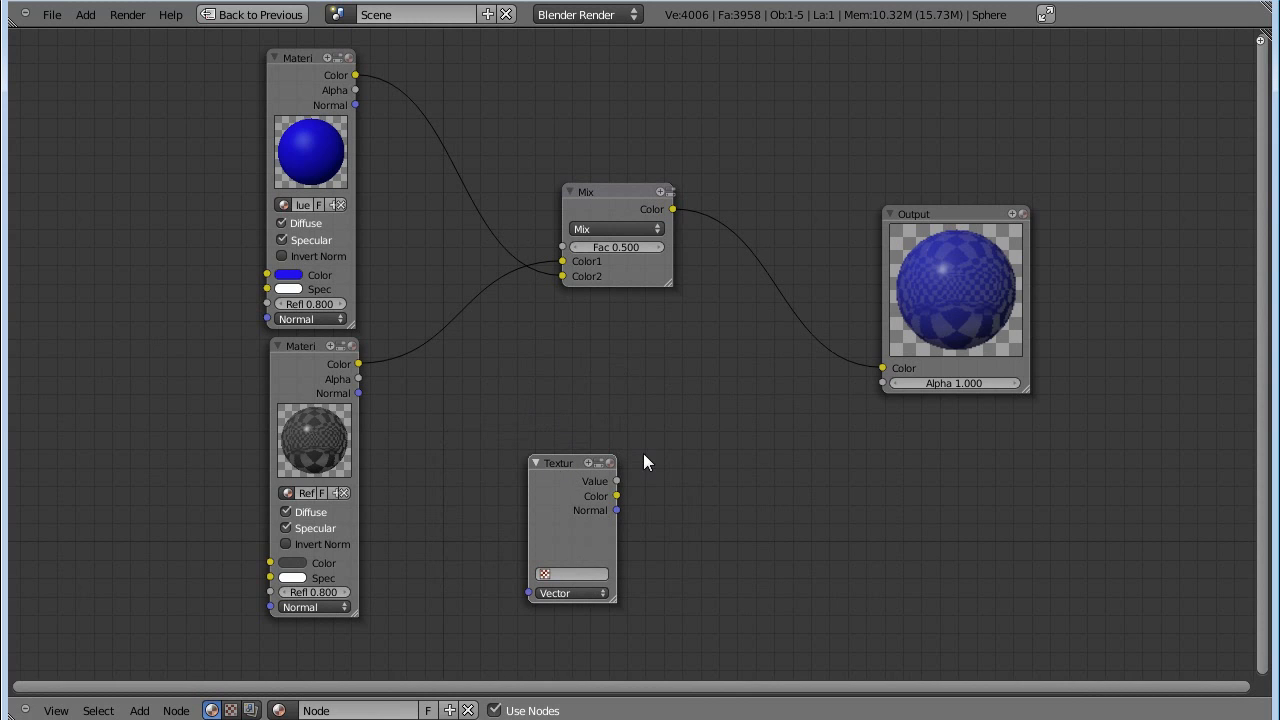
pyautogui.scroll(3)
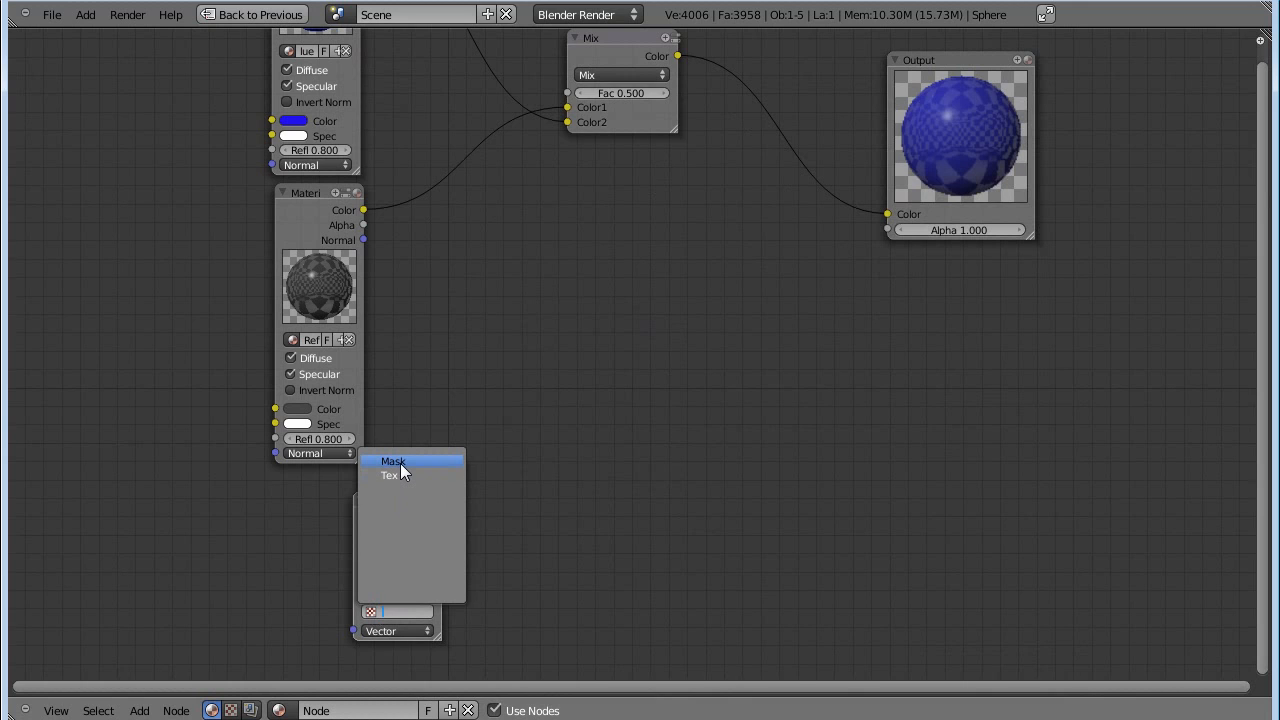
pyautogui.click(392, 460)
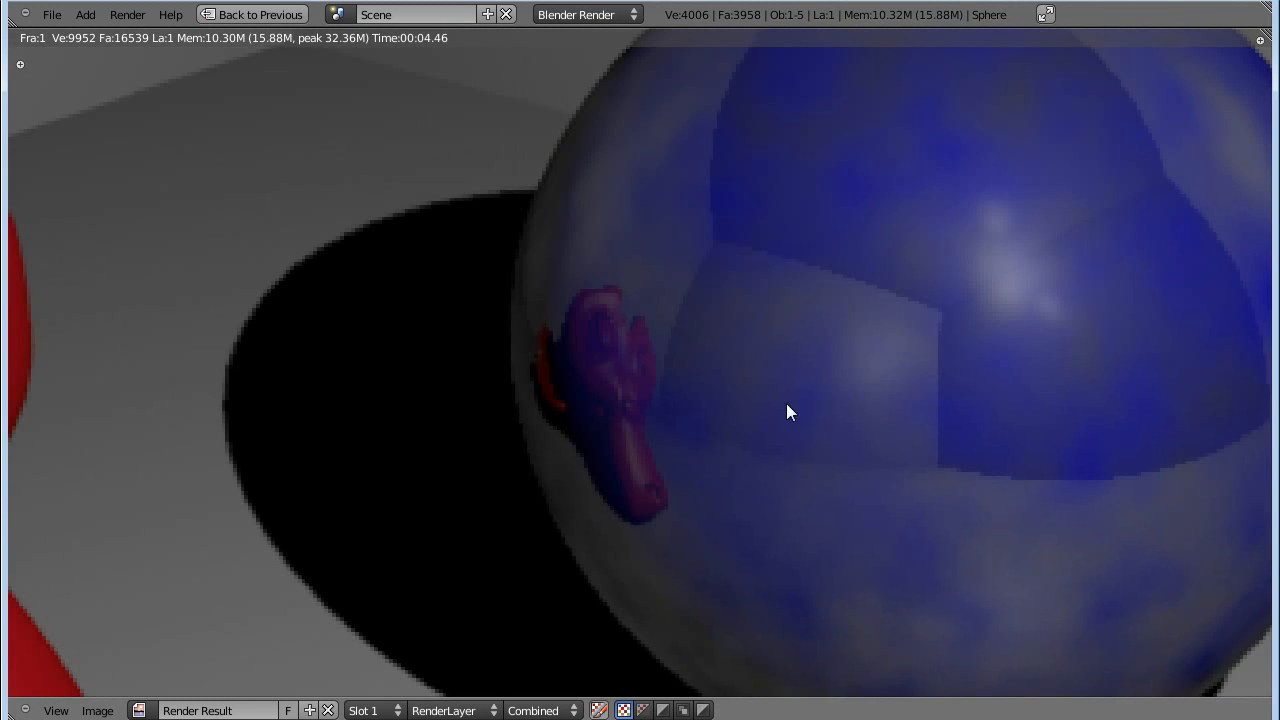
pyautogui.moveTo(752, 444)
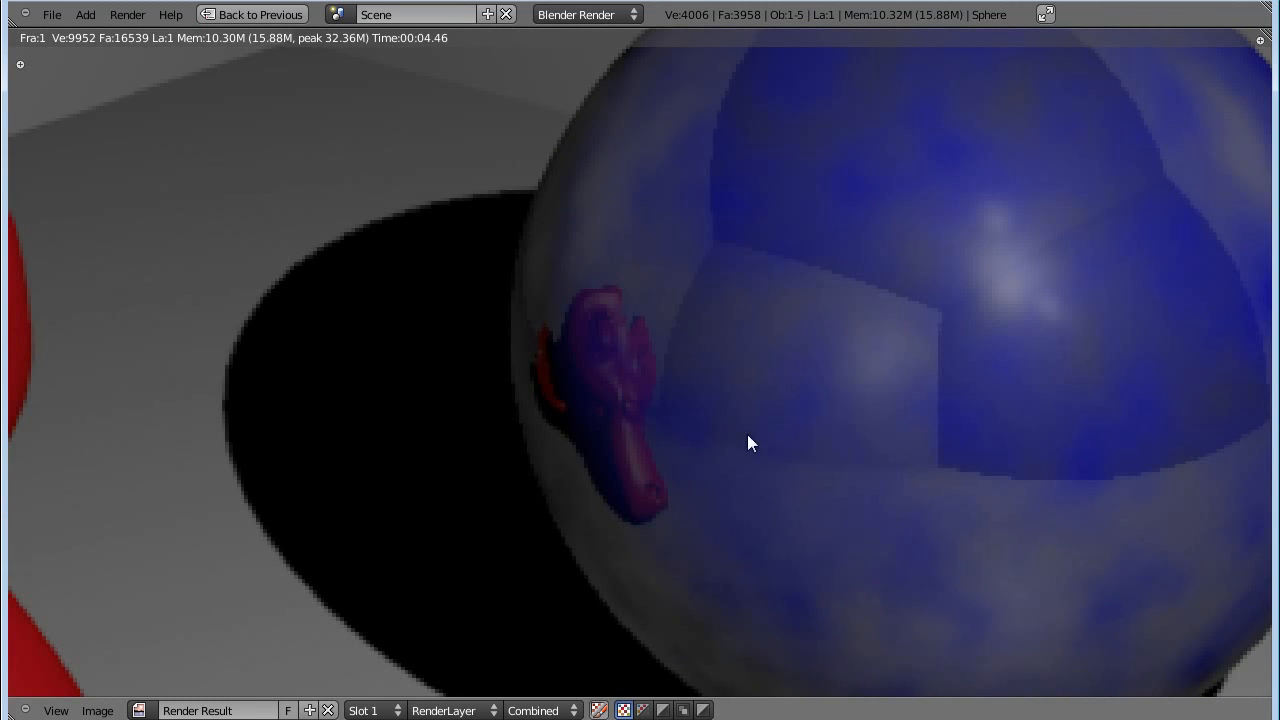
pyautogui.moveTo(984, 536)
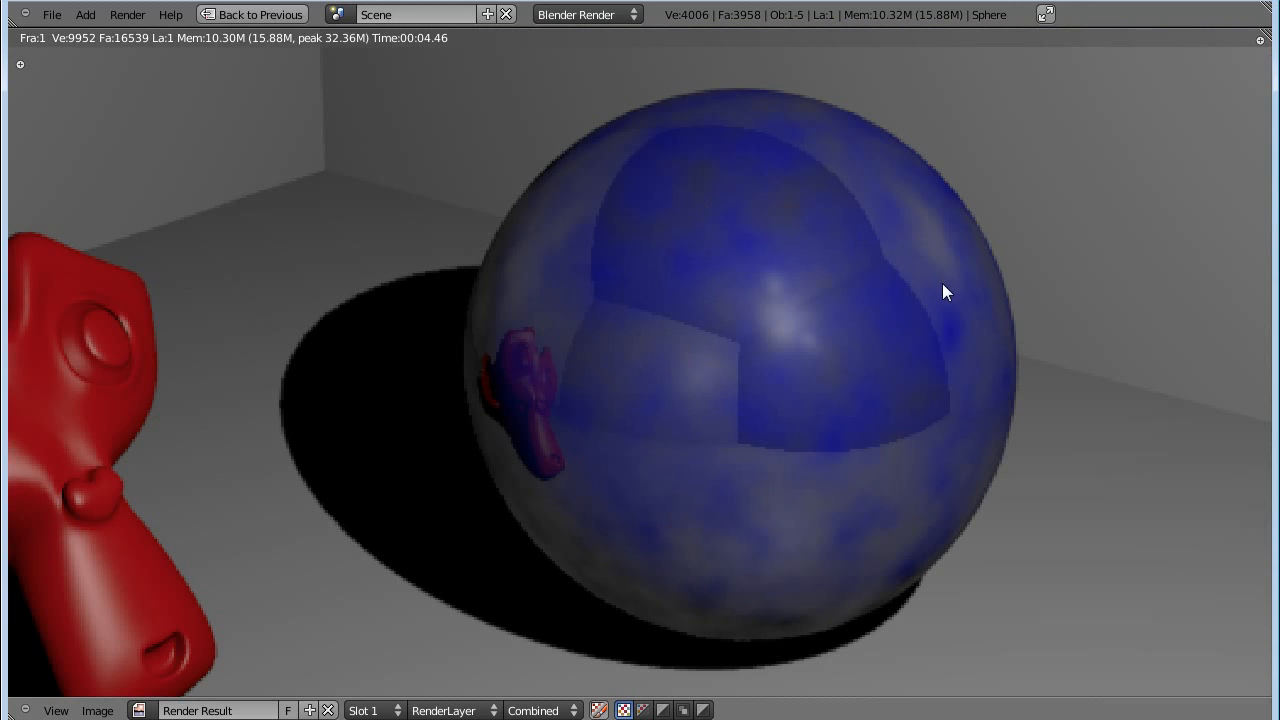
pyautogui.moveTo(614, 512)
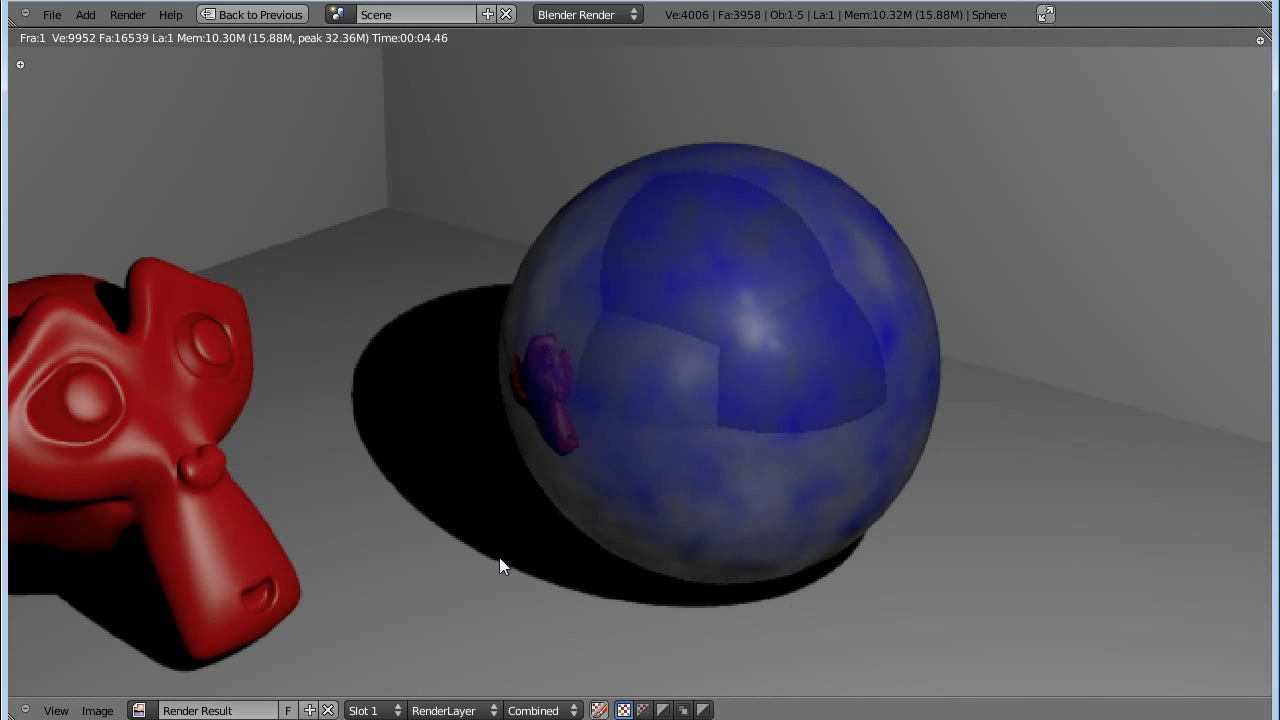
# Switch the render view to empty Slot 2 and go back to the previous editing layout.
pyautogui.click(374, 710)
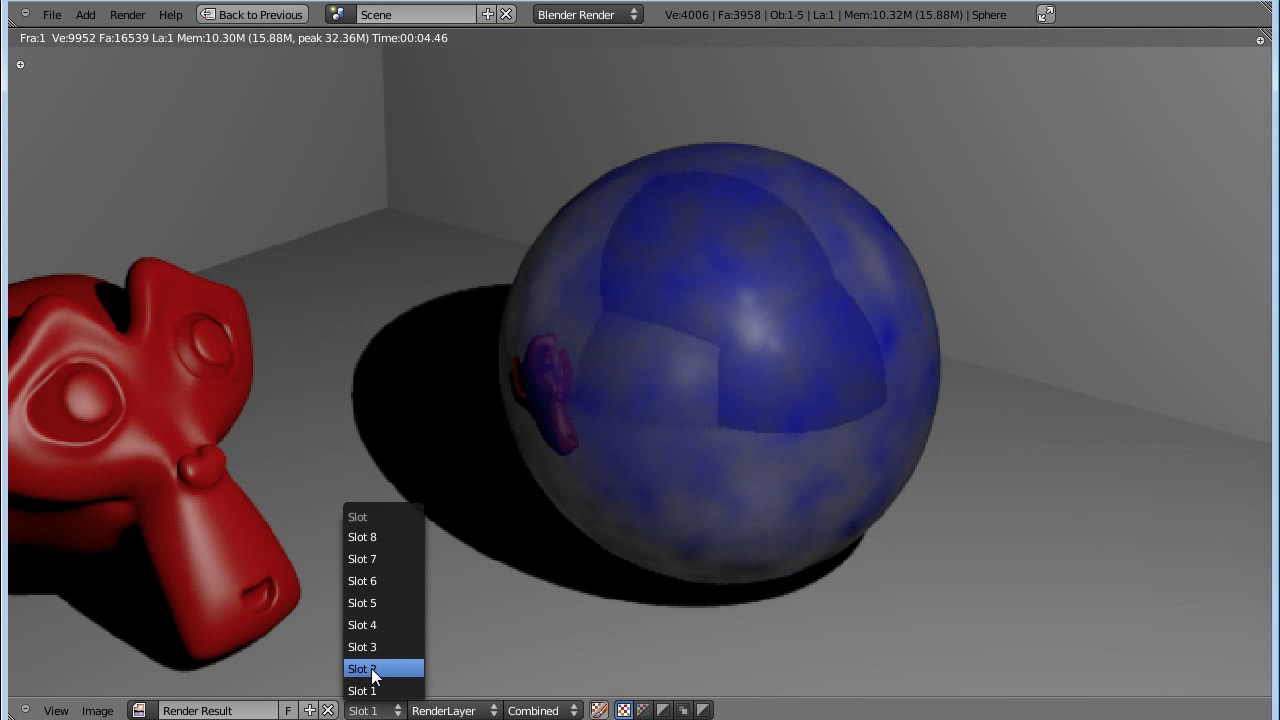
pyautogui.click(362, 668)
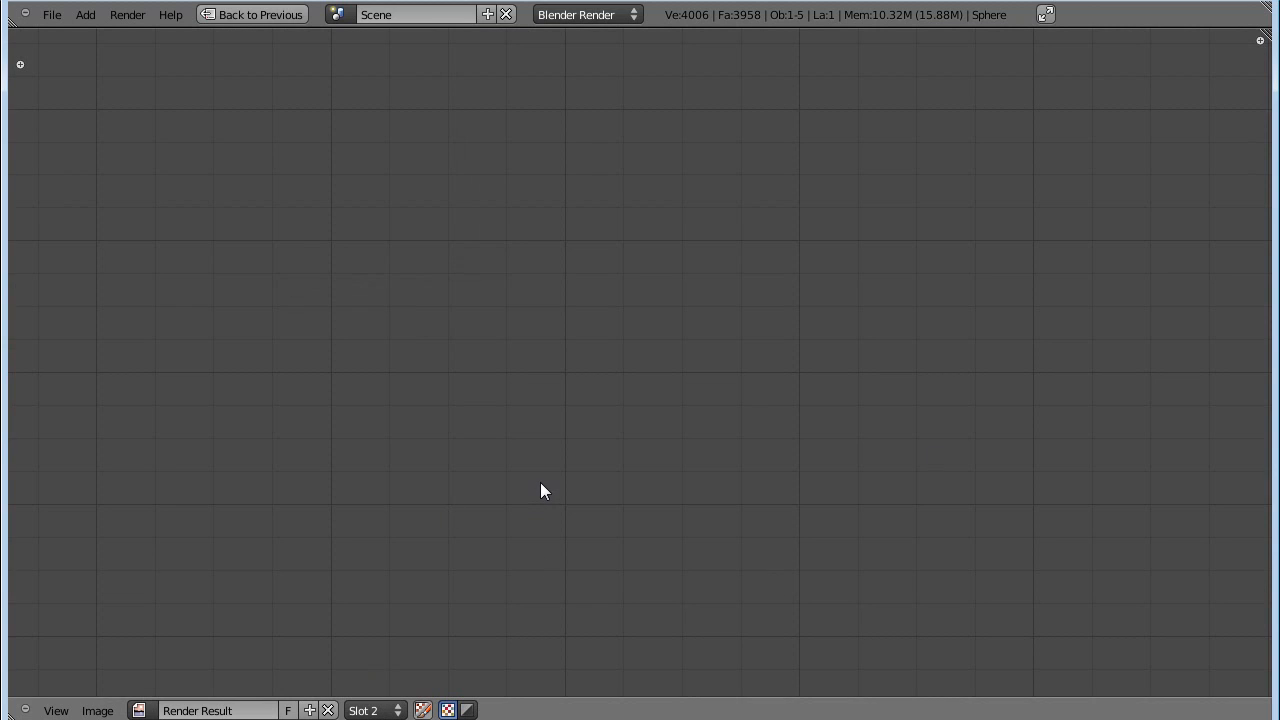
pyautogui.click(252, 14)
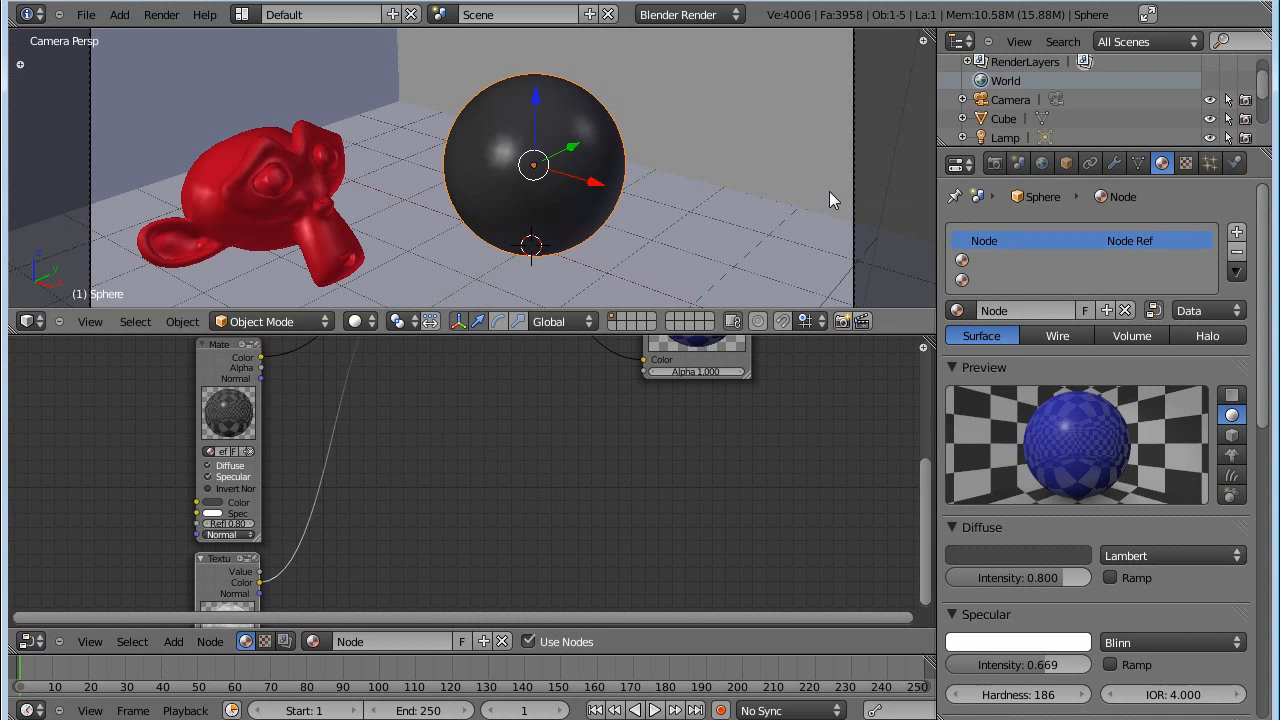
pyautogui.moveTo(448, 528)
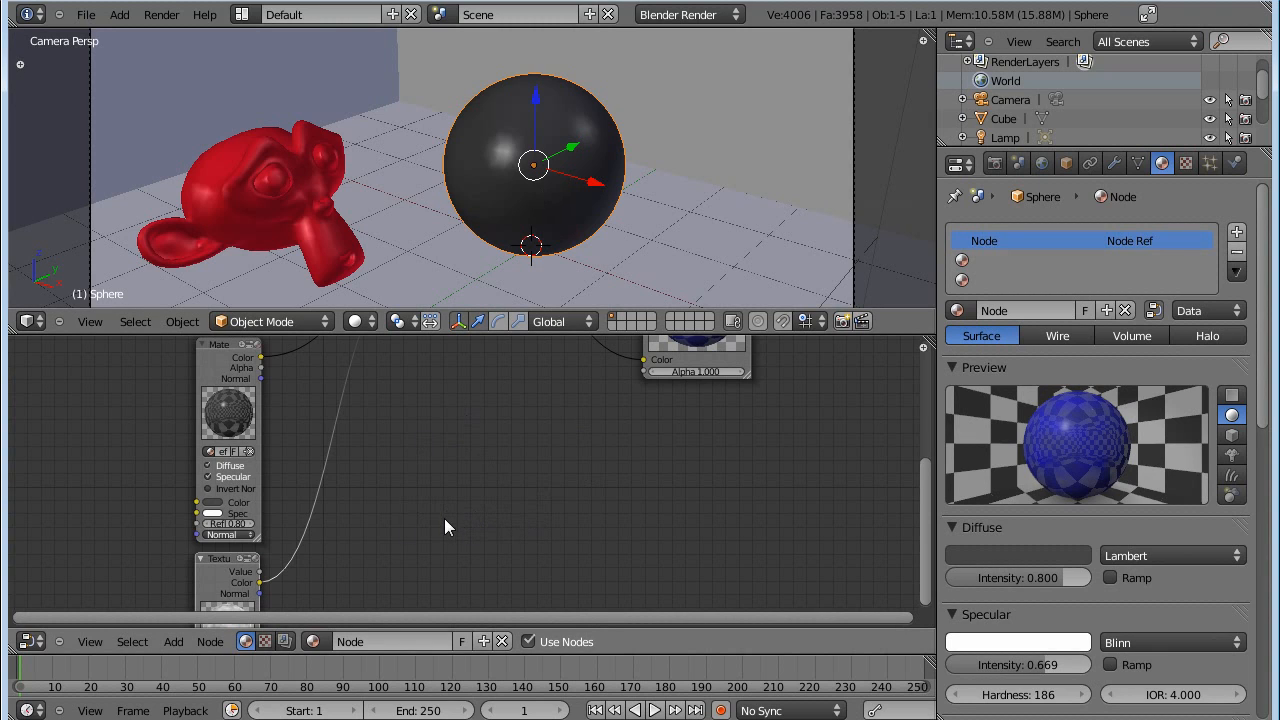
pyautogui.moveTo(464, 472)
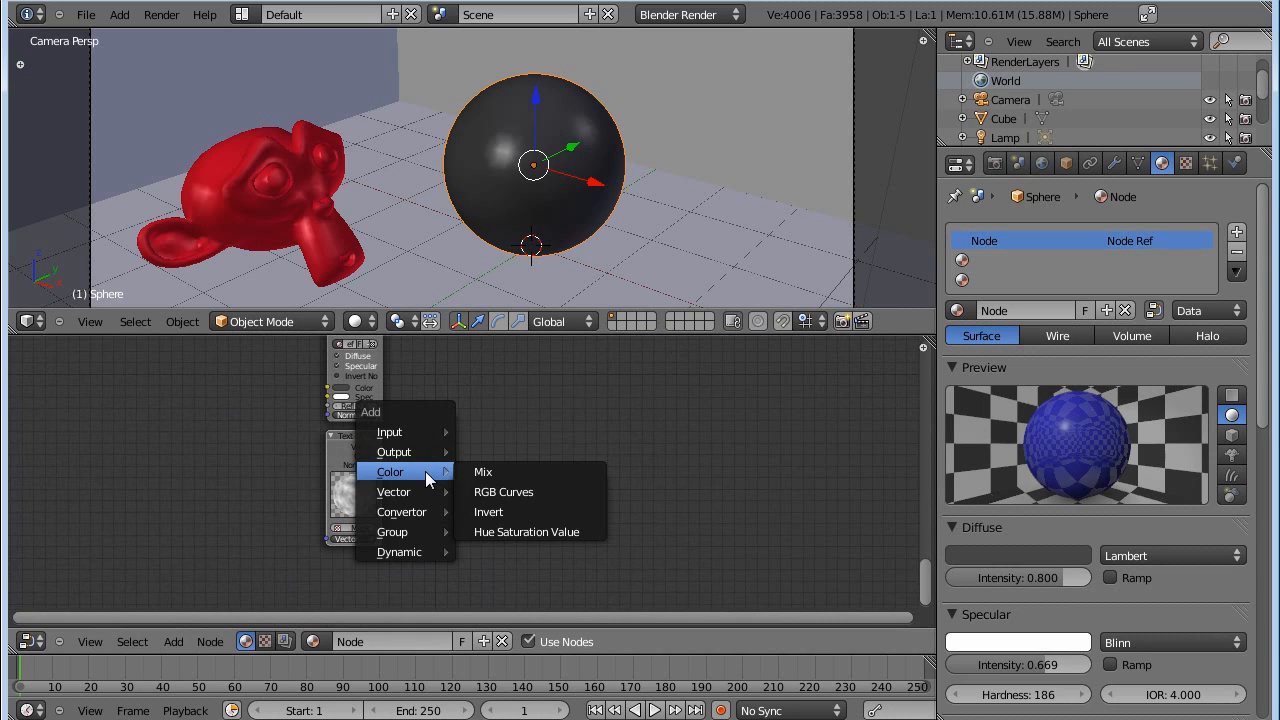
# Insert an RGB Curves node between the Mask texture and Mix Fac, bent into a steep S-curve.
pyautogui.click(504, 492)
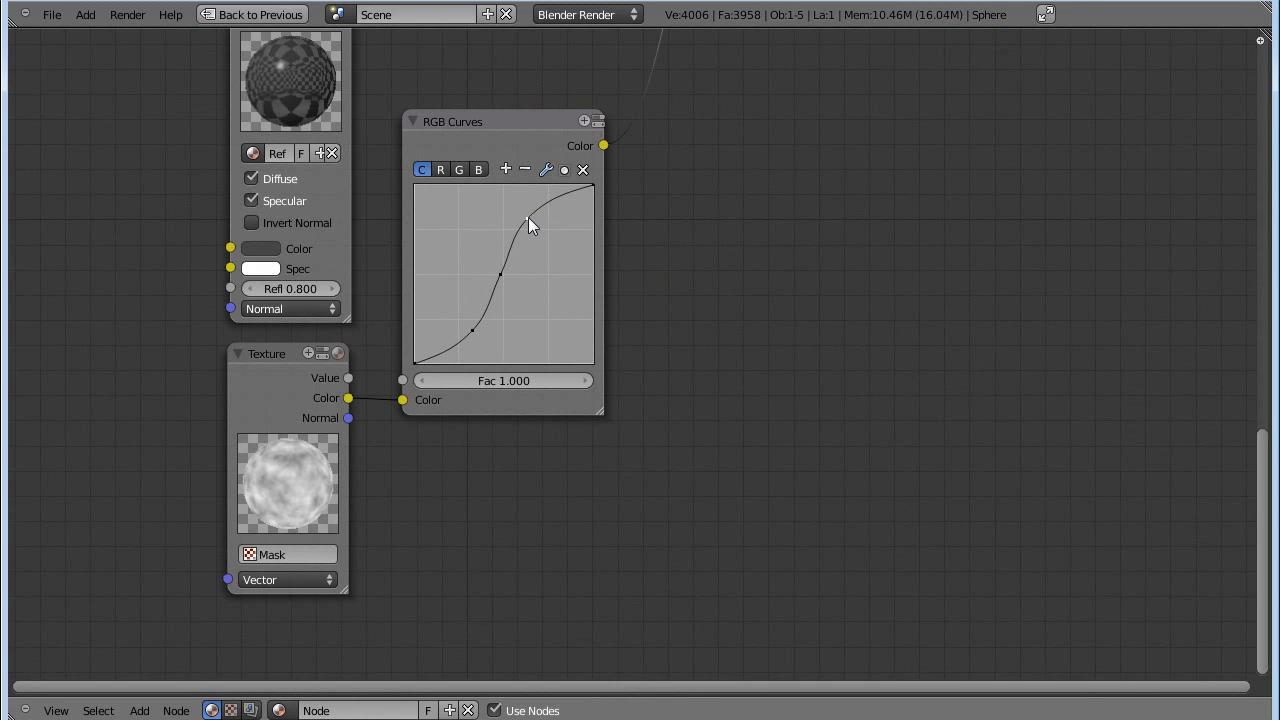
pyautogui.moveTo(530, 224); pyautogui.dragTo(484, 344)
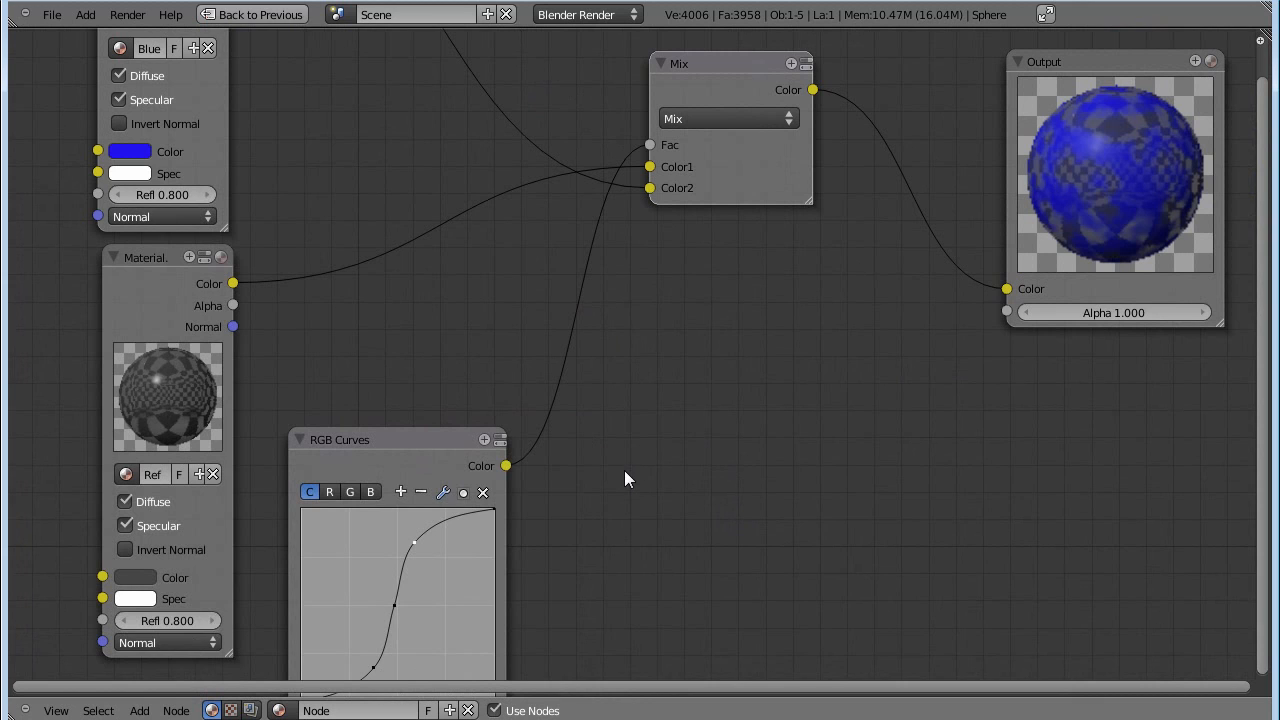
pyautogui.moveTo(640, 464)
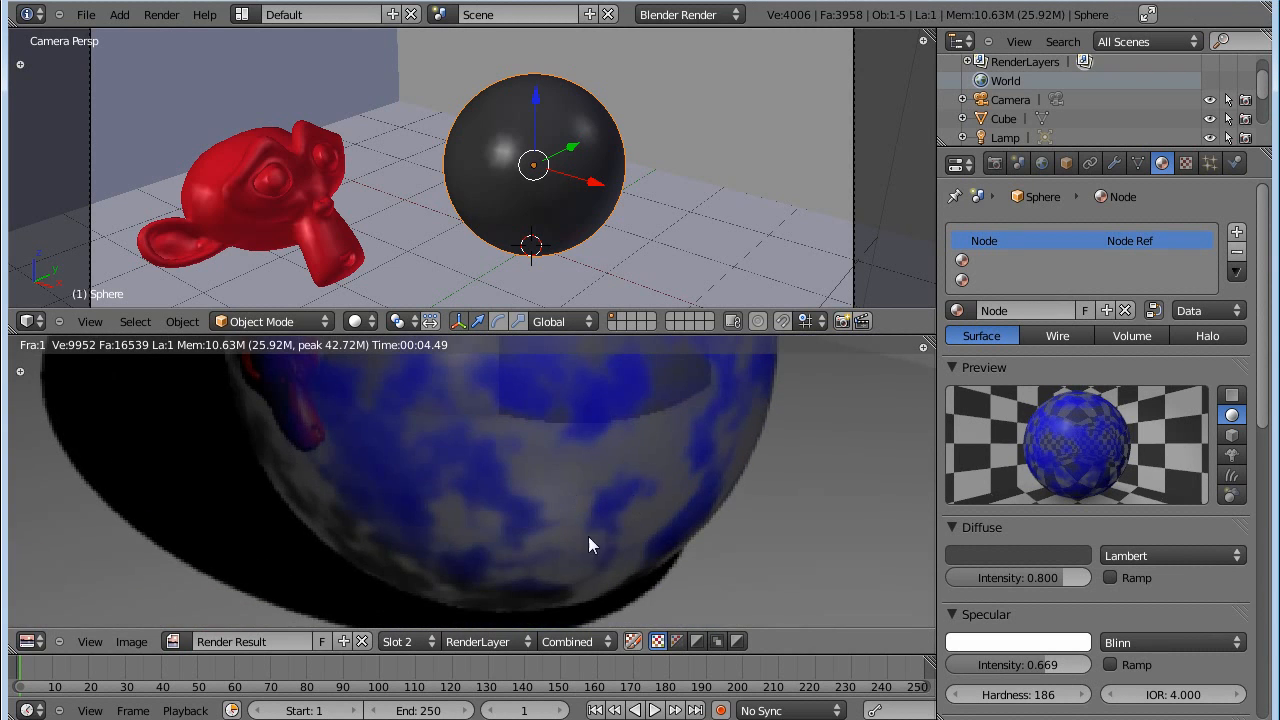
# Flip between Slot 1's soft render and Slot 2's contrast-boosted render to compare them.
pyautogui.click(404, 640)
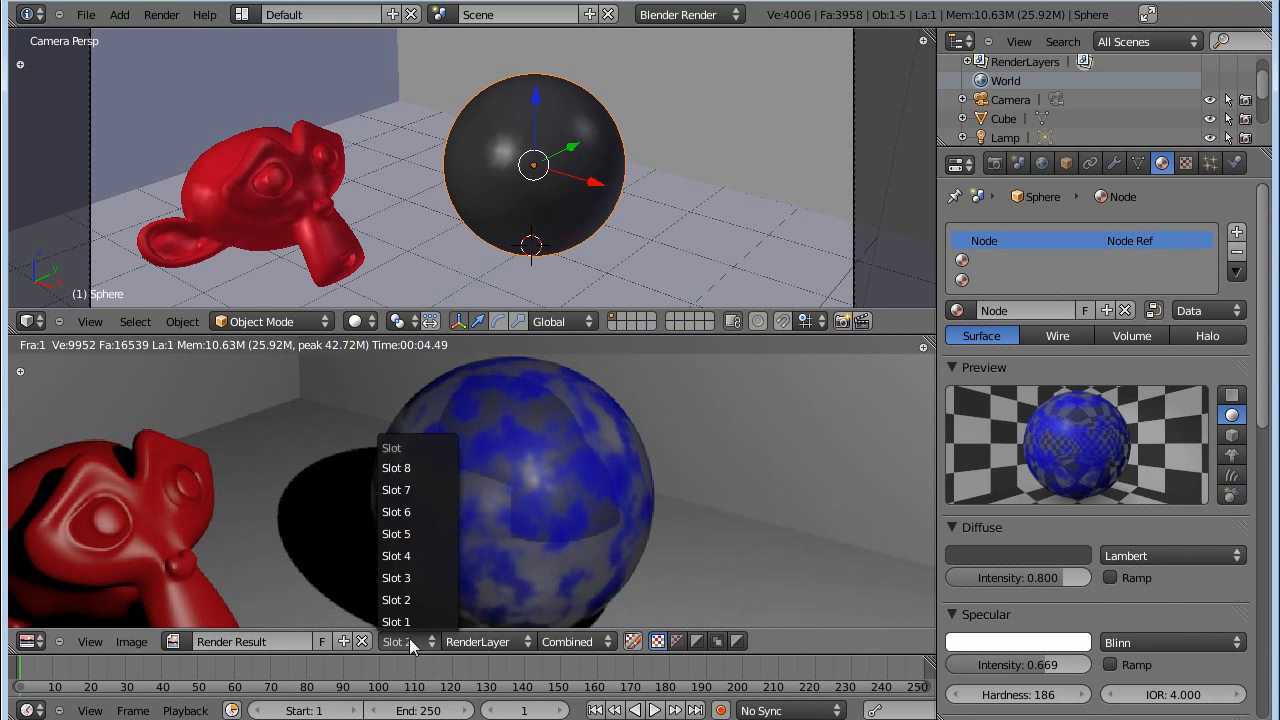
pyautogui.click(396, 620)
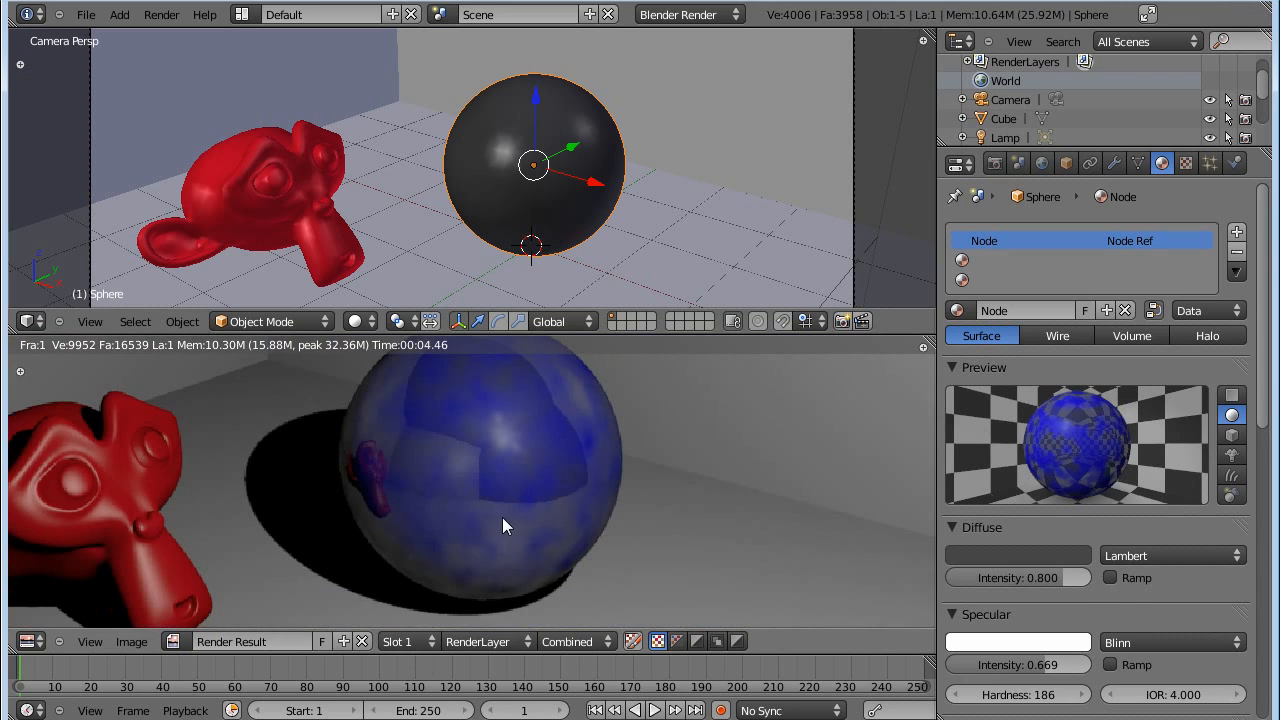
pyautogui.click(404, 640)
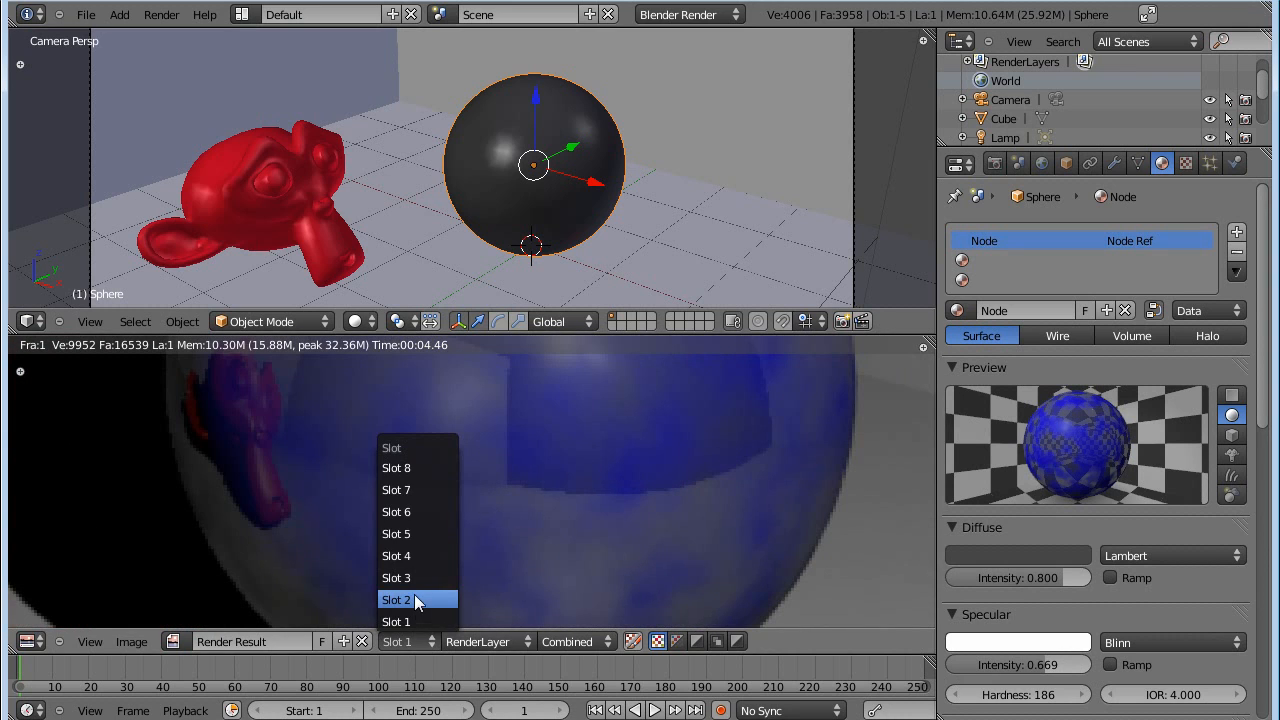
pyautogui.click(396, 600)
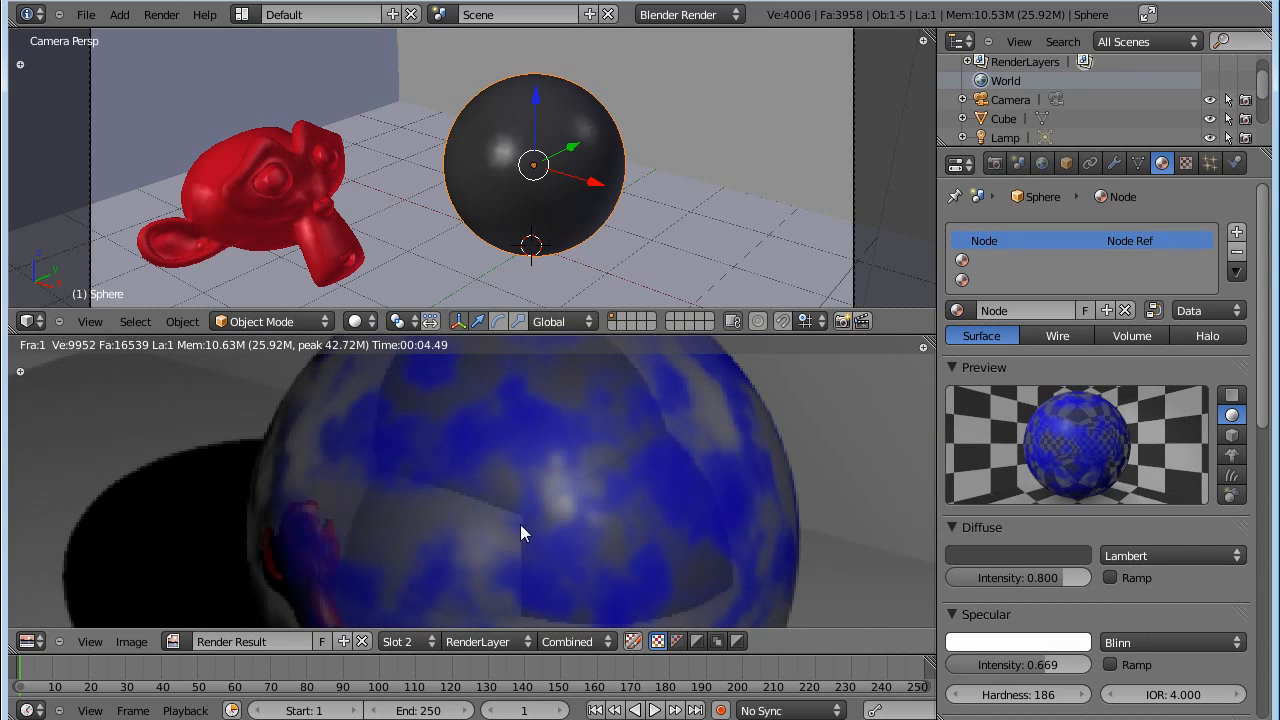
pyautogui.moveTo(590, 516)
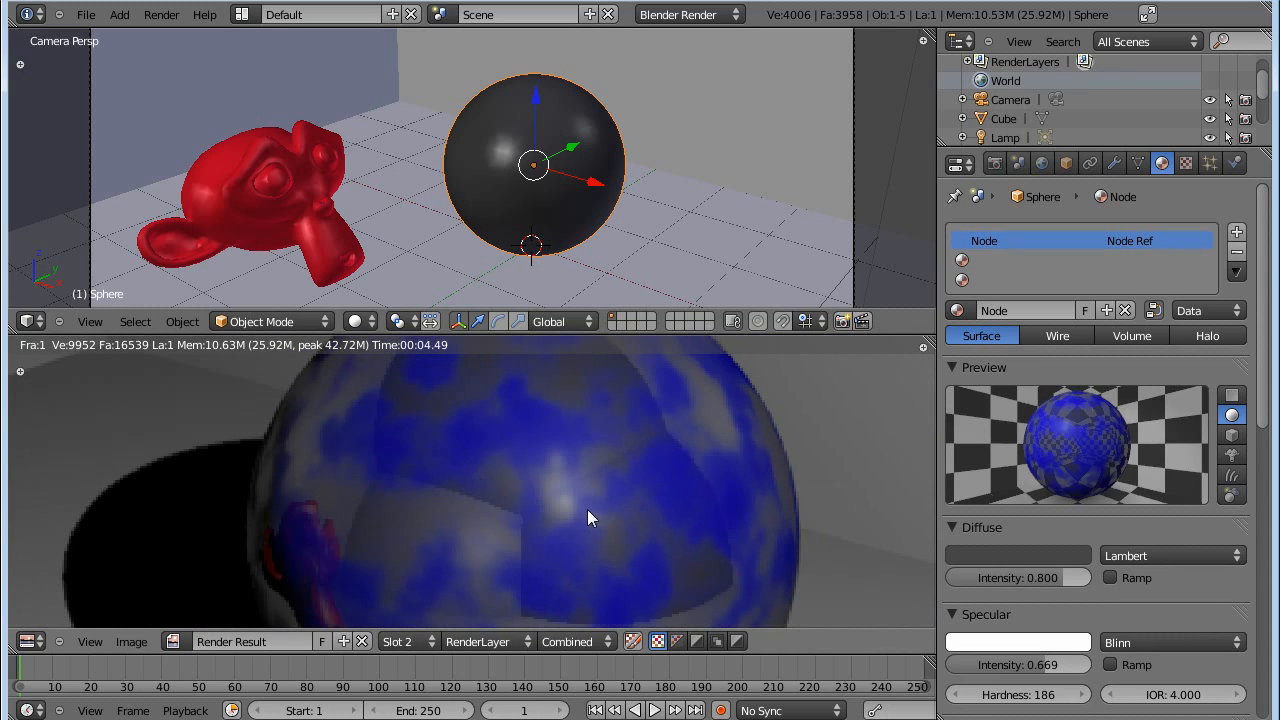
pyautogui.moveTo(500, 504)
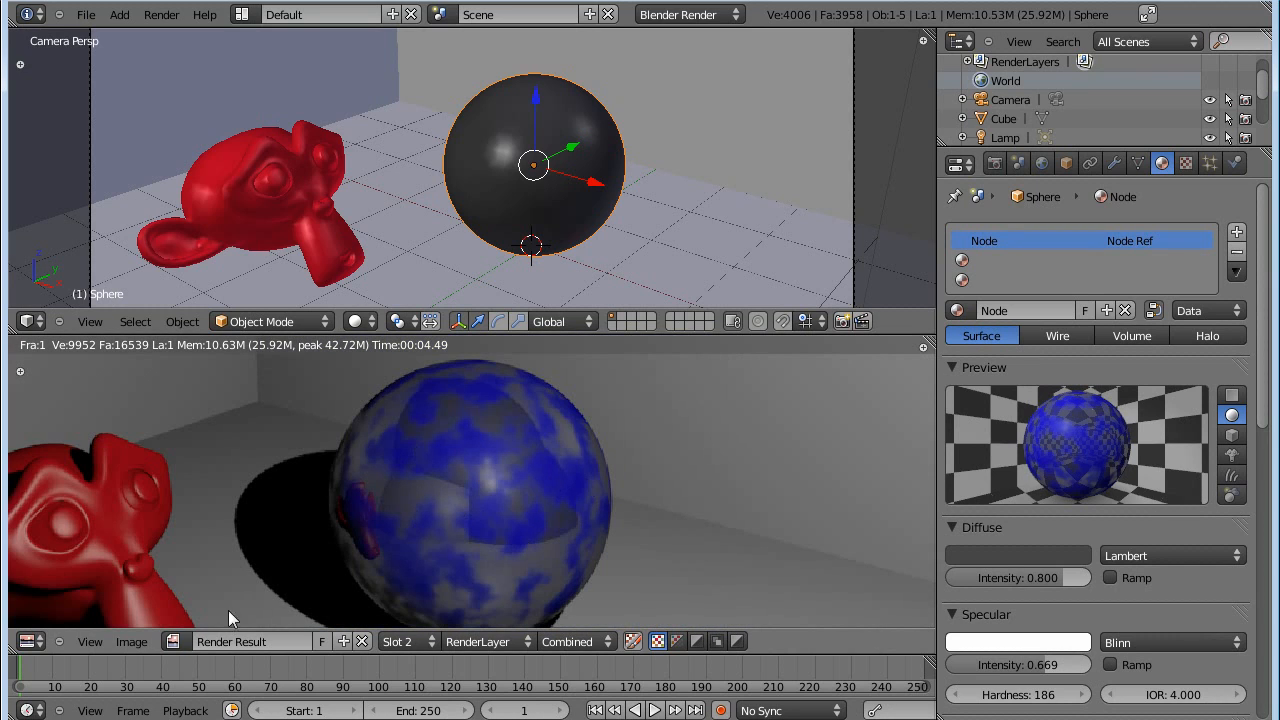
pyautogui.moveTo(468, 508)
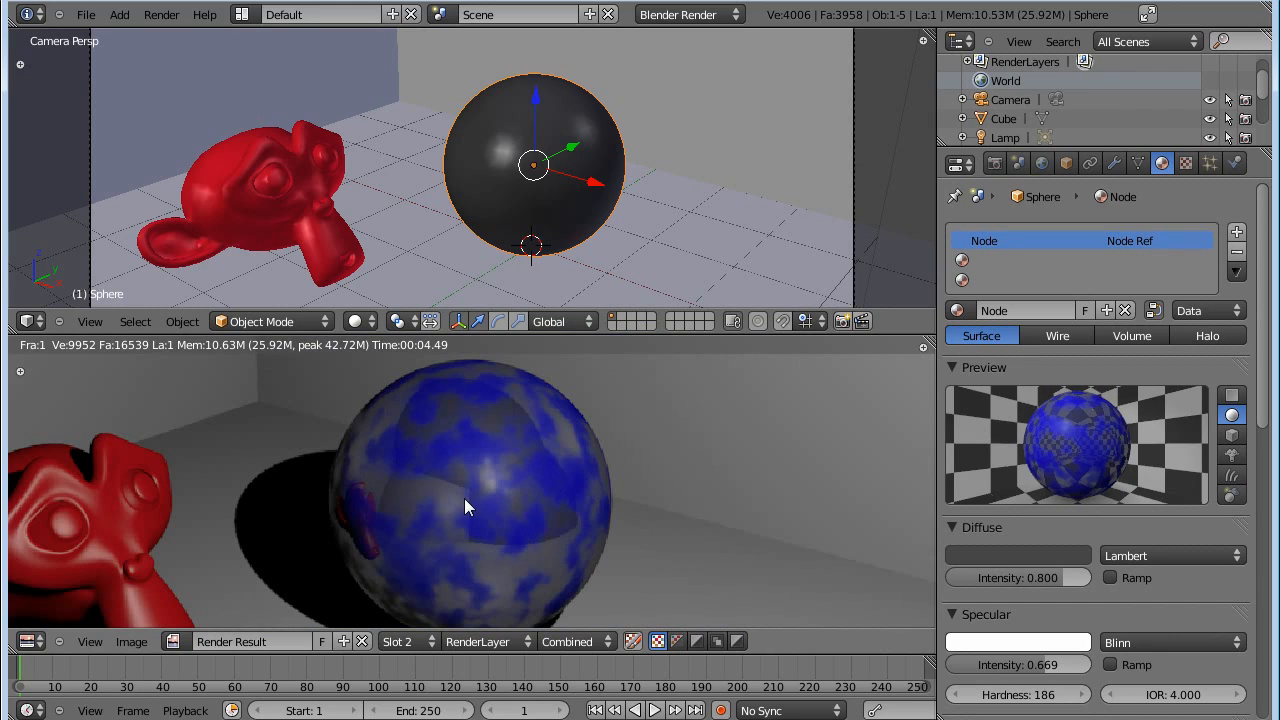
pyautogui.moveTo(438, 520)
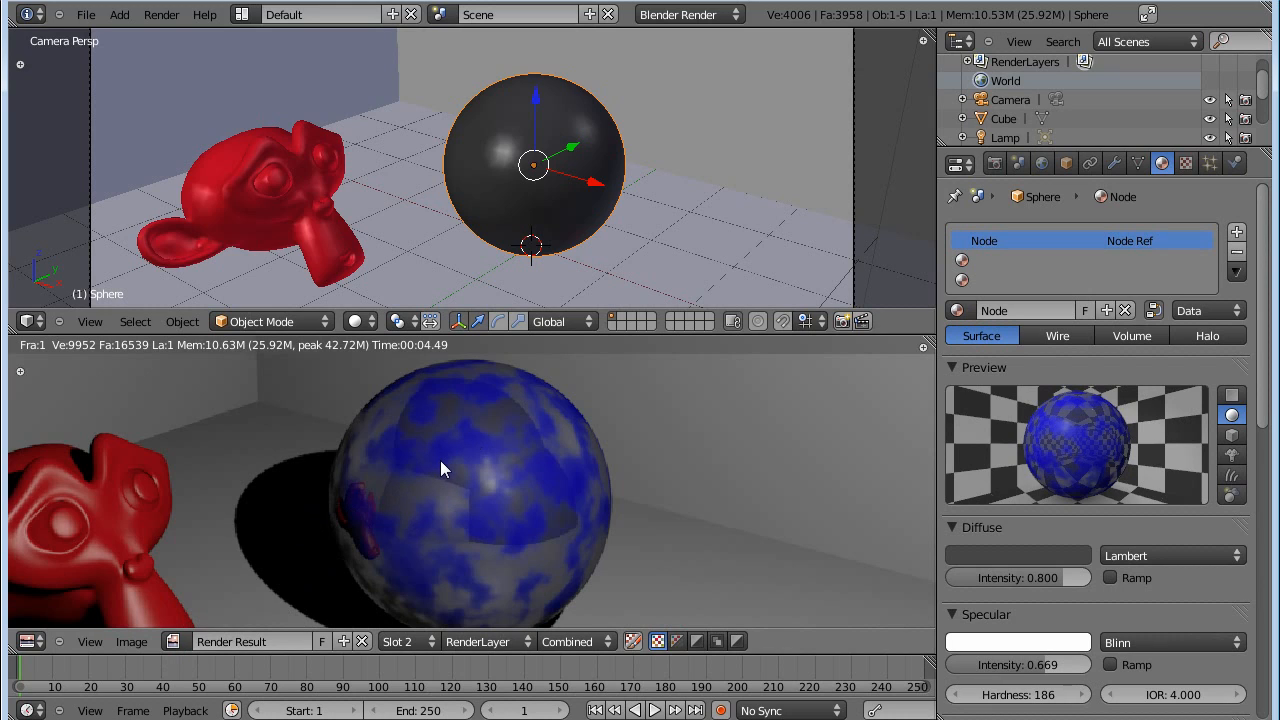
pyautogui.moveTo(470, 450)
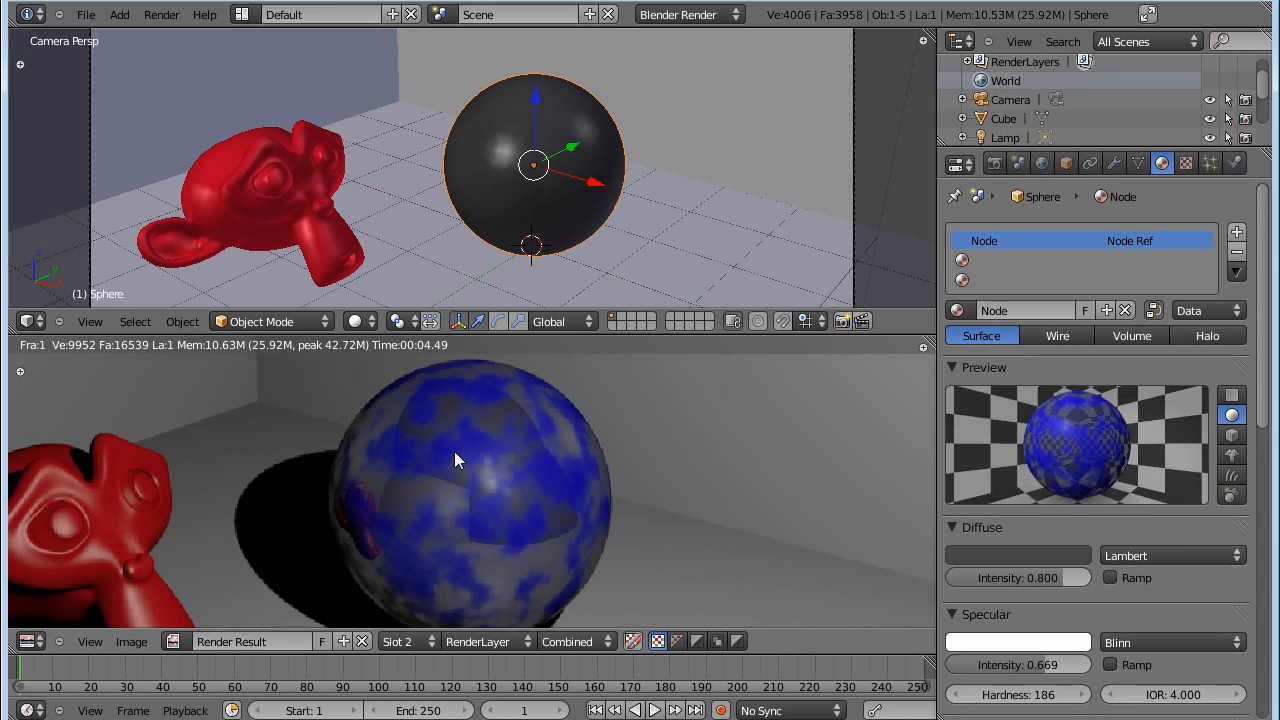
pyautogui.moveTo(588, 472)
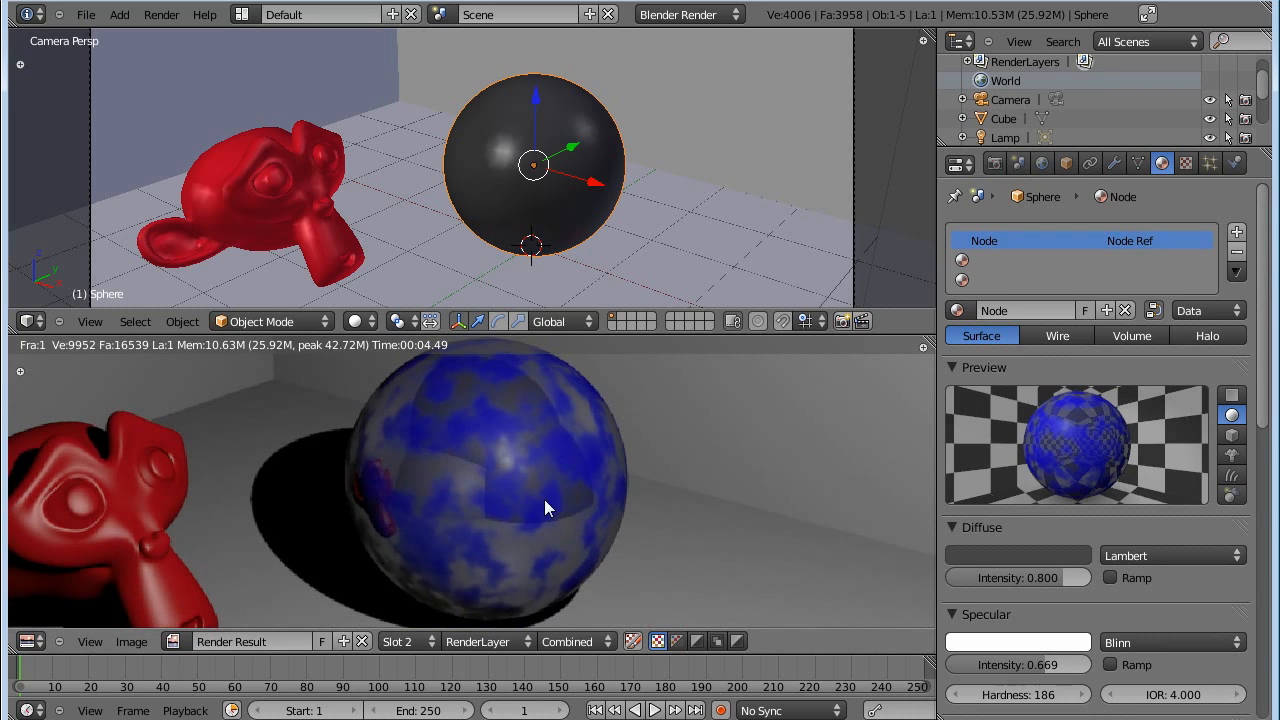
pyautogui.moveTo(518, 524)
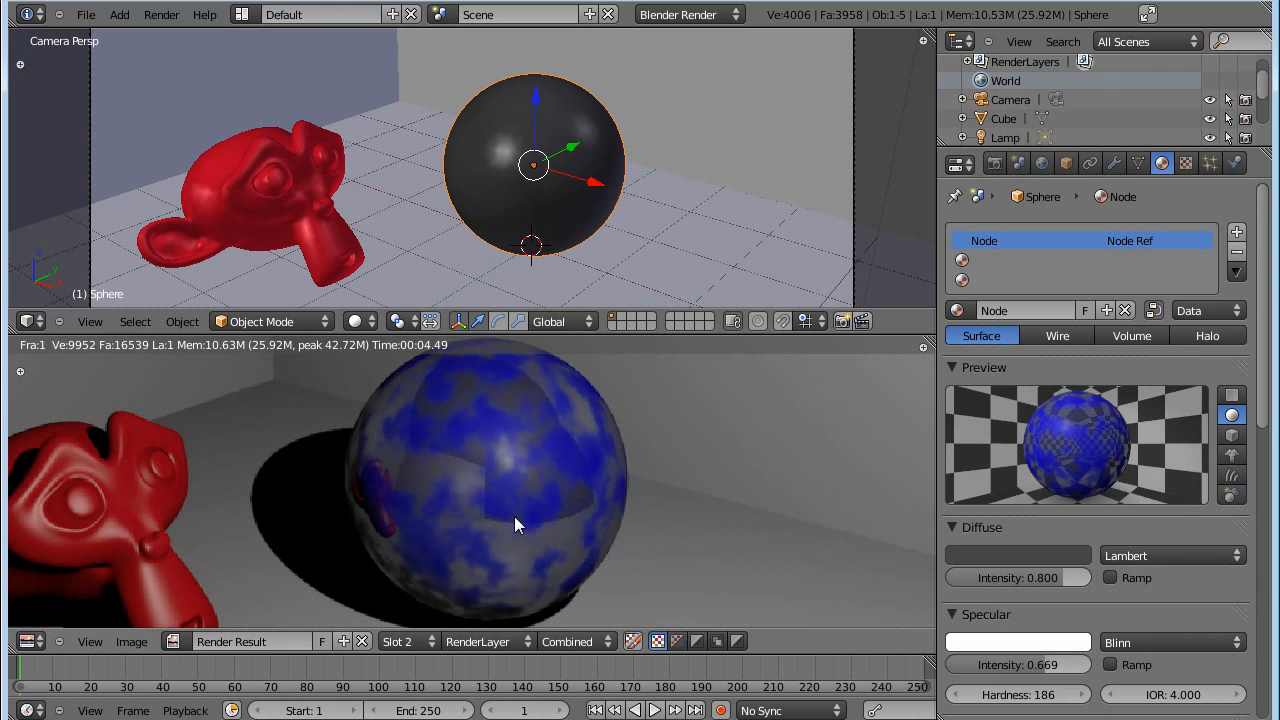